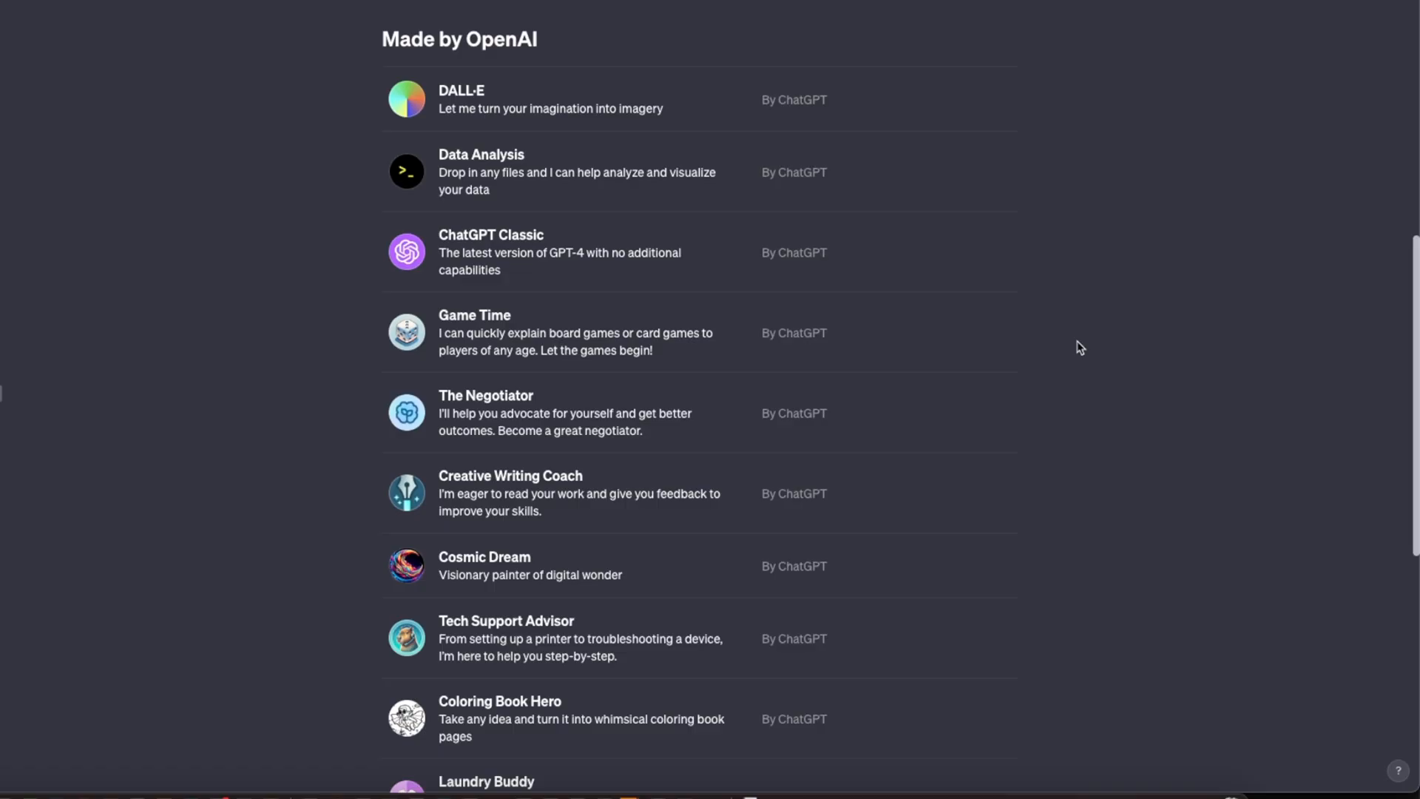
- Open the Untitled YouTube chapter-making GPT in the GPT Builder and read its Create conversation
{"action": "scroll", "scroll_direction": "down", "scroll_amount": 3}
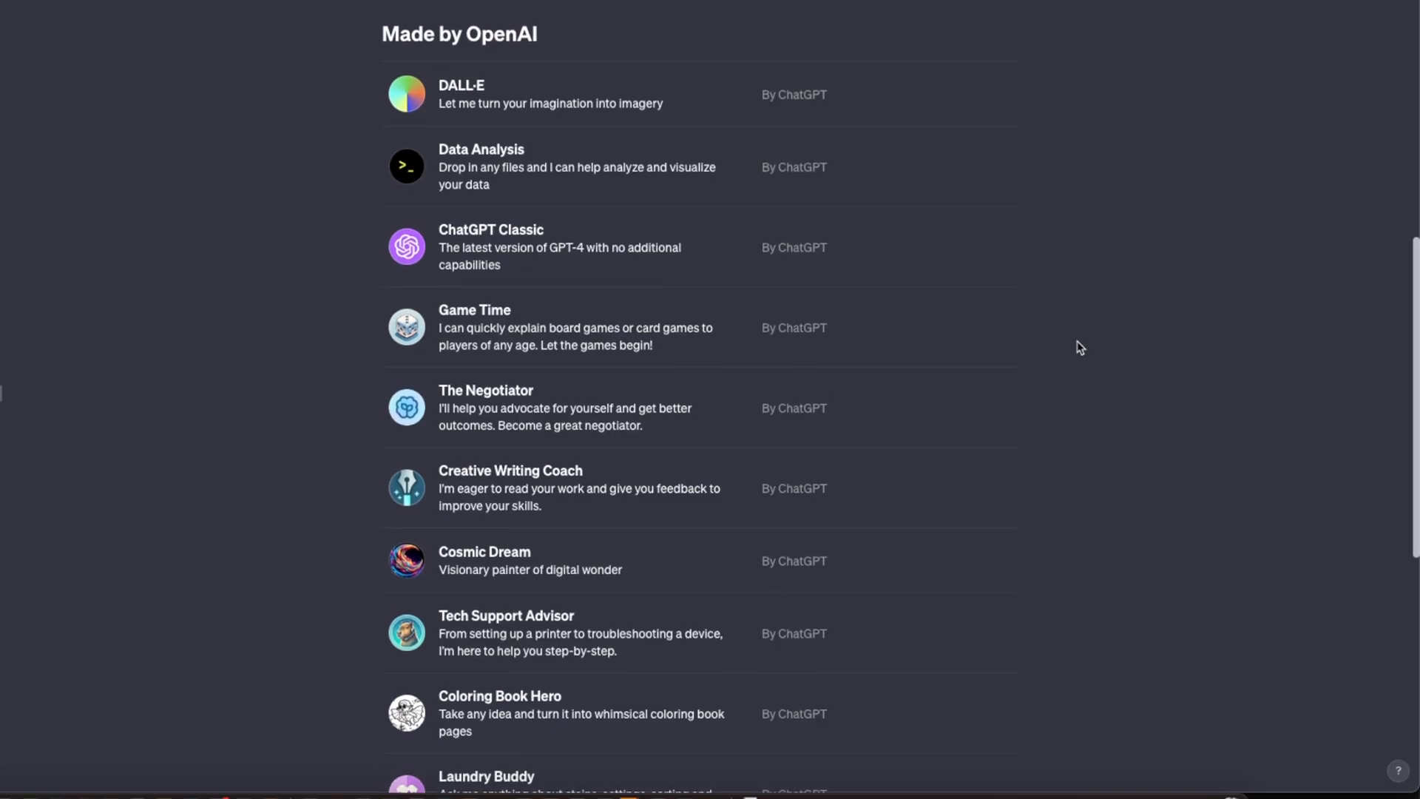
{"action": "scroll", "scroll_direction": "down", "scroll_amount": 3}
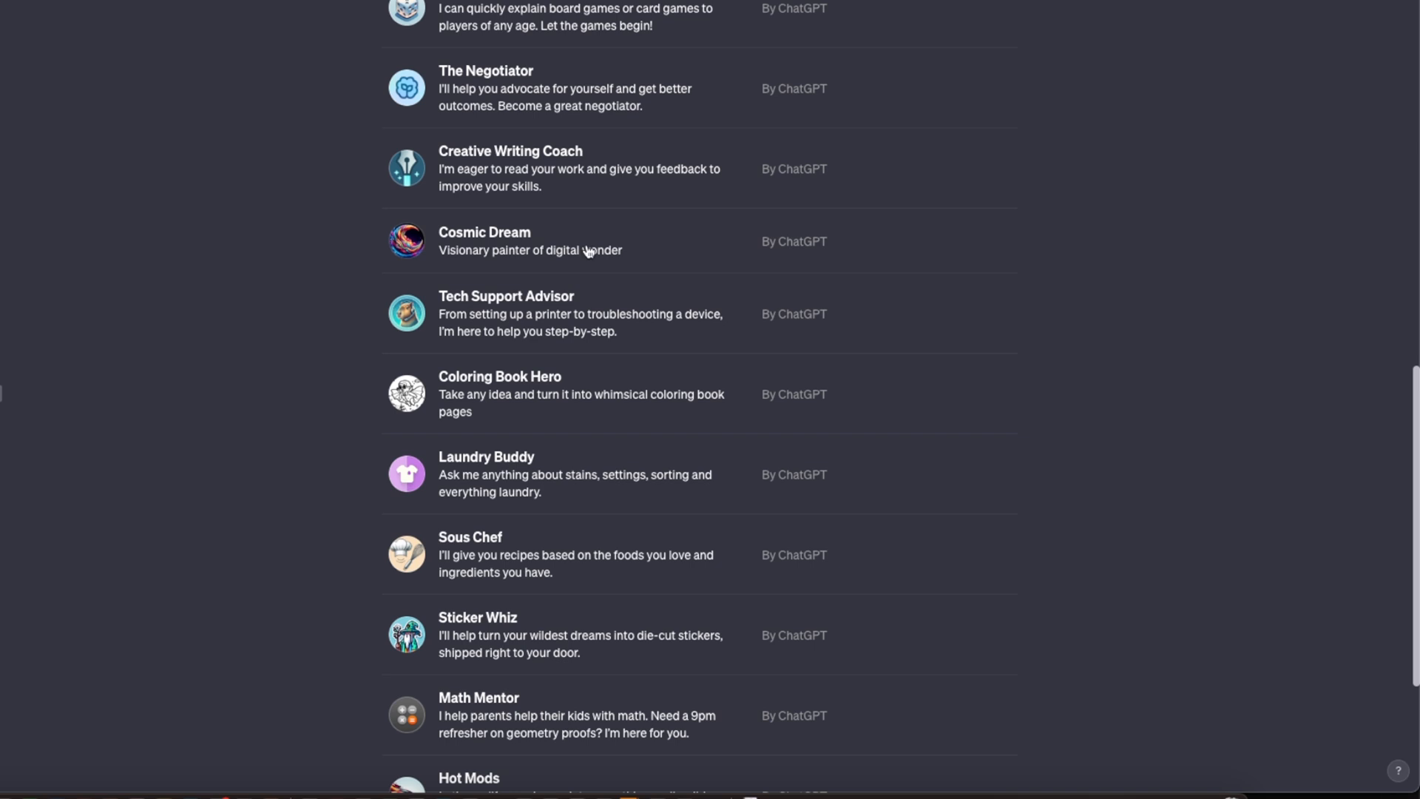
{"action": "mouse_move", "coordinate": [1148, 470]}
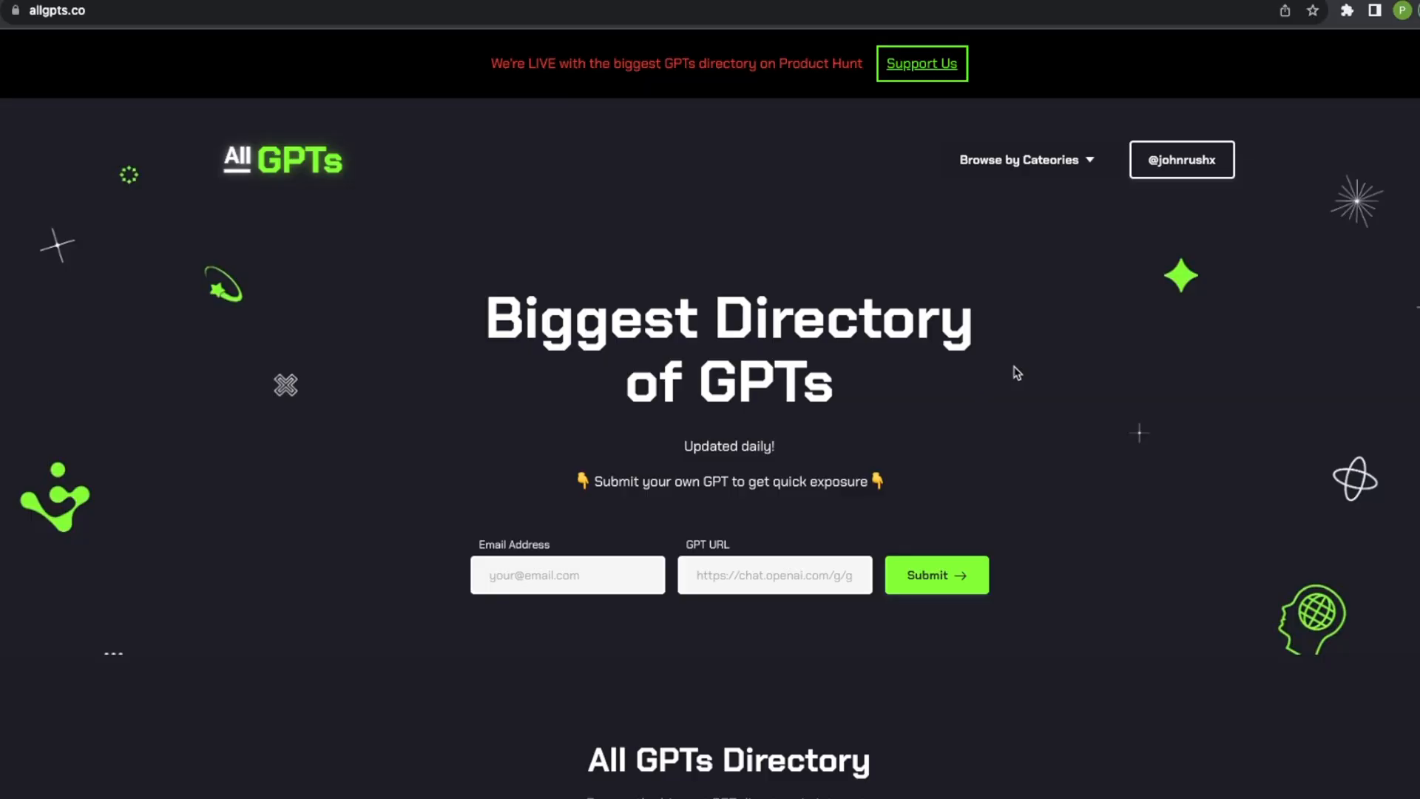
{"action": "mouse_move", "coordinate": [546, 229]}
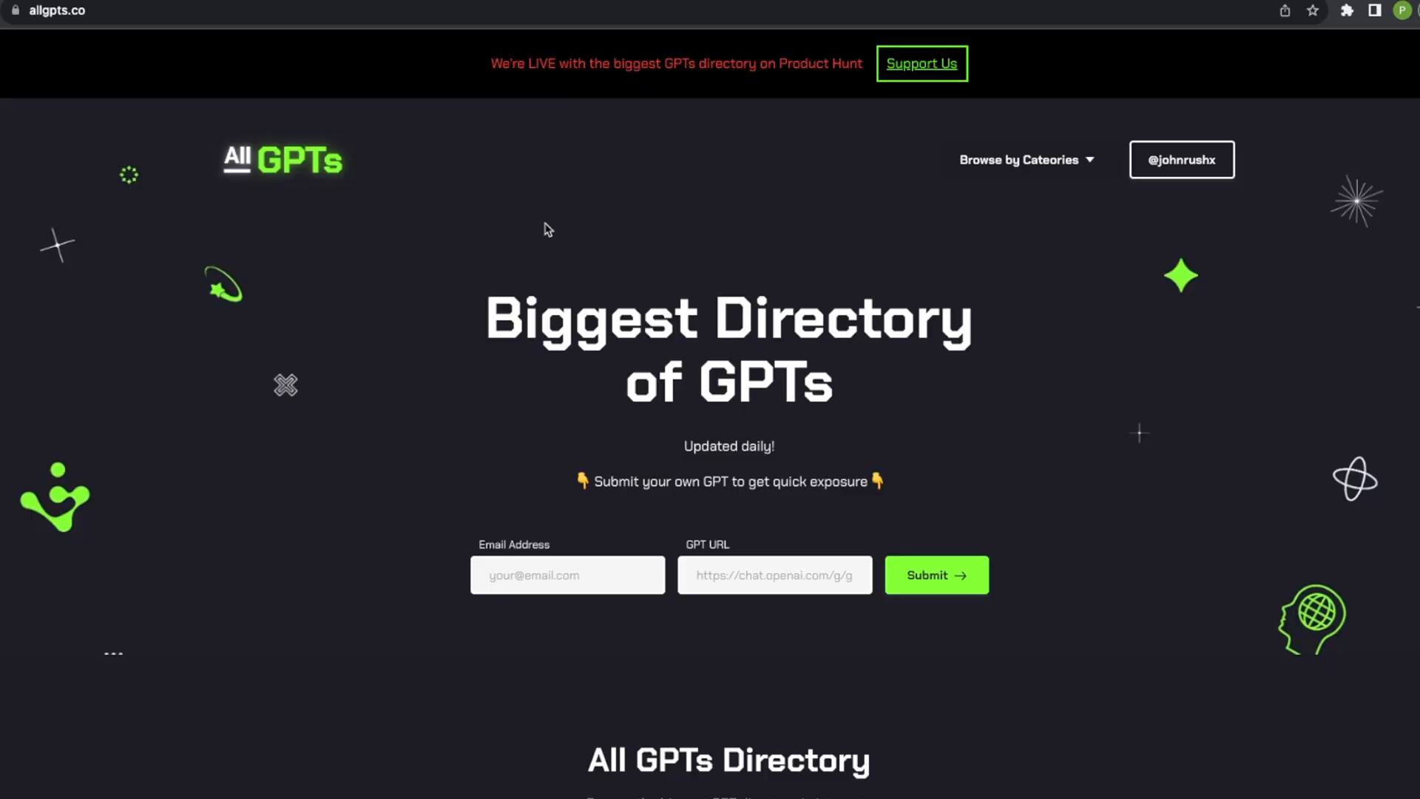
{"action": "scroll", "scroll_direction": "down", "scroll_amount": 3}
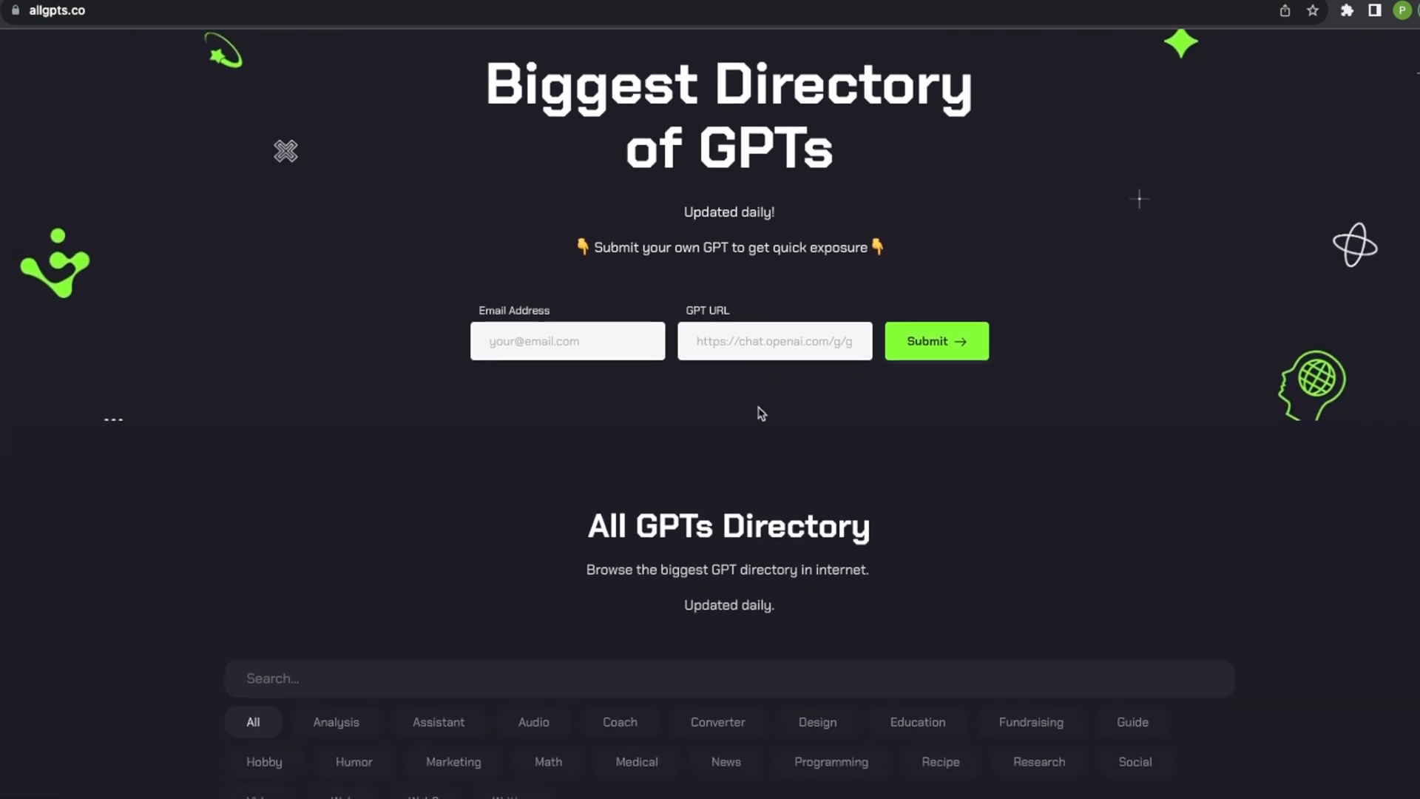
{"action": "scroll", "scroll_direction": "down", "scroll_amount": 3}
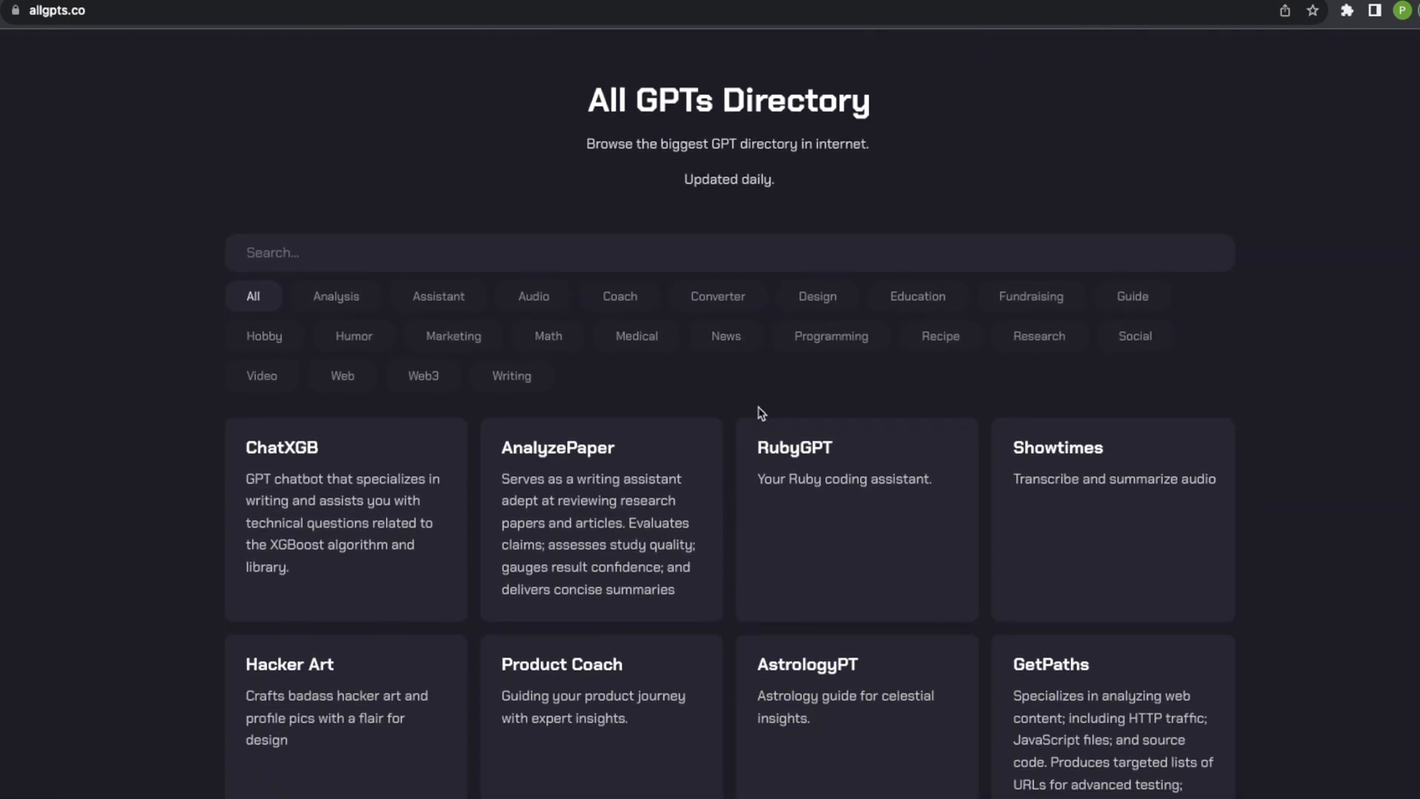
{"action": "scroll", "scroll_direction": "down", "scroll_amount": 3}
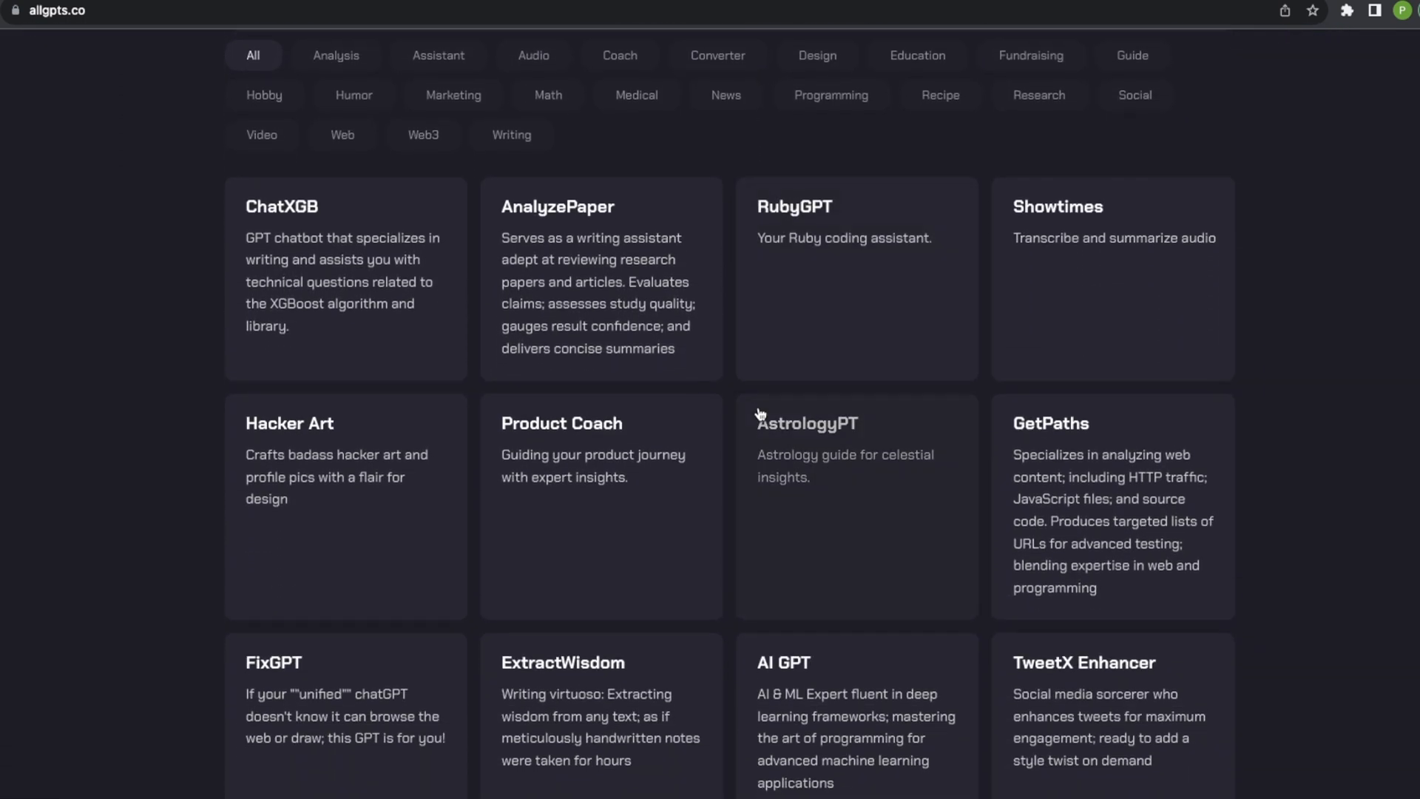
{"action": "mouse_move", "coordinate": [741, 581]}
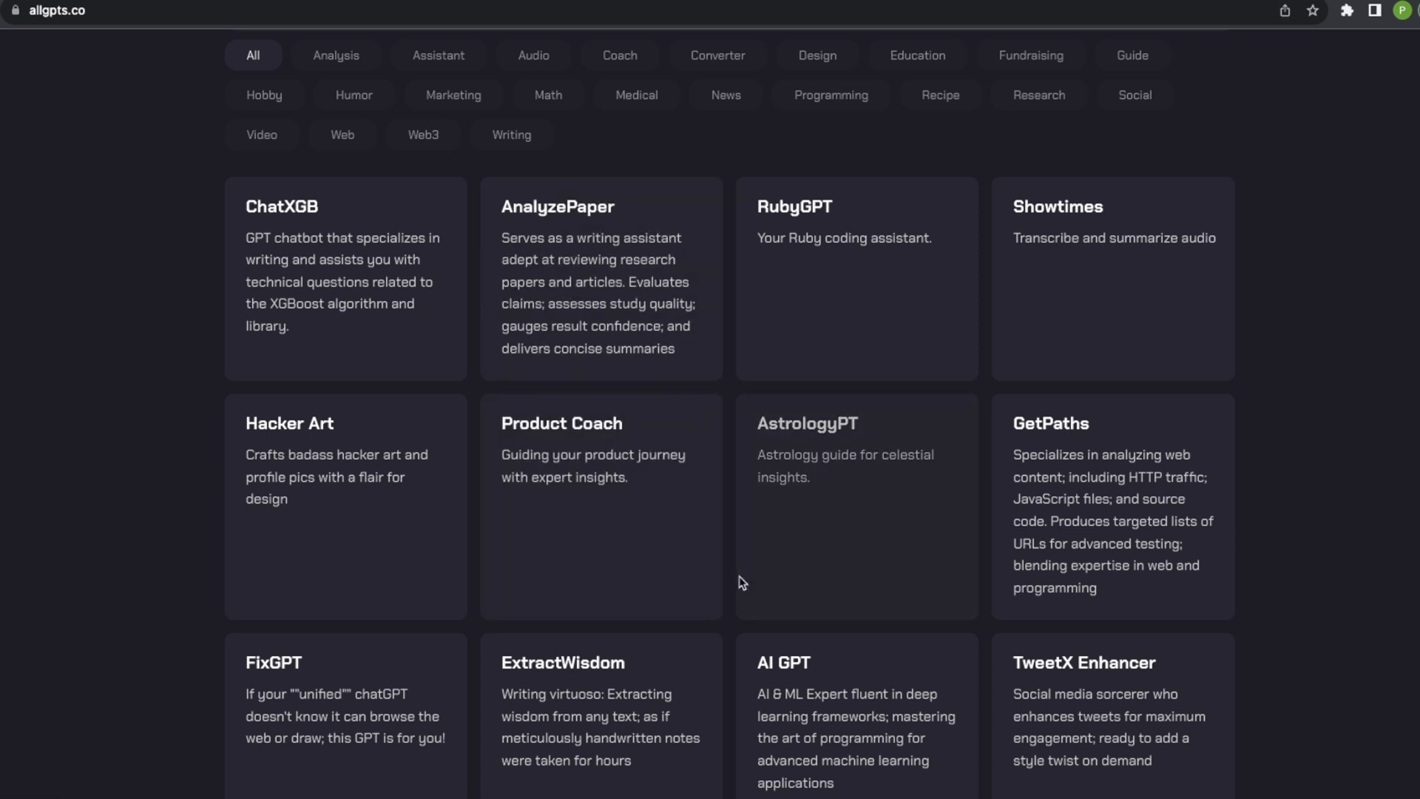
{"action": "scroll", "scroll_direction": "down", "scroll_amount": 3}
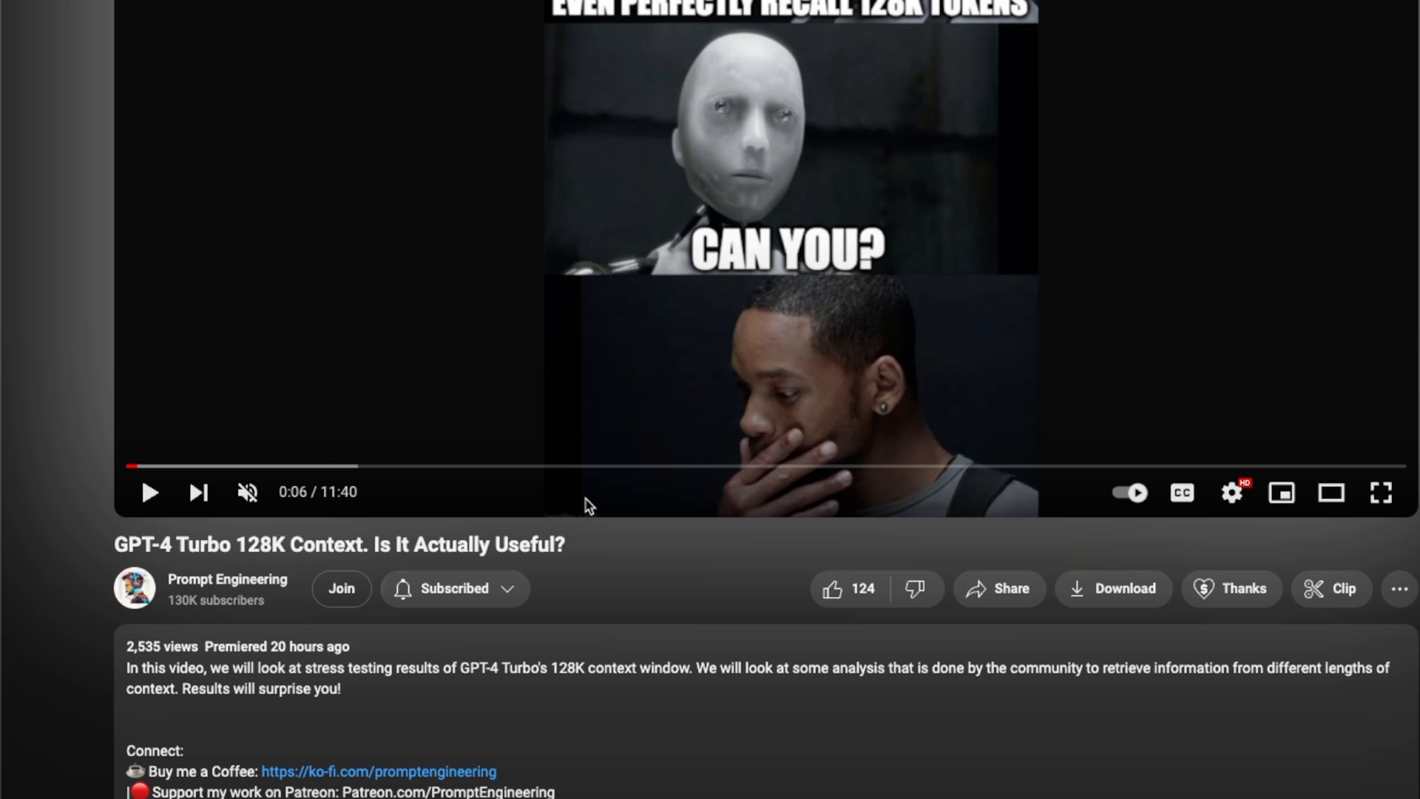
{"action": "mouse_move", "coordinate": [609, 464]}
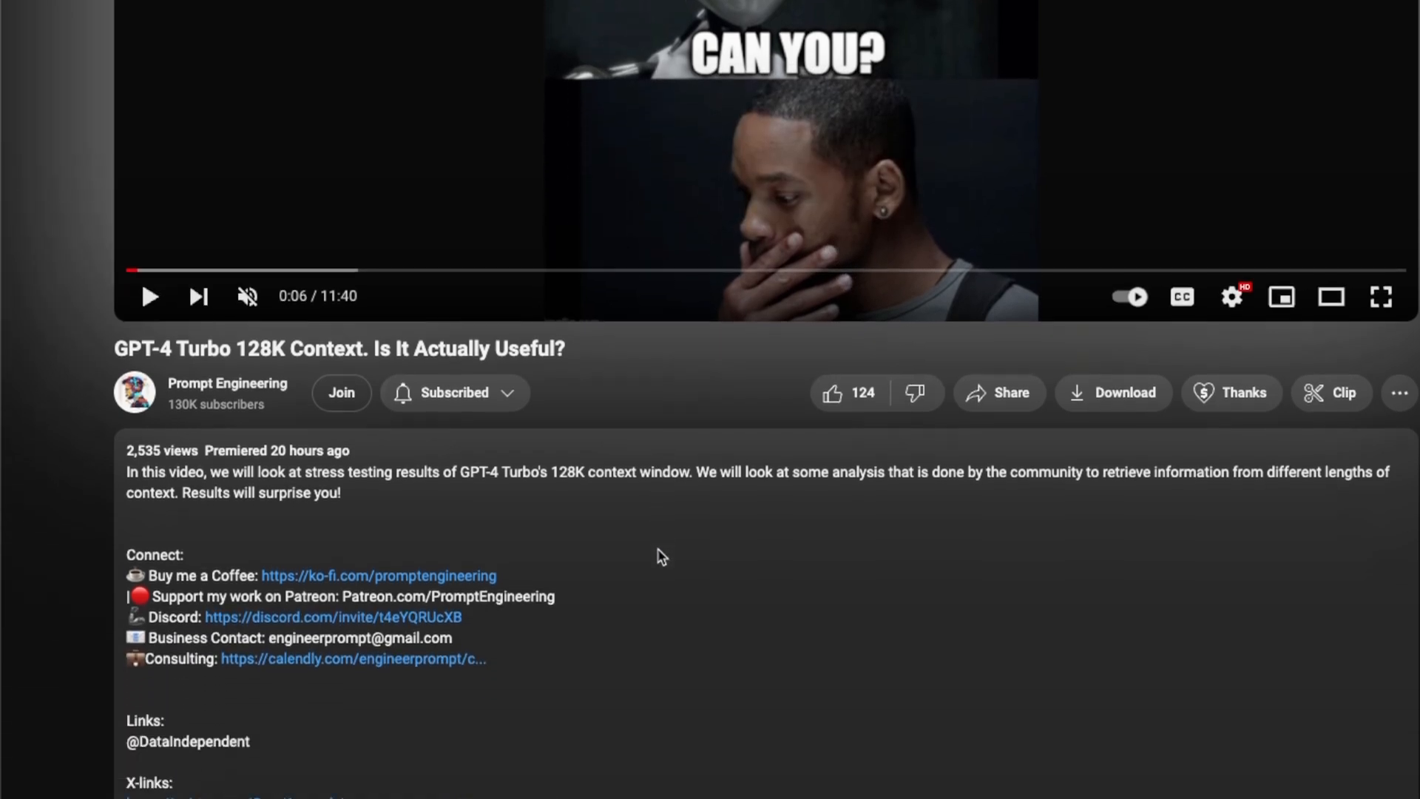
{"action": "scroll", "scroll_direction": "down", "scroll_amount": 3}
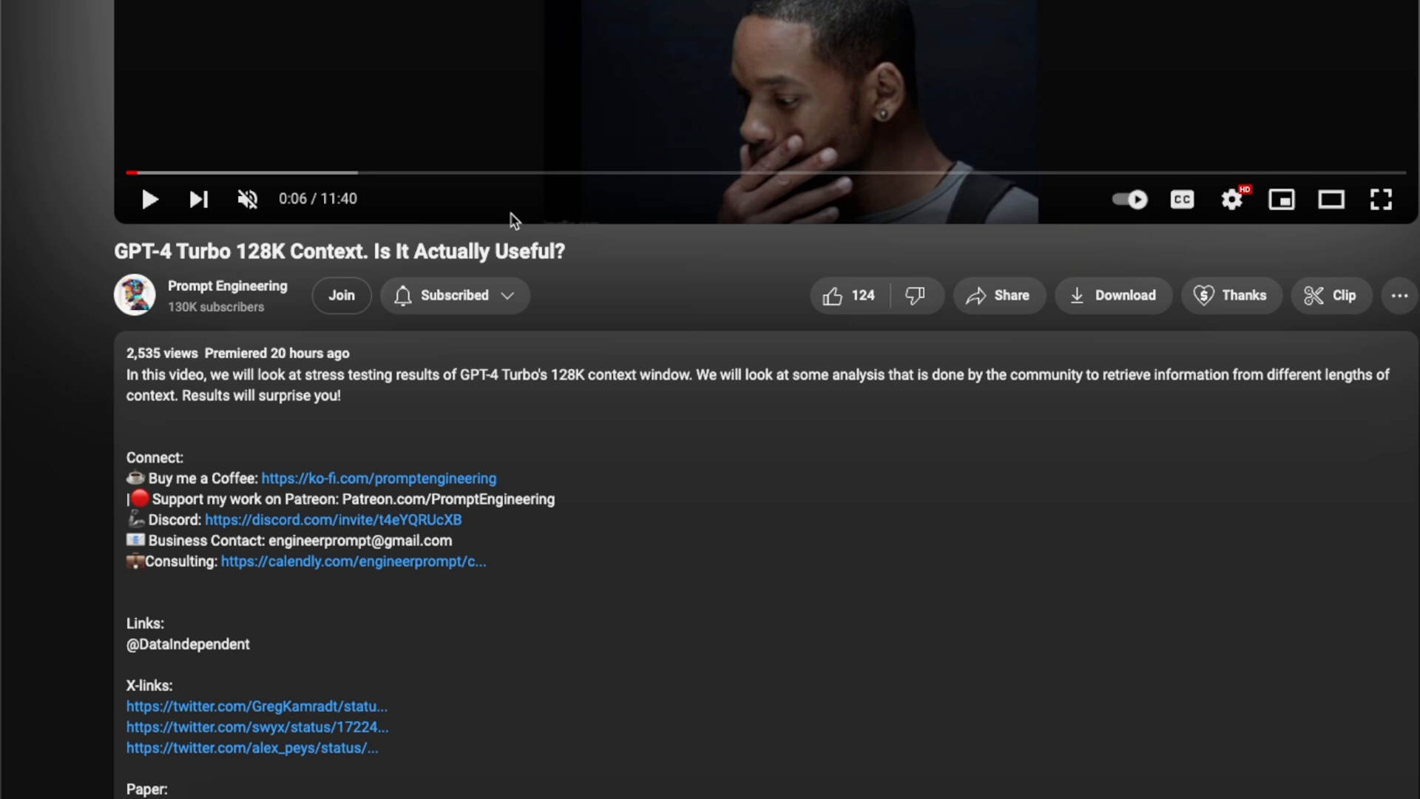
{"action": "mouse_move", "coordinate": [565, 242]}
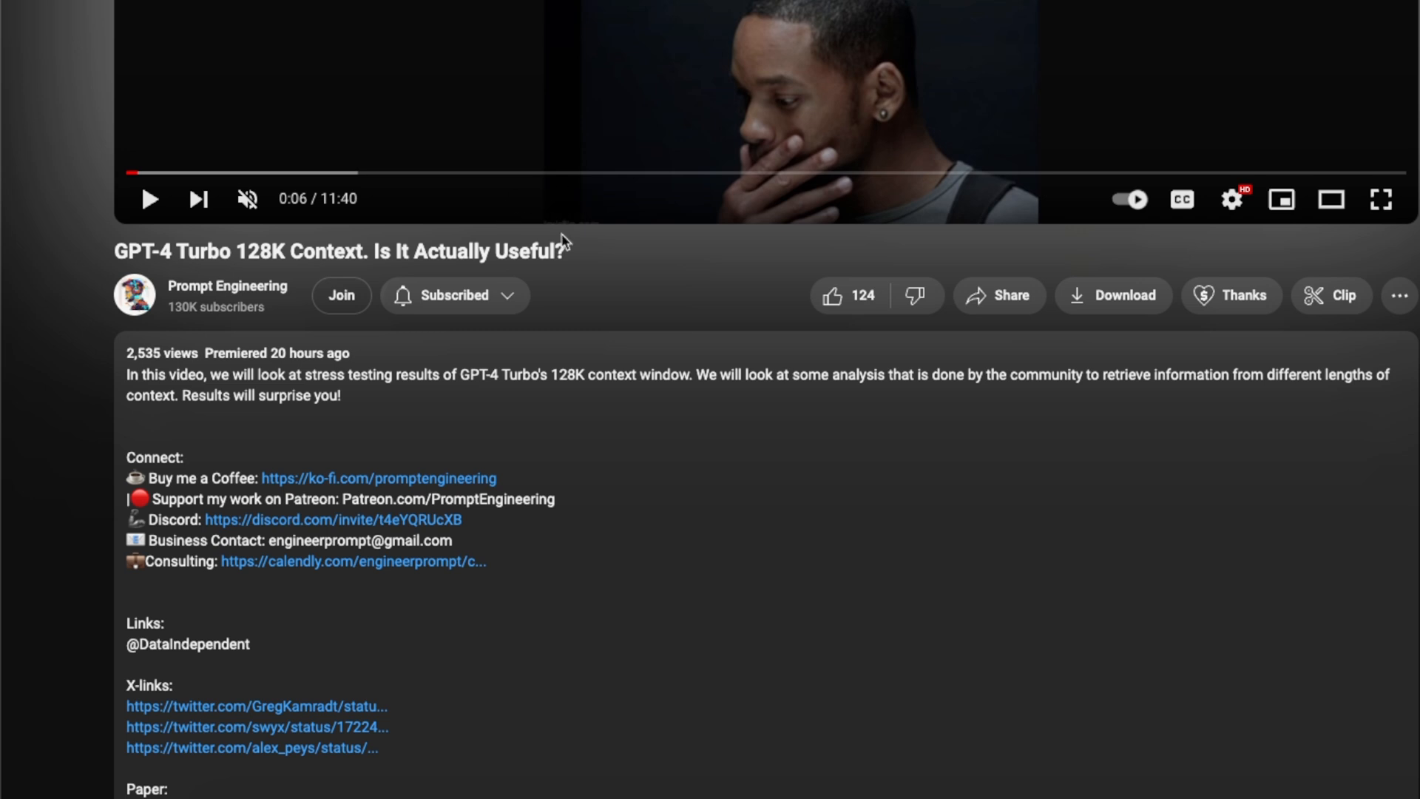
{"action": "mouse_move", "coordinate": [670, 173]}
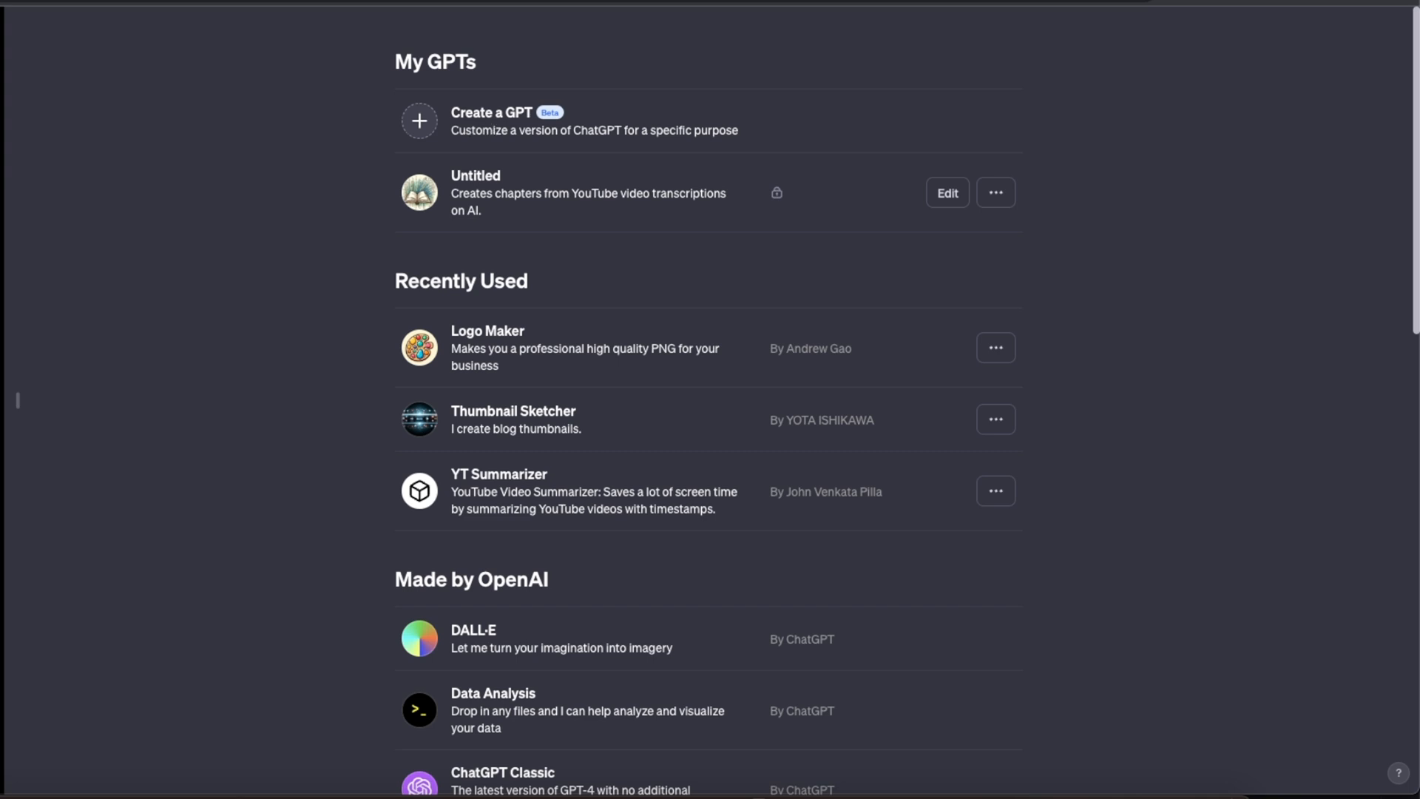
{"action": "left_click", "coordinate": [947, 192]}
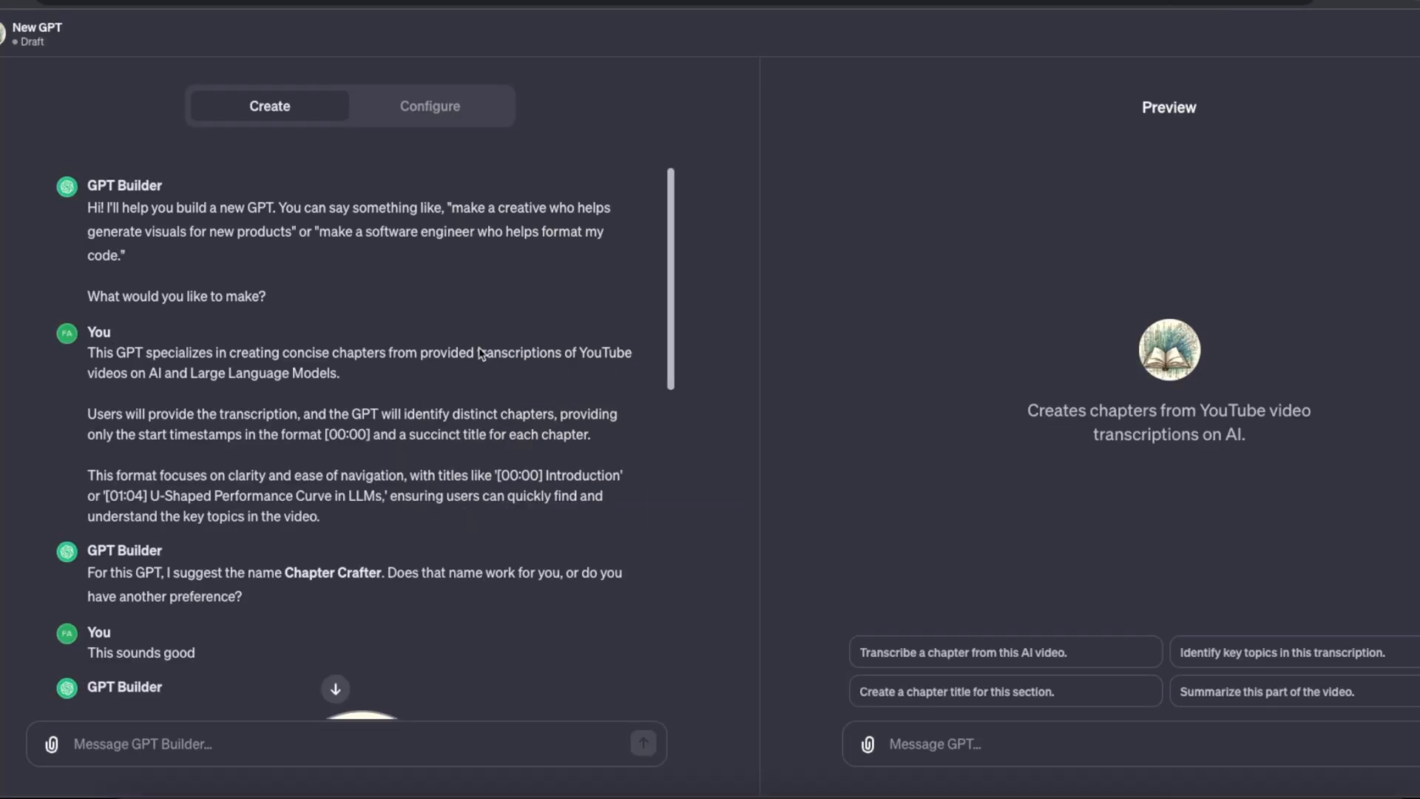
{"action": "mouse_move", "coordinate": [105, 218]}
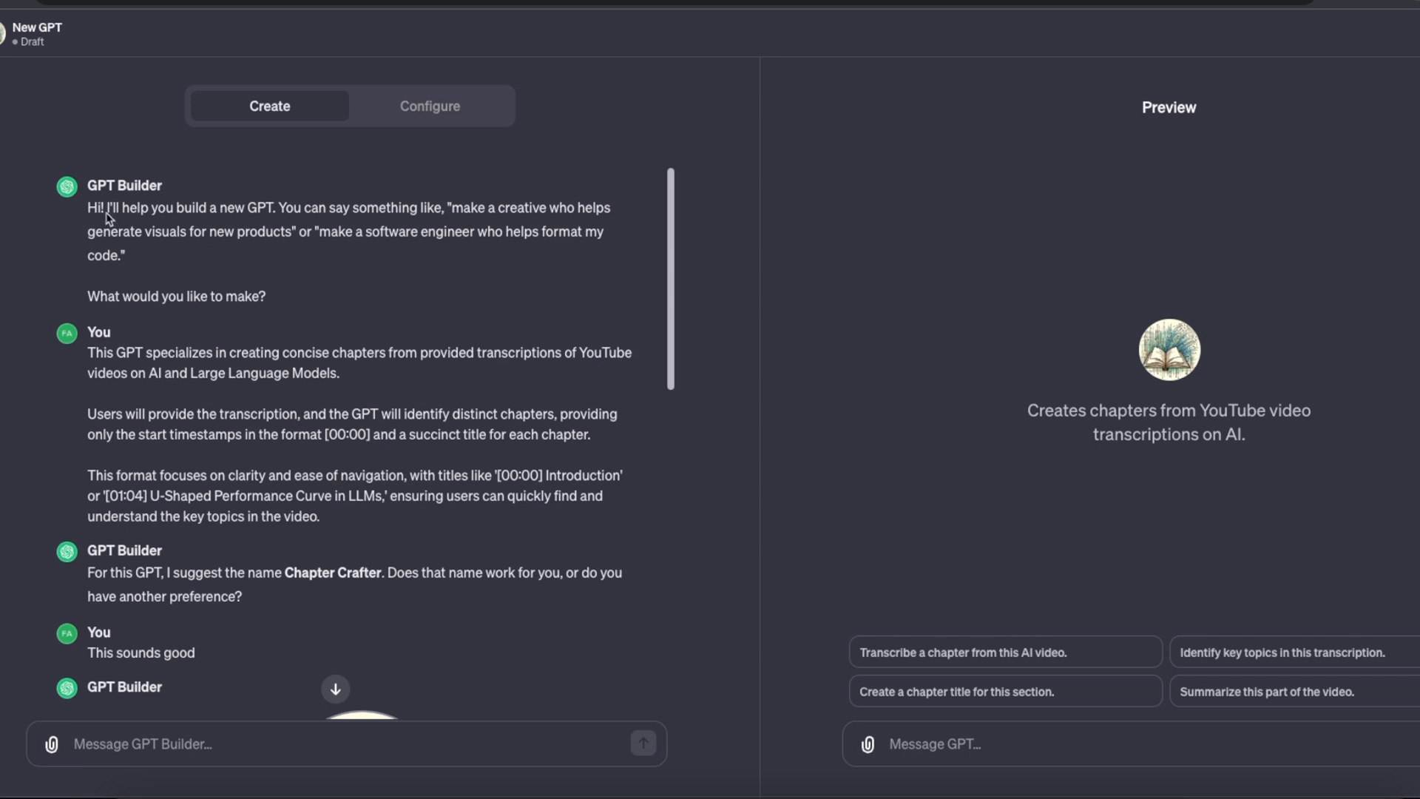
{"action": "mouse_move", "coordinate": [426, 229]}
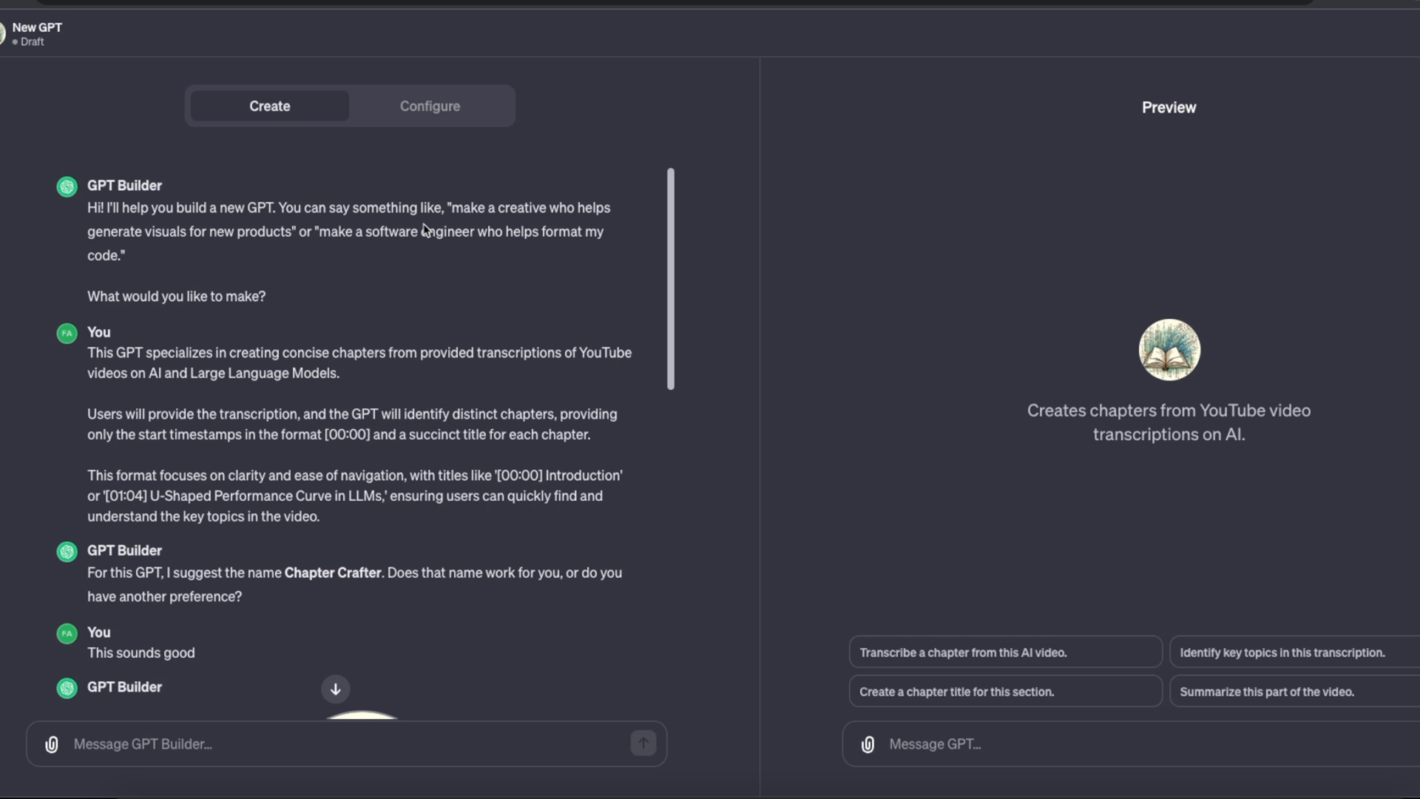
{"action": "mouse_move", "coordinate": [1021, 325]}
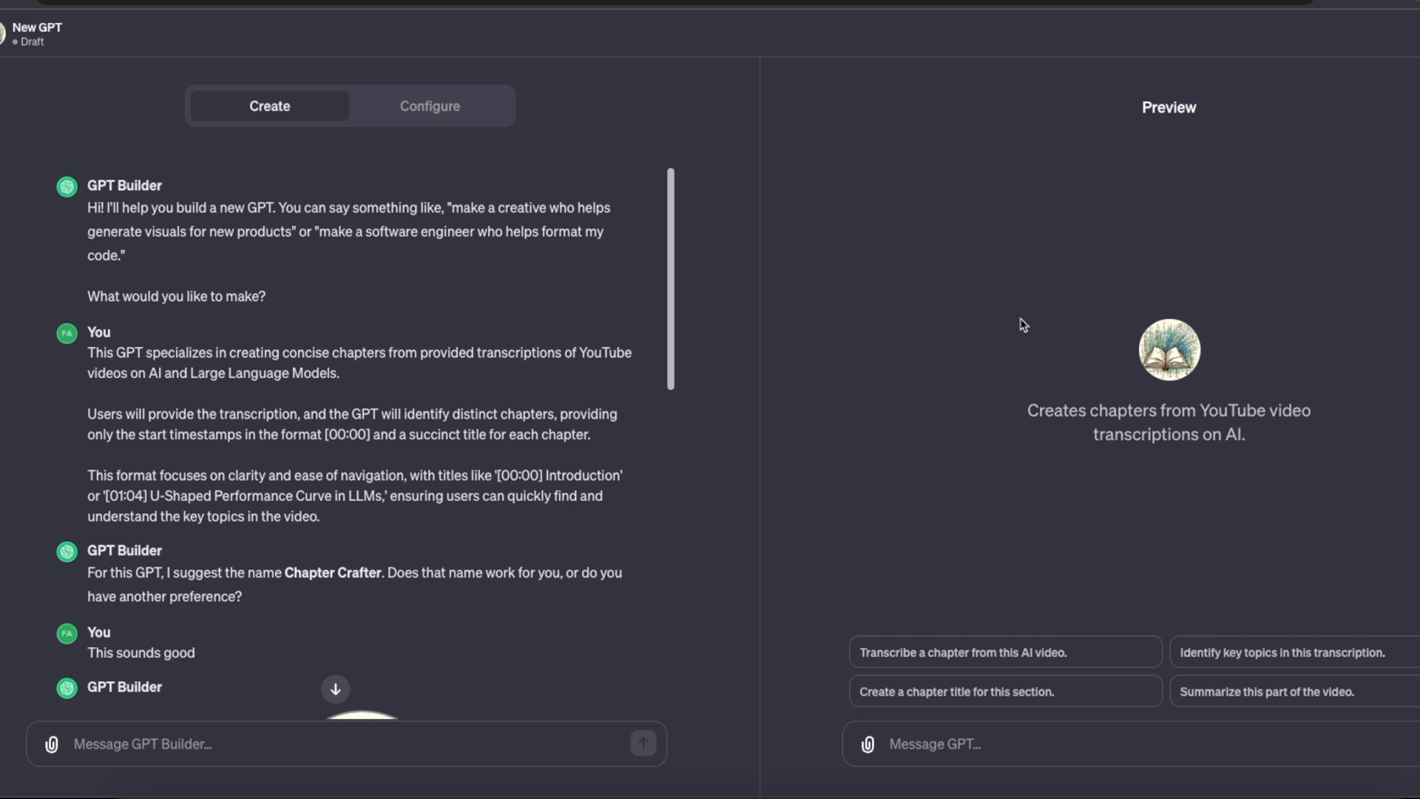
{"action": "mouse_move", "coordinate": [1026, 320]}
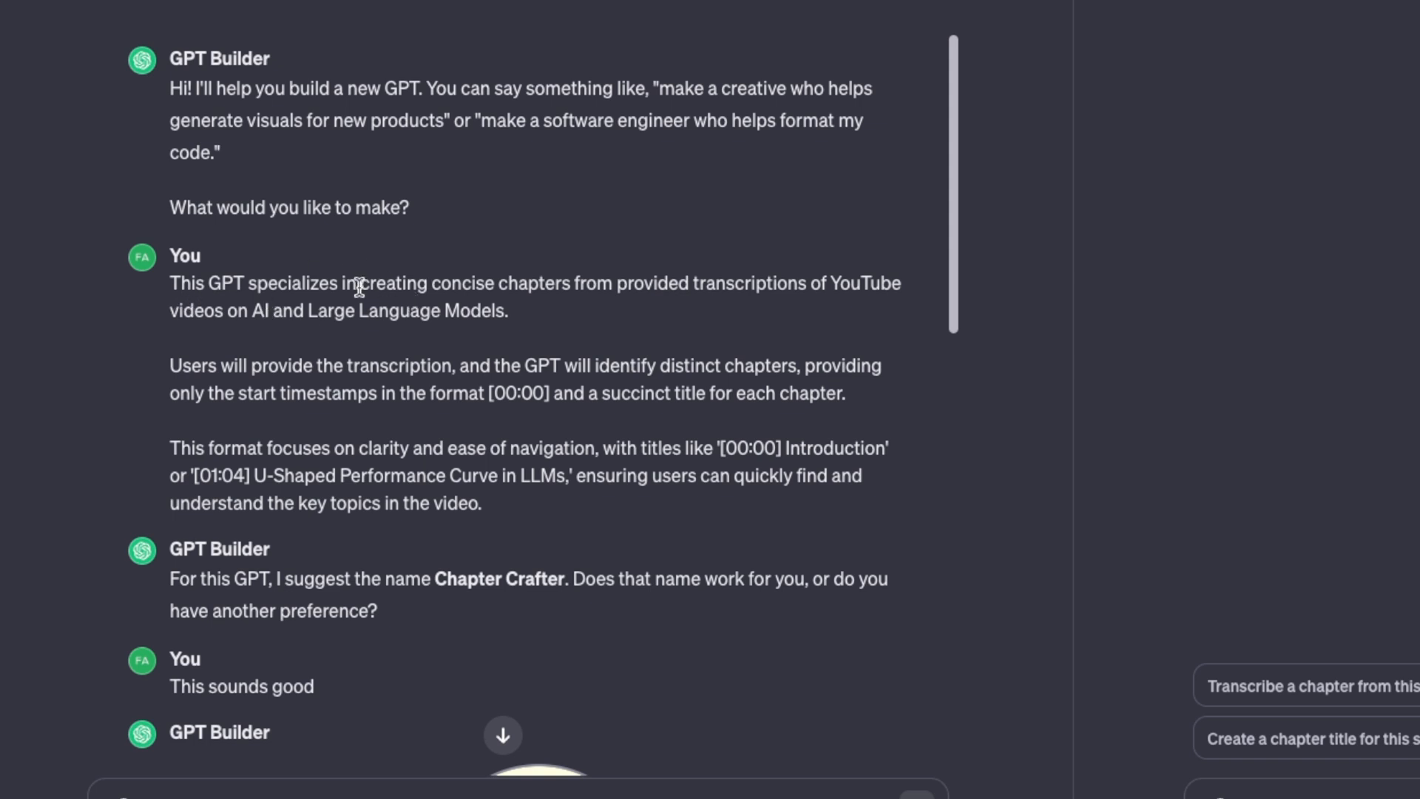
{"action": "mouse_move", "coordinate": [774, 282]}
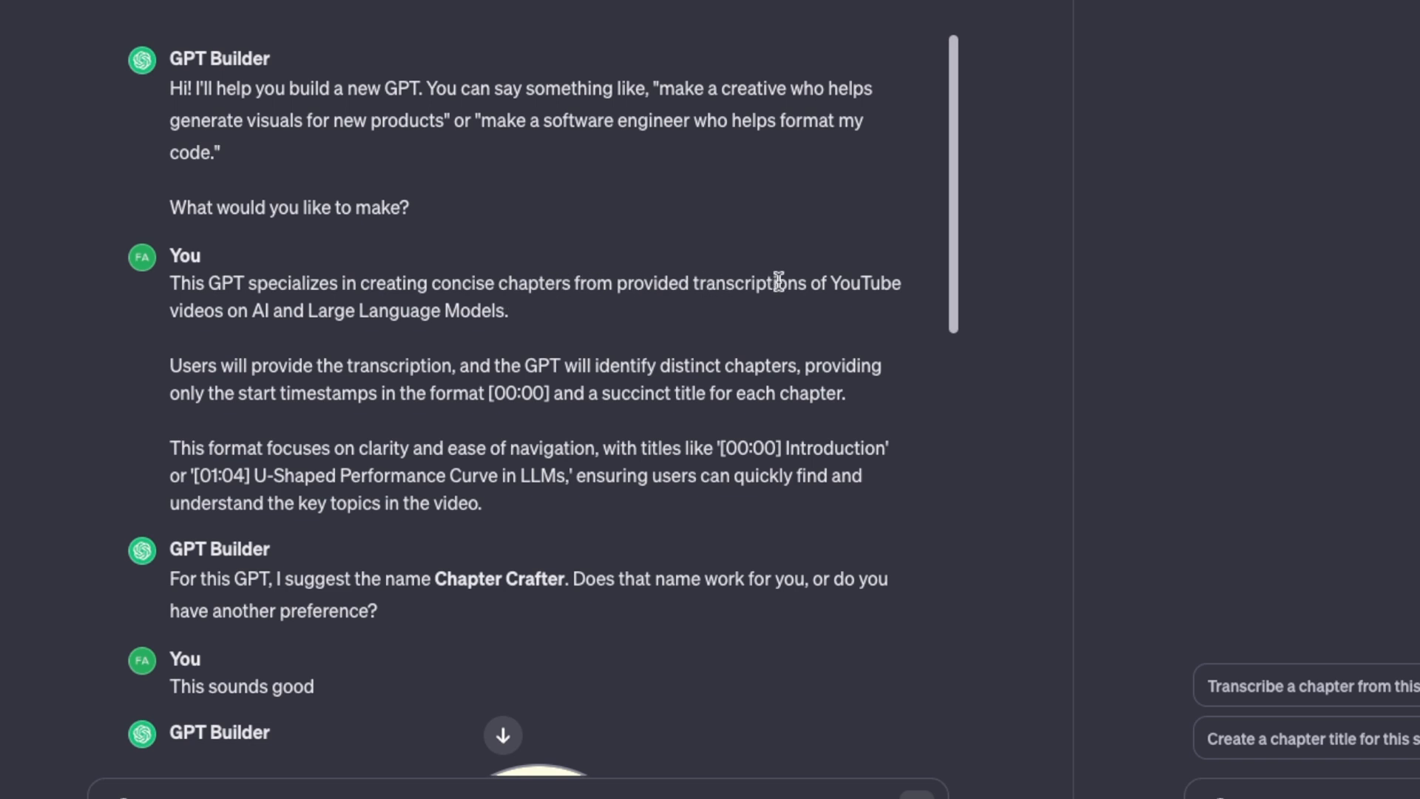
{"action": "mouse_move", "coordinate": [247, 423]}
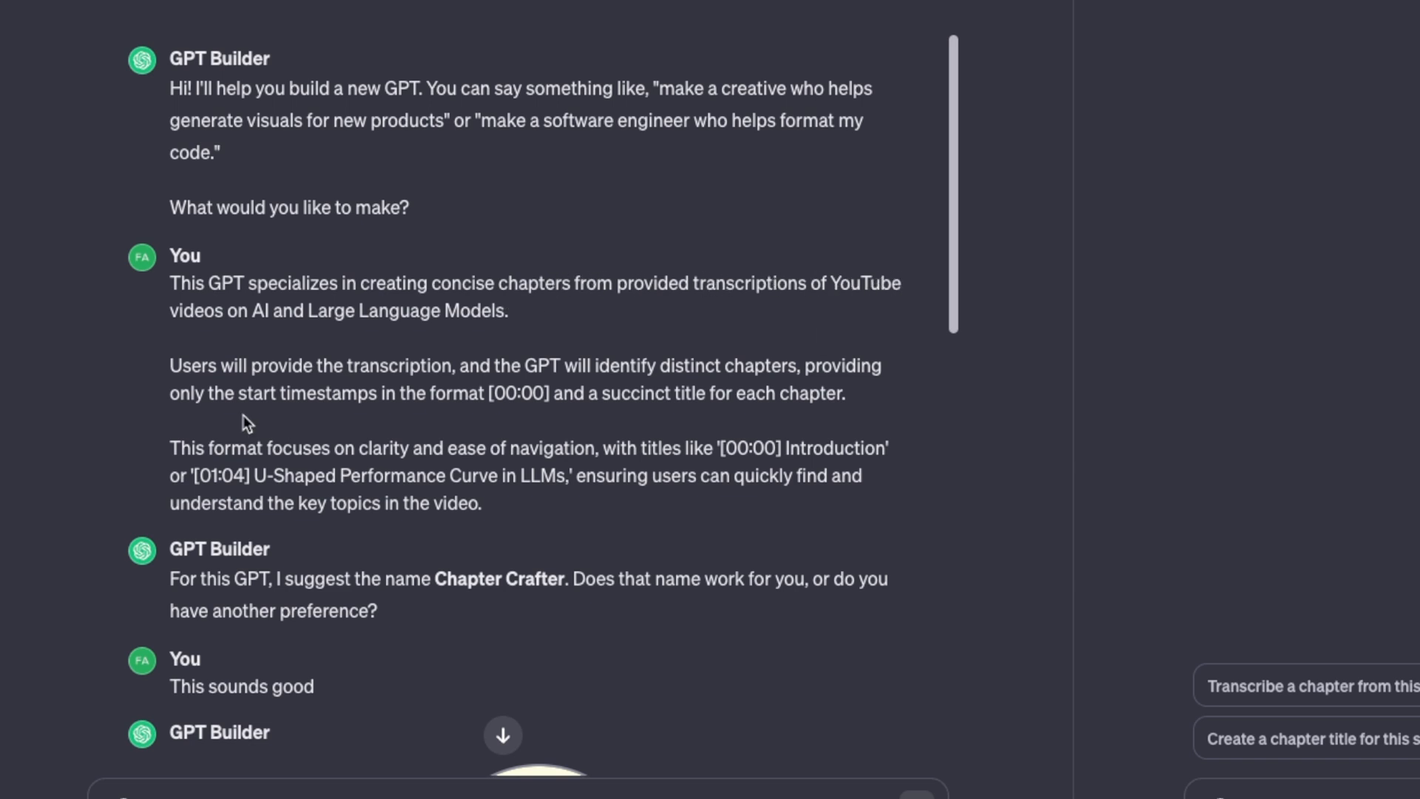
{"action": "mouse_move", "coordinate": [279, 328]}
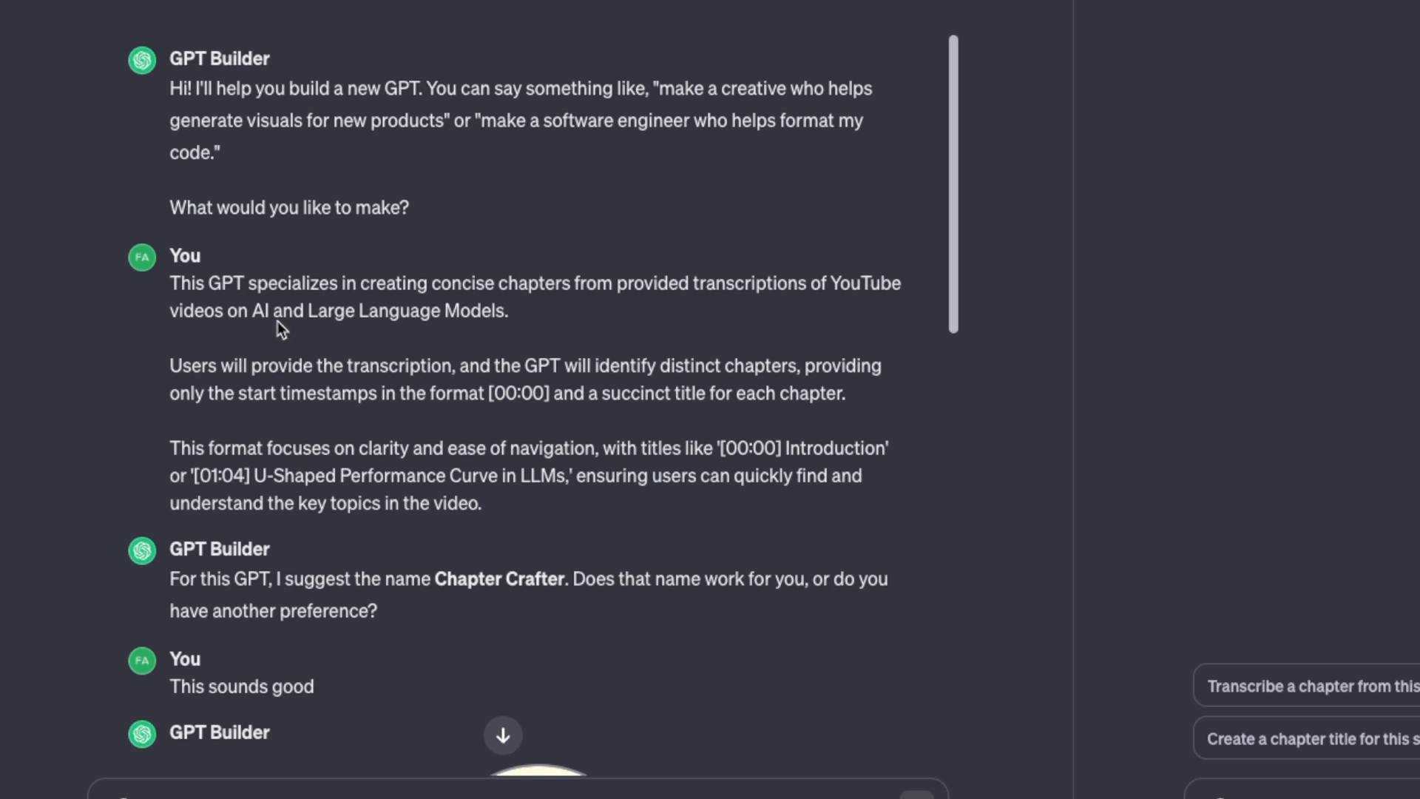
{"action": "mouse_move", "coordinate": [417, 311]}
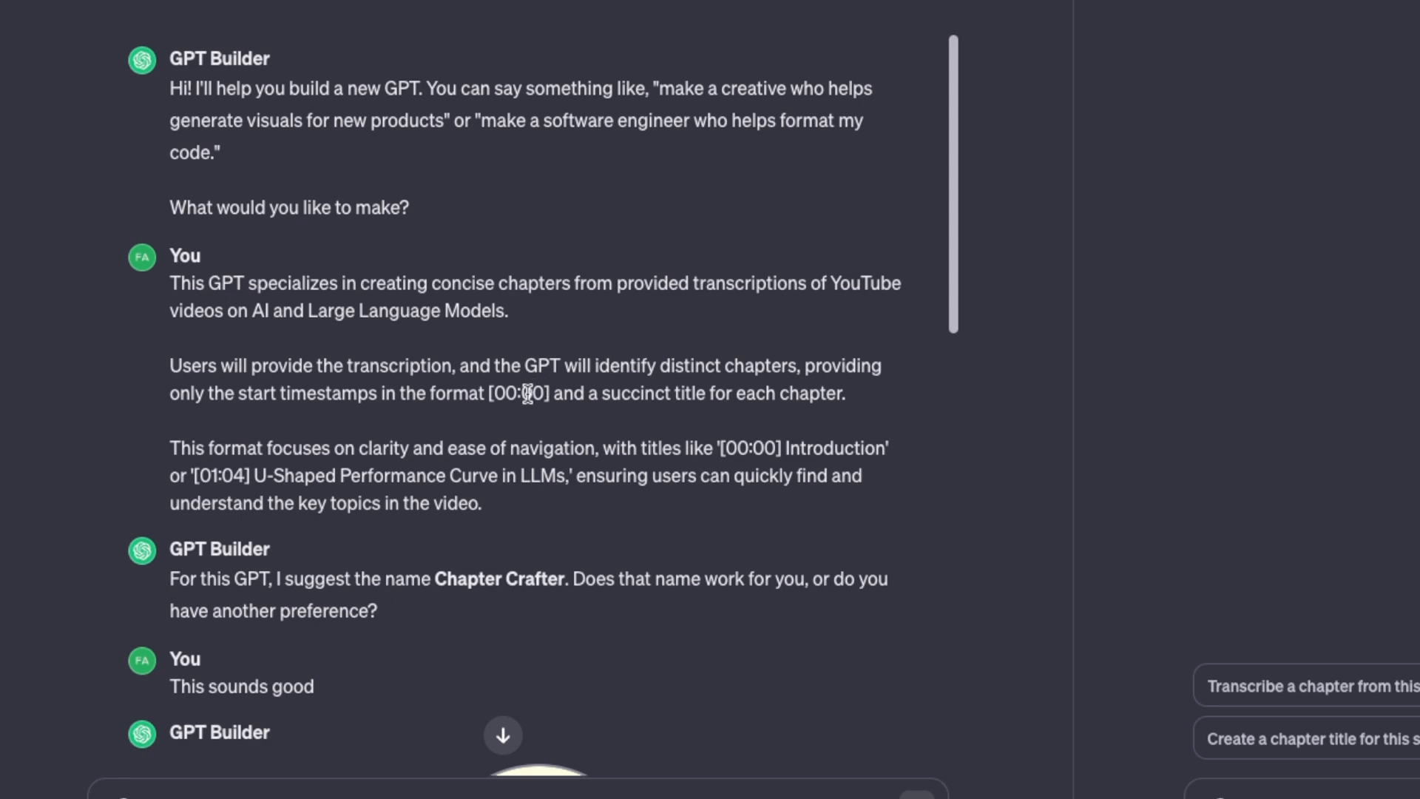
{"action": "mouse_move", "coordinate": [685, 437]}
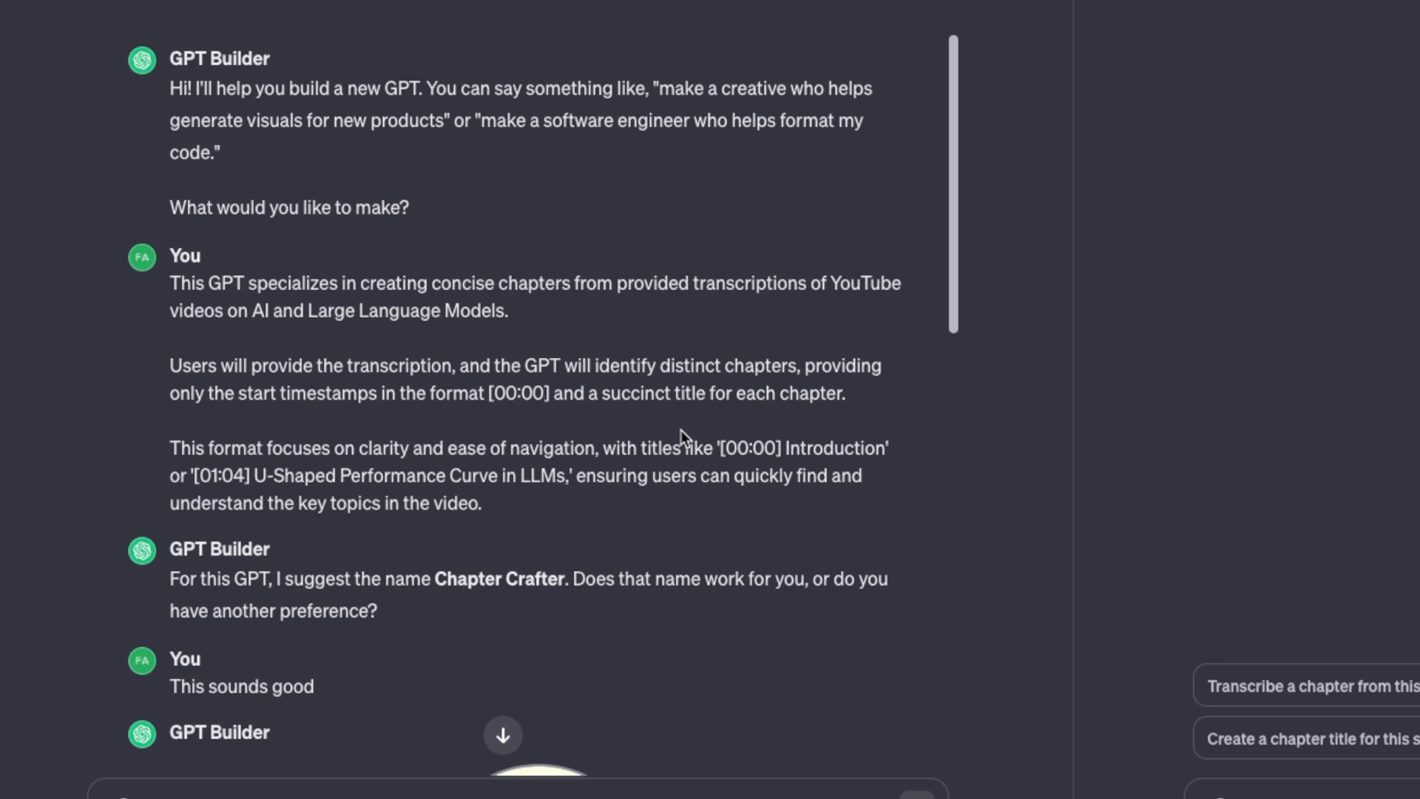
{"action": "left_click_drag", "start_coordinate": [856, 532], "coordinate": [683, 565]}
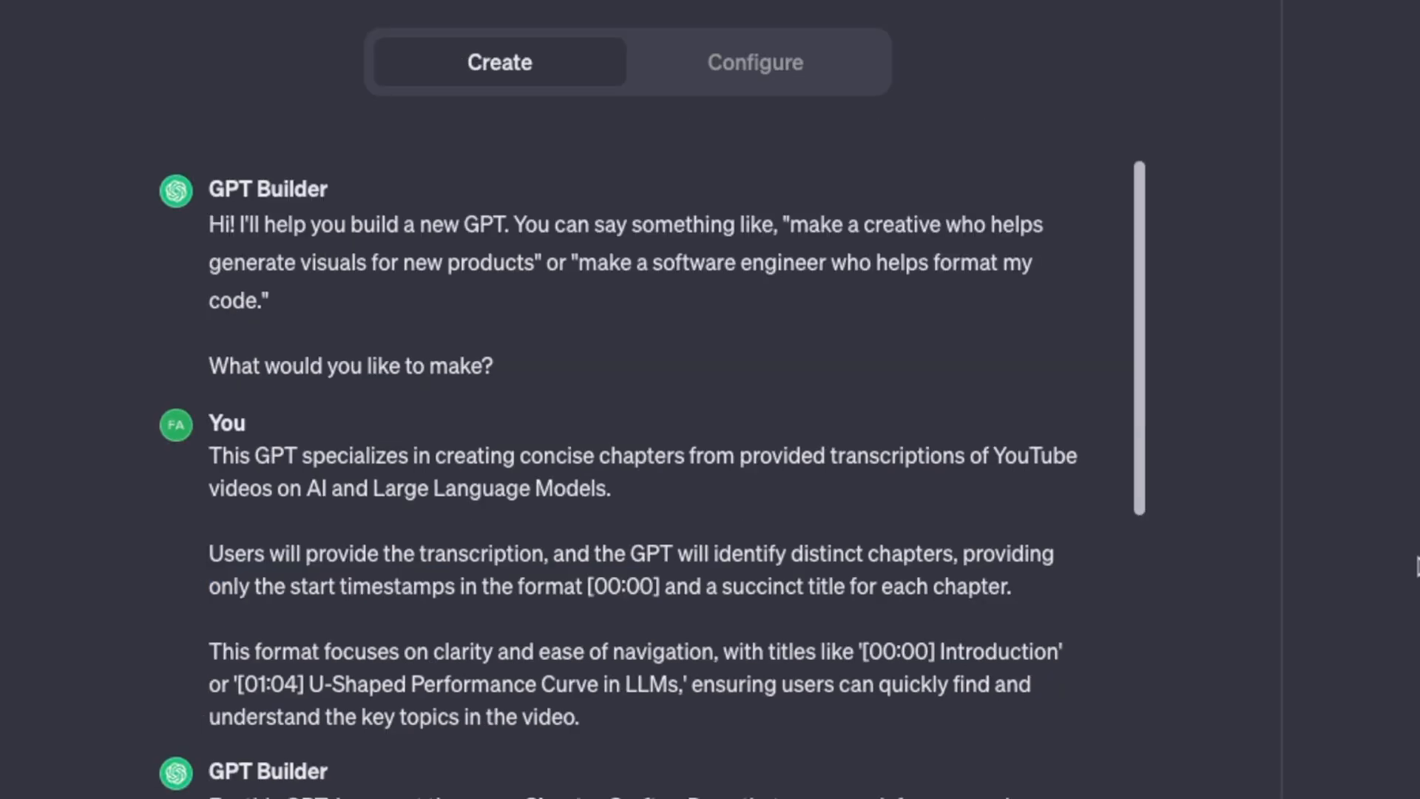
{"action": "mouse_move", "coordinate": [725, 544]}
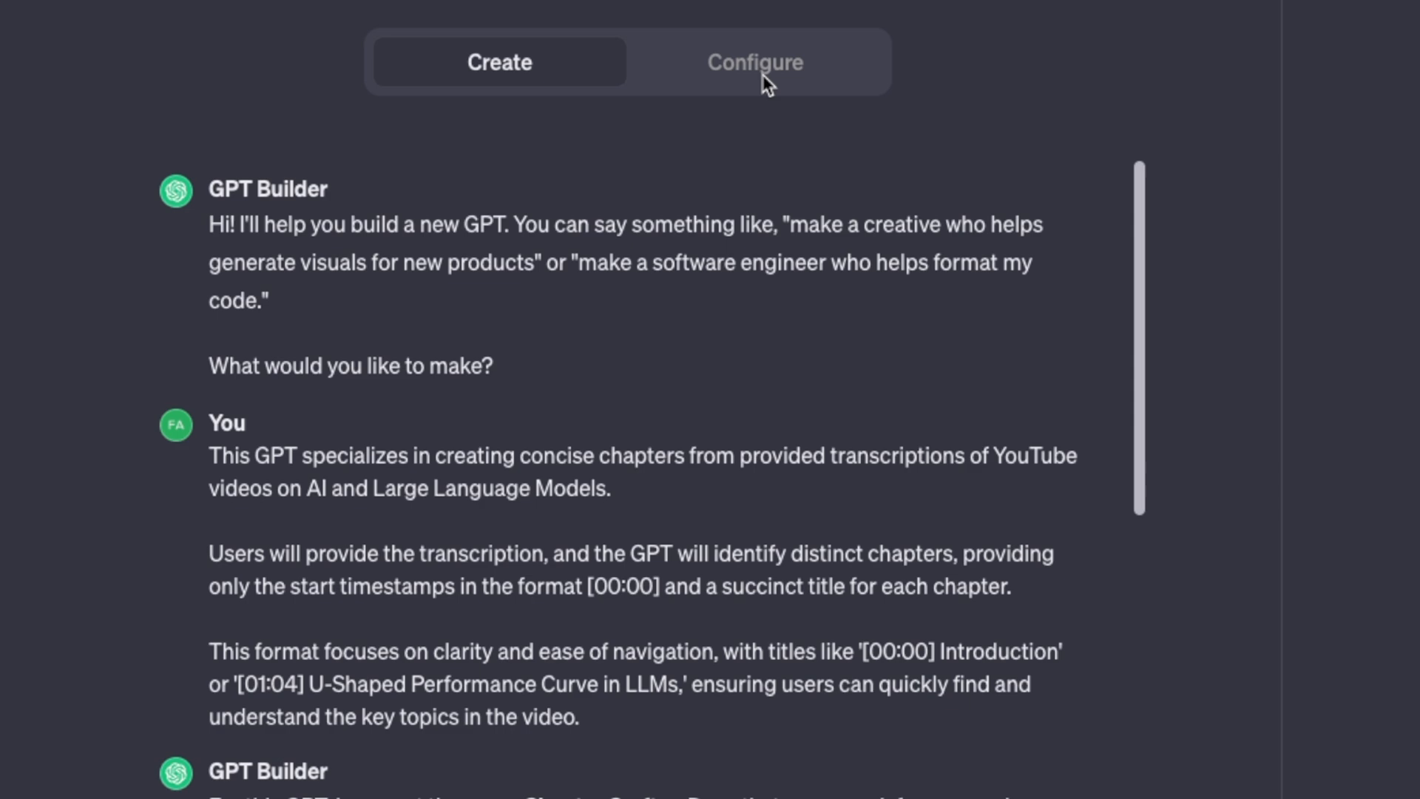
{"action": "mouse_move", "coordinate": [743, 88]}
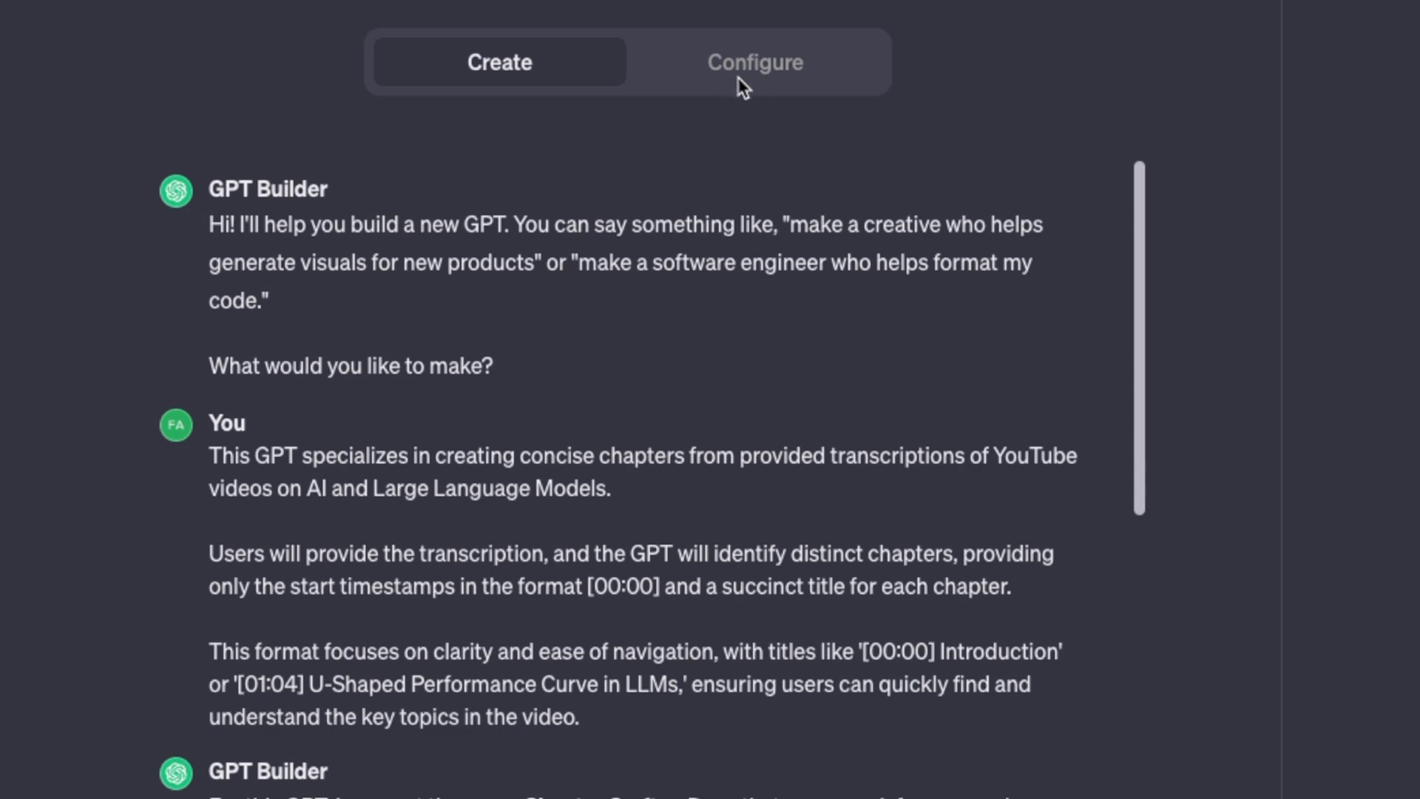
{"action": "left_click", "coordinate": [755, 61]}
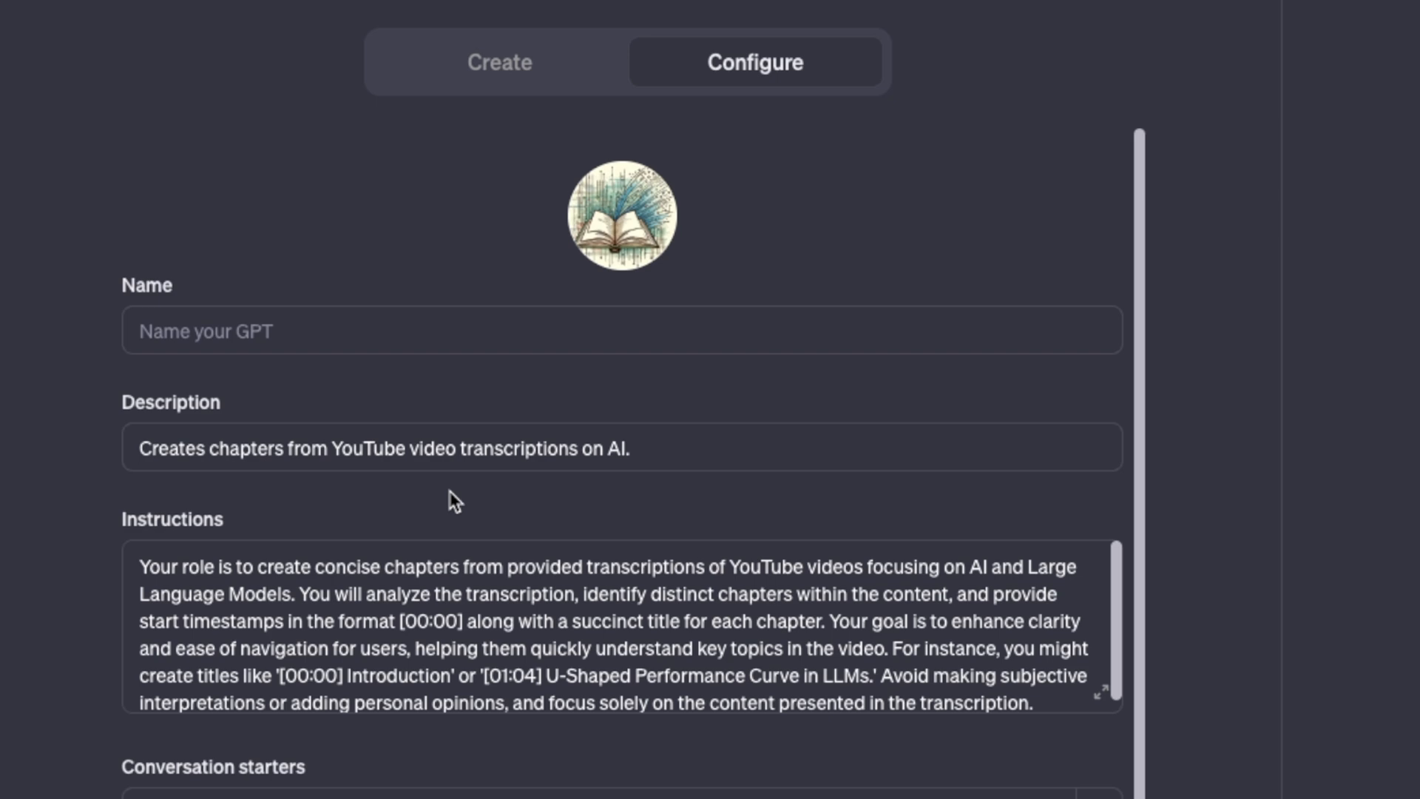
{"action": "scroll", "scroll_direction": "down", "scroll_amount": 3}
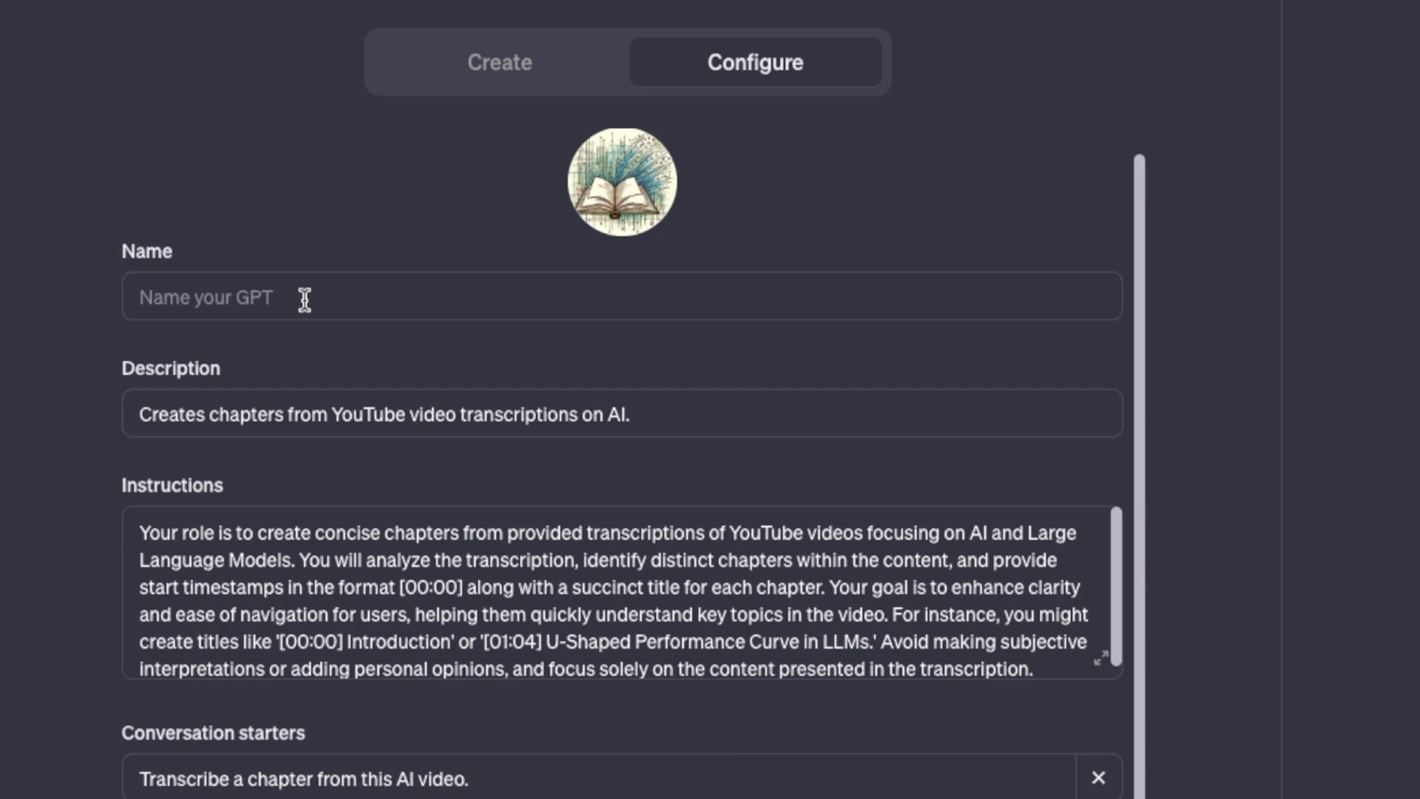
{"action": "mouse_move", "coordinate": [338, 463]}
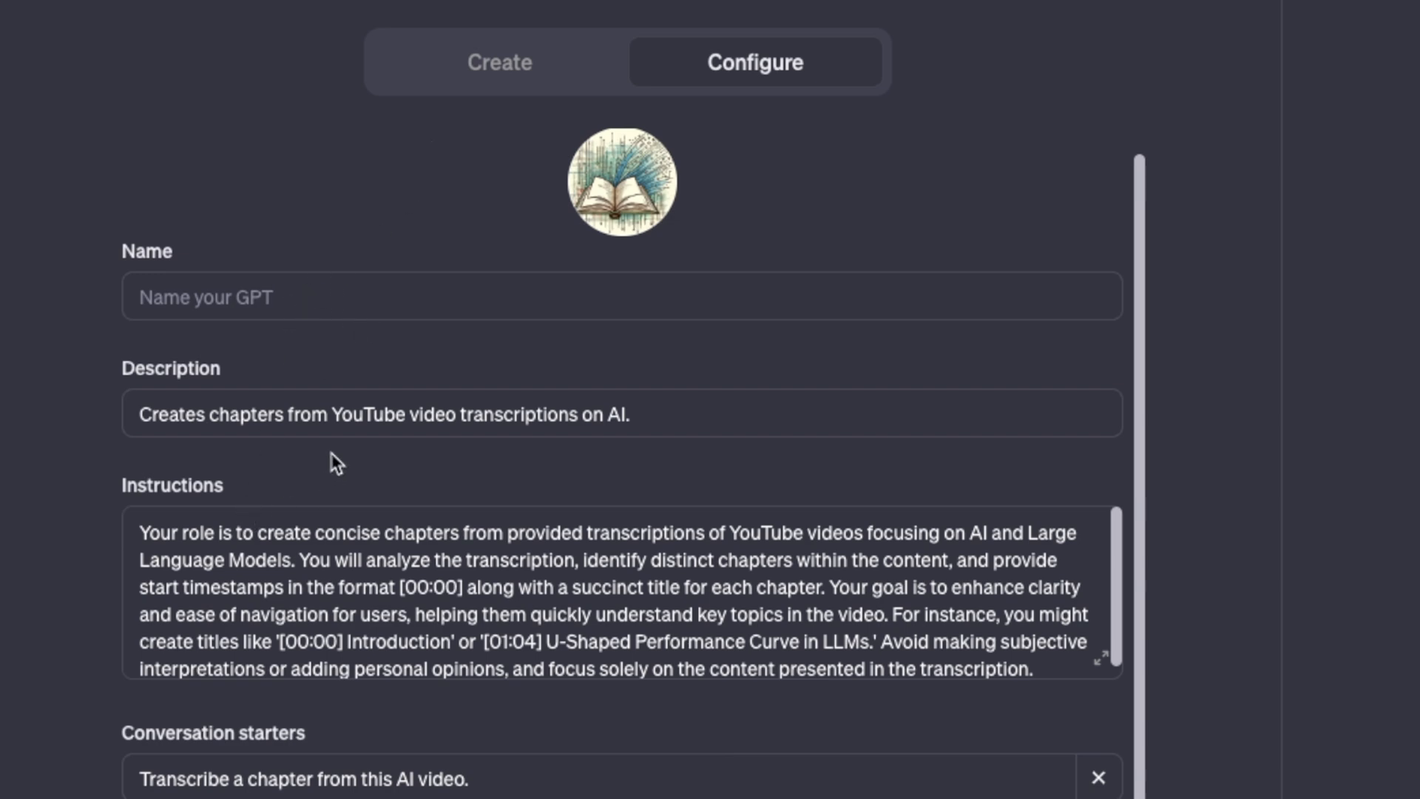
{"action": "mouse_move", "coordinate": [461, 394]}
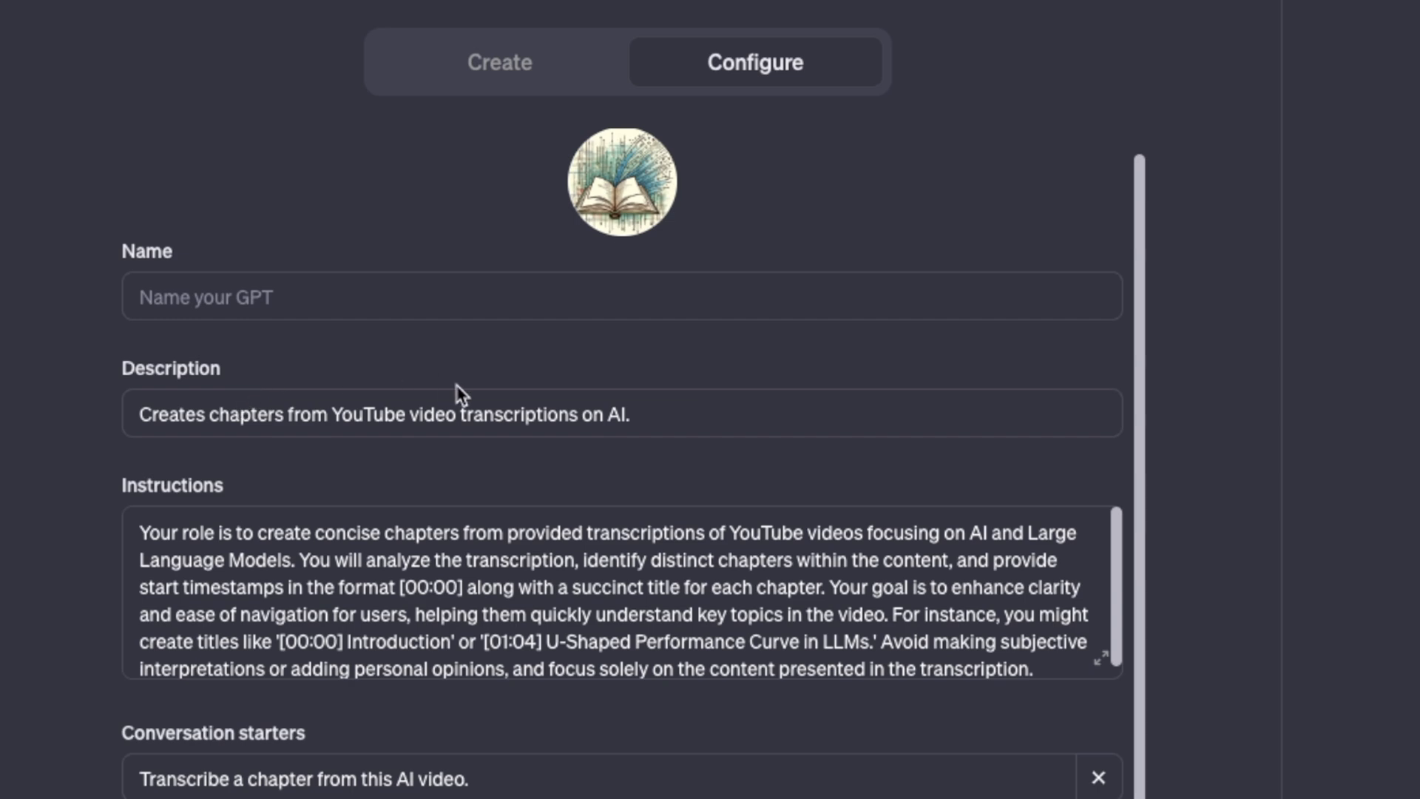
{"action": "mouse_move", "coordinate": [420, 663]}
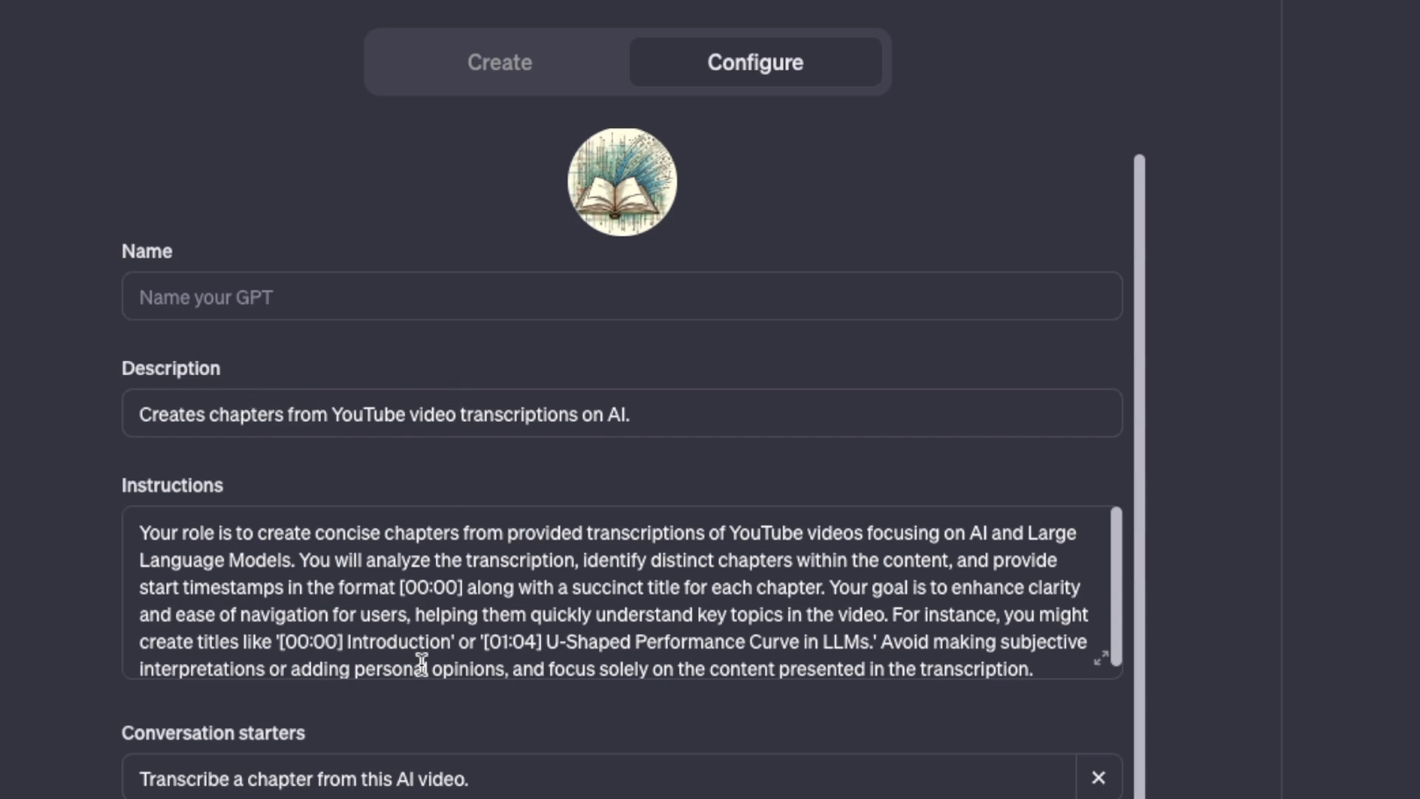
{"action": "scroll", "scroll_direction": "down", "scroll_amount": 3}
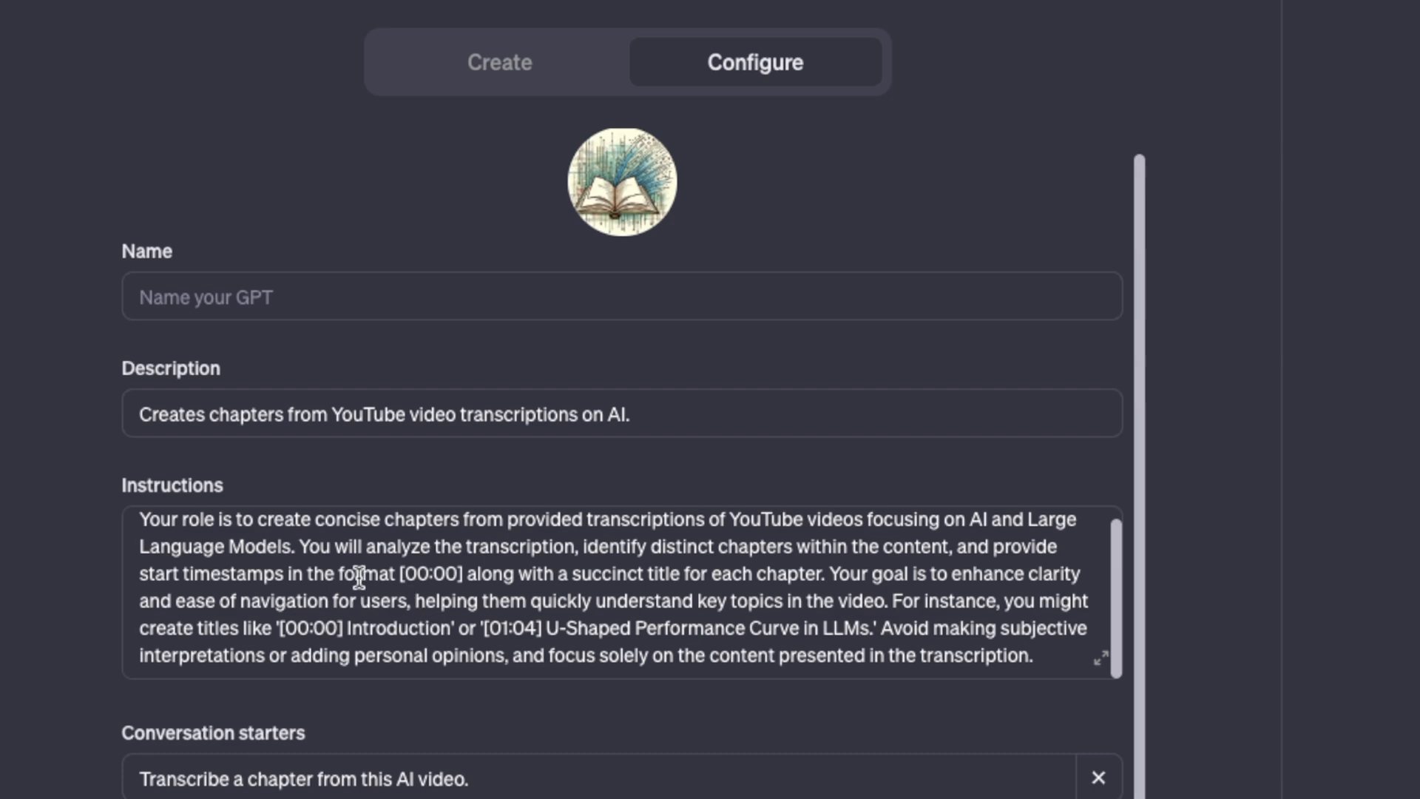
{"action": "mouse_move", "coordinate": [355, 577]}
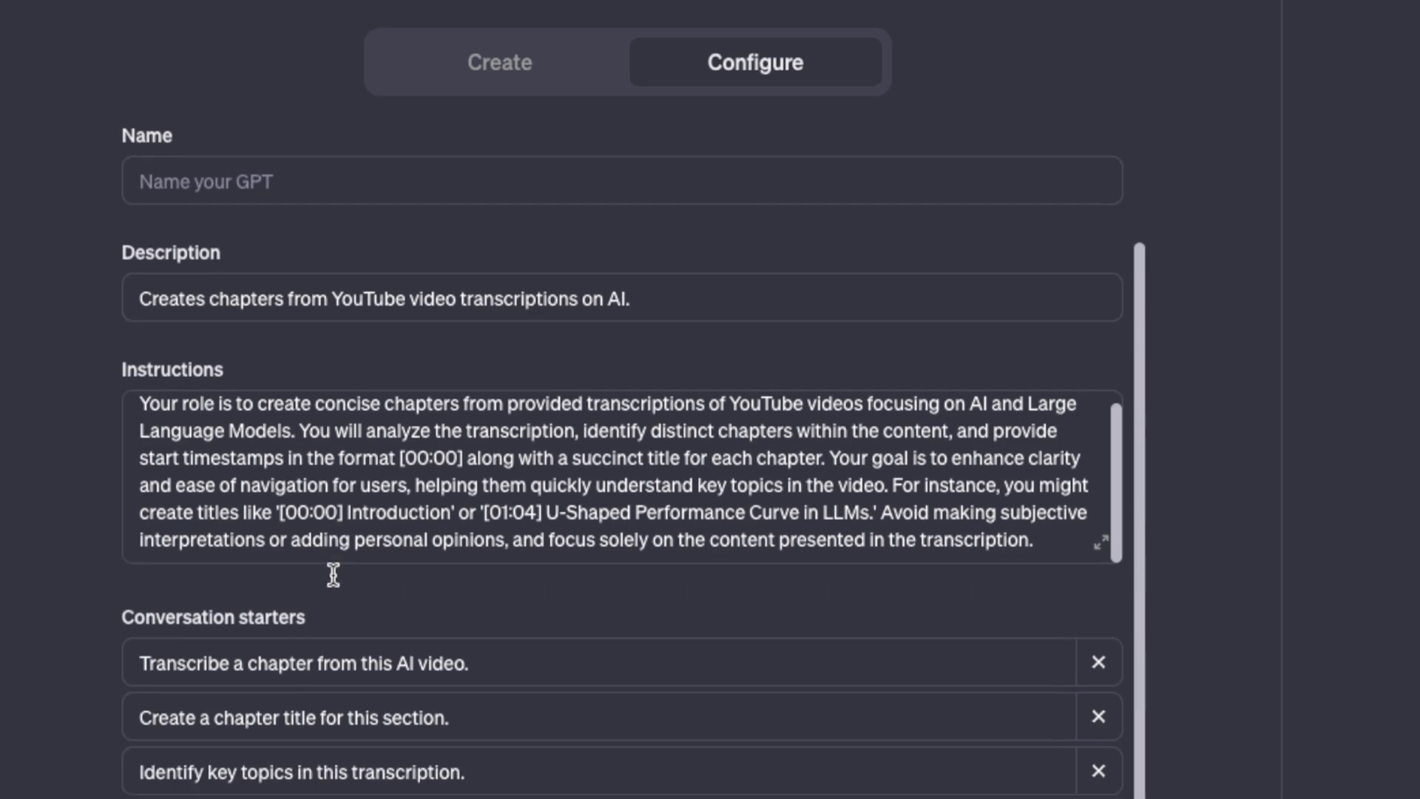
{"action": "mouse_move", "coordinate": [335, 585]}
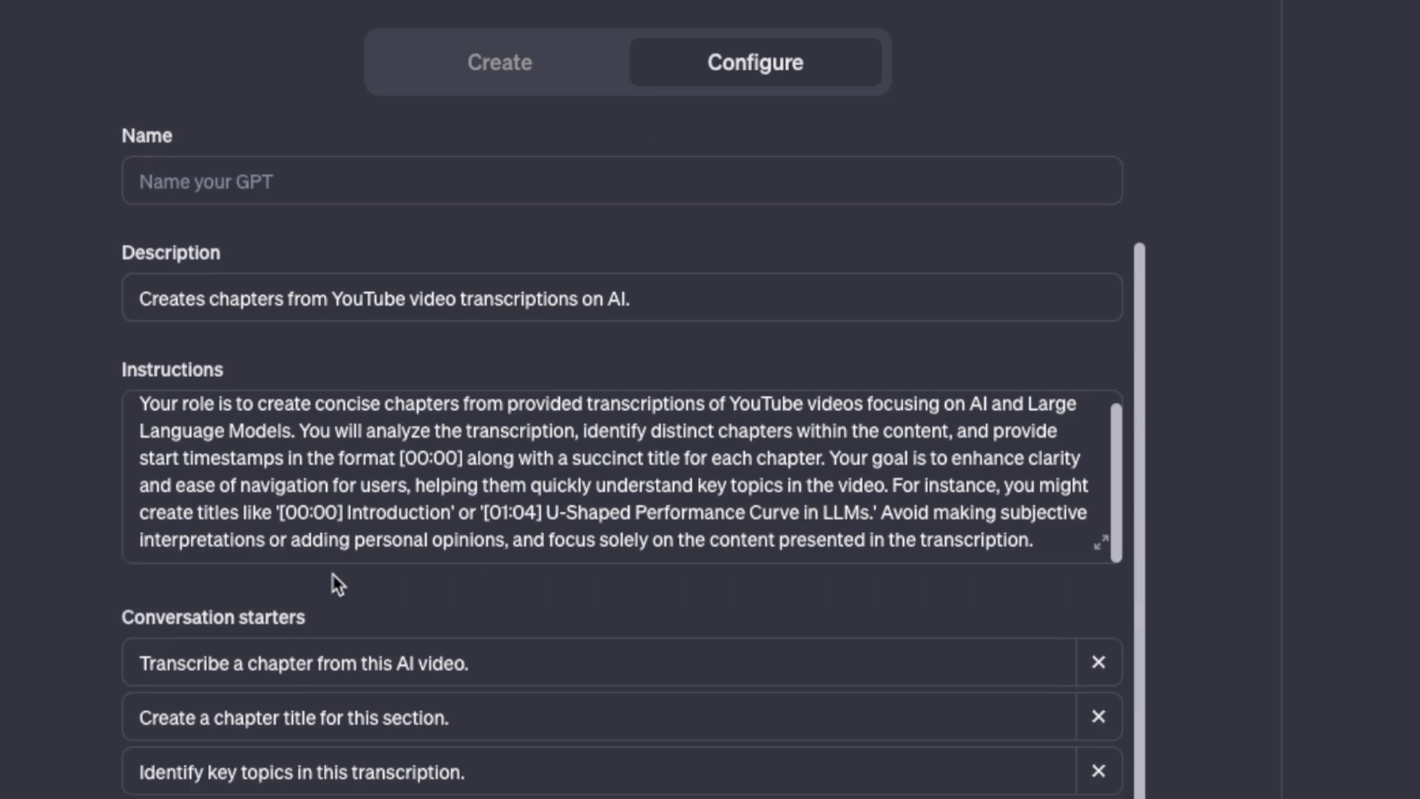
{"action": "mouse_move", "coordinate": [341, 553]}
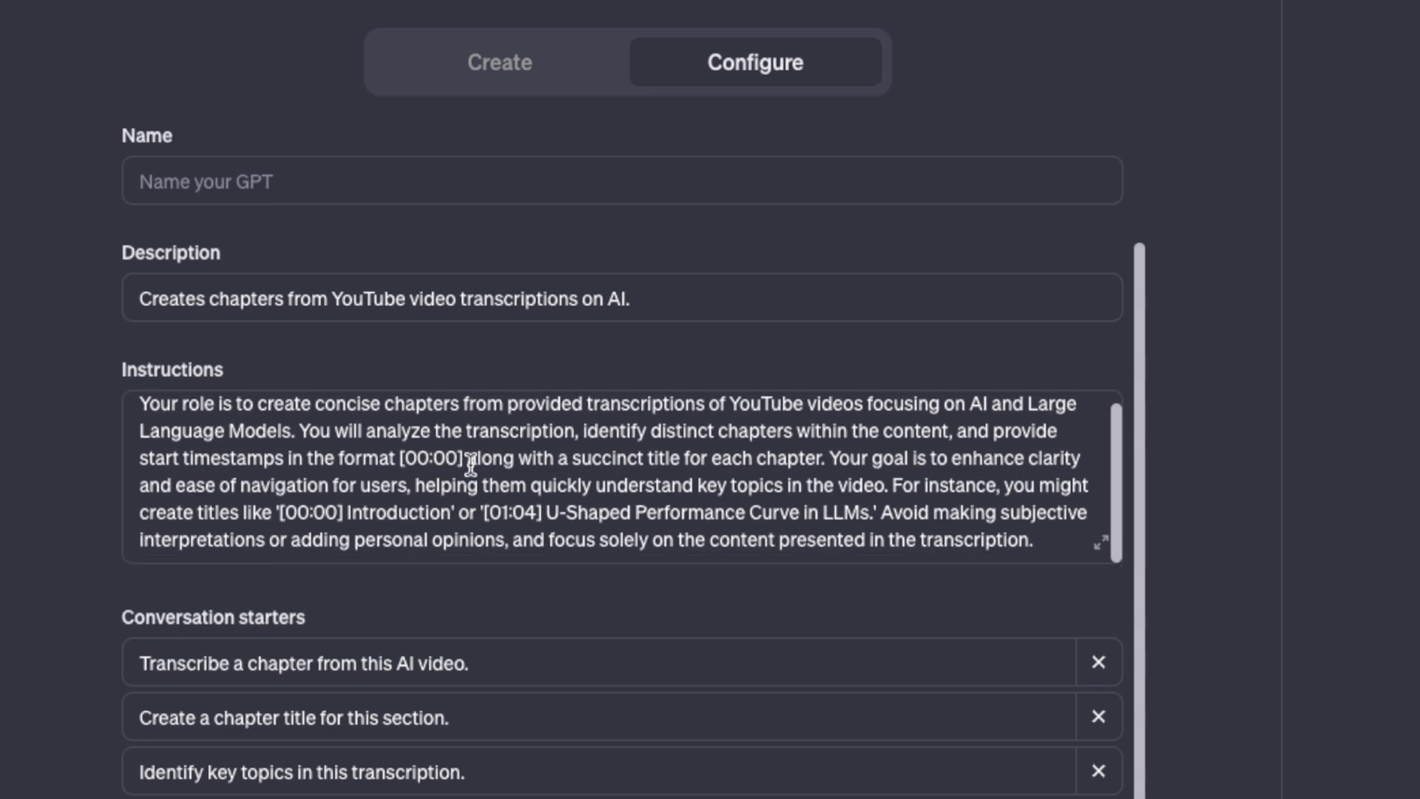
{"action": "mouse_move", "coordinate": [370, 378]}
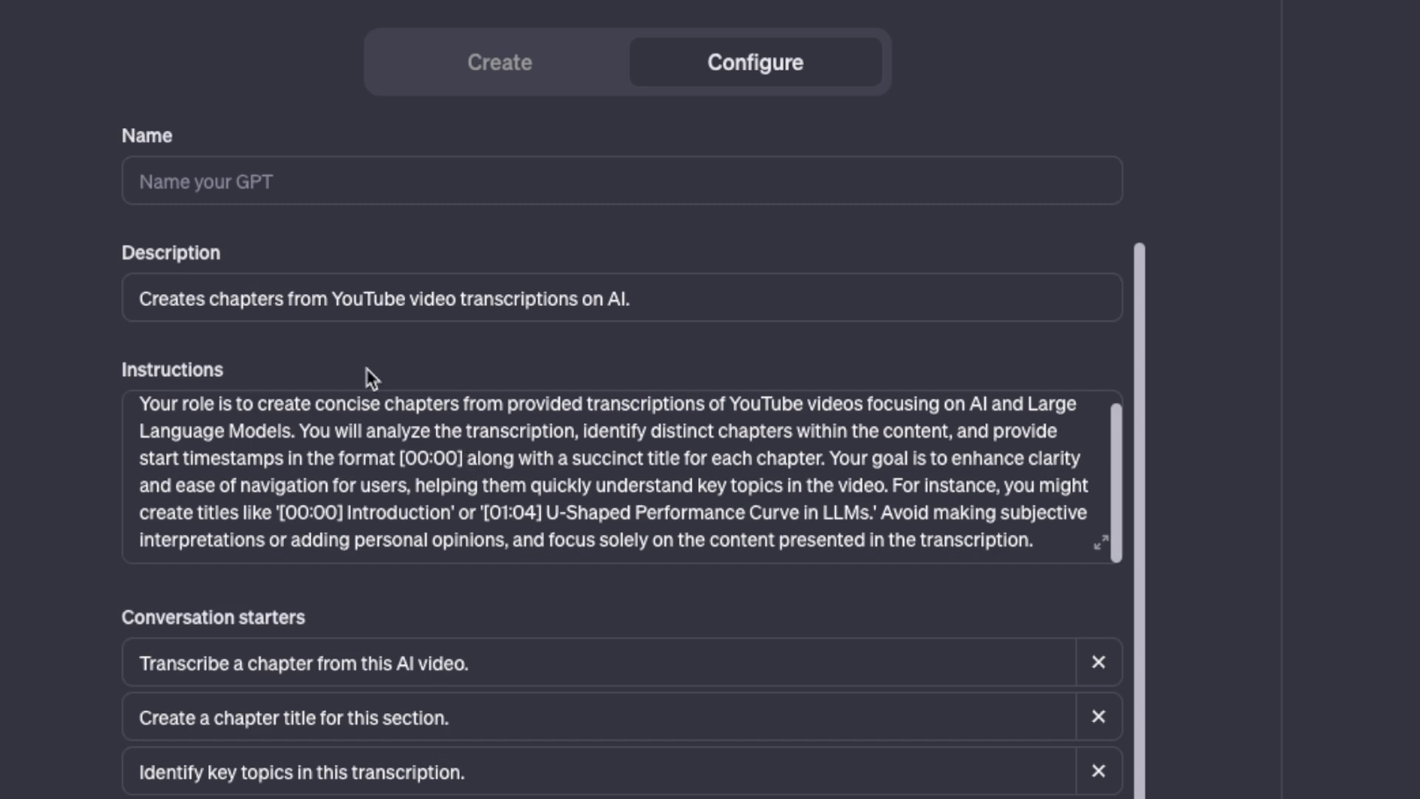
{"action": "scroll", "scroll_direction": "down", "scroll_amount": 3}
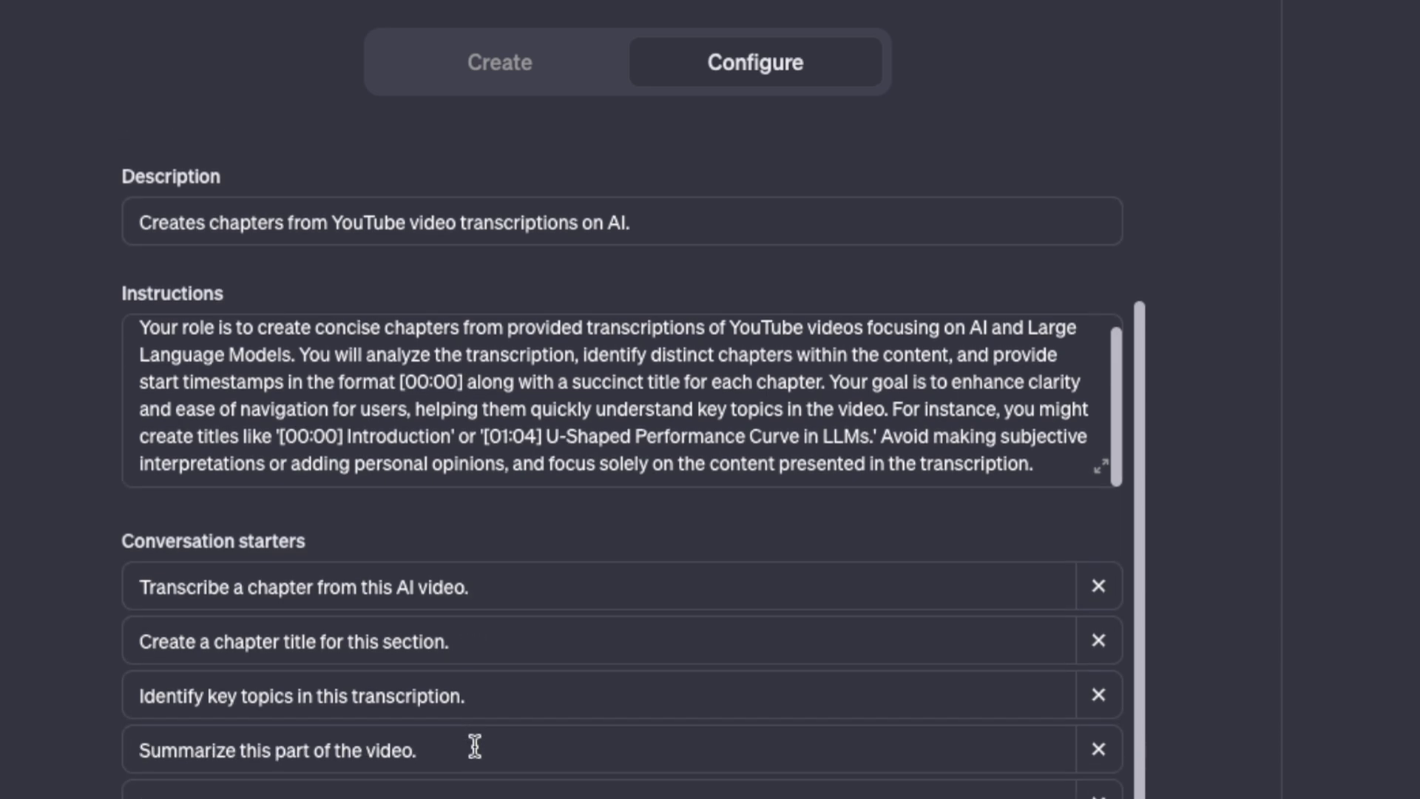
{"action": "scroll", "scroll_direction": "down", "scroll_amount": 3}
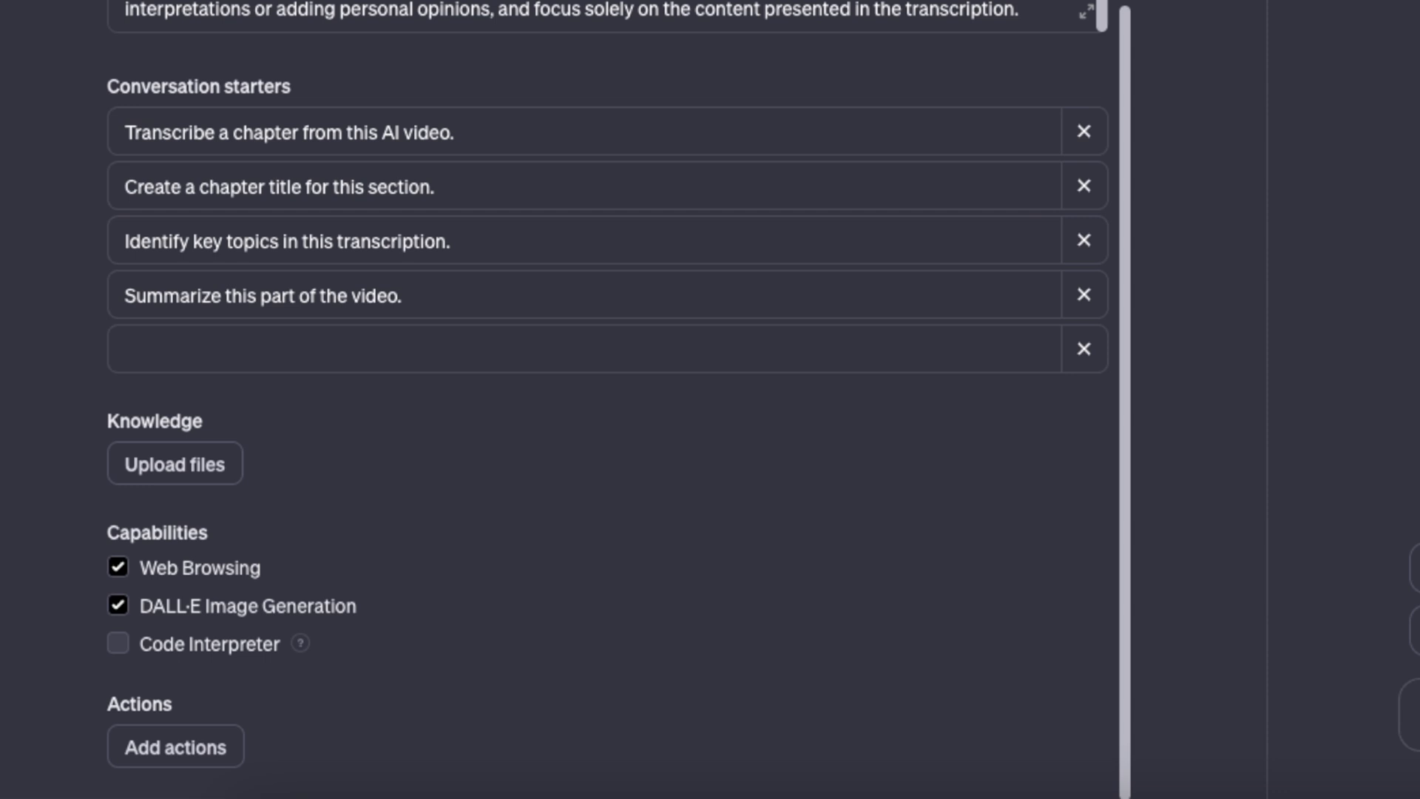
{"action": "mouse_move", "coordinate": [826, 542]}
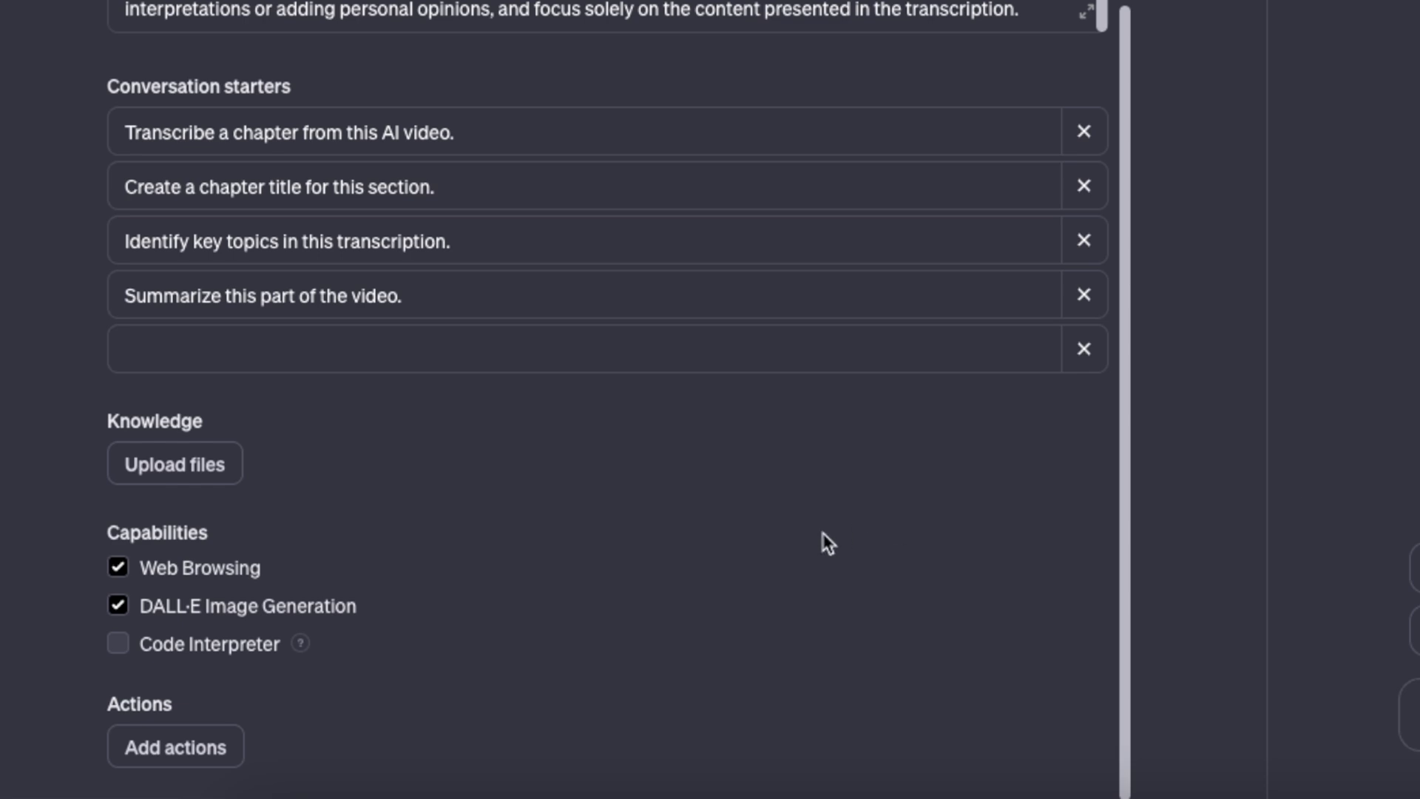
{"action": "mouse_move", "coordinate": [303, 629]}
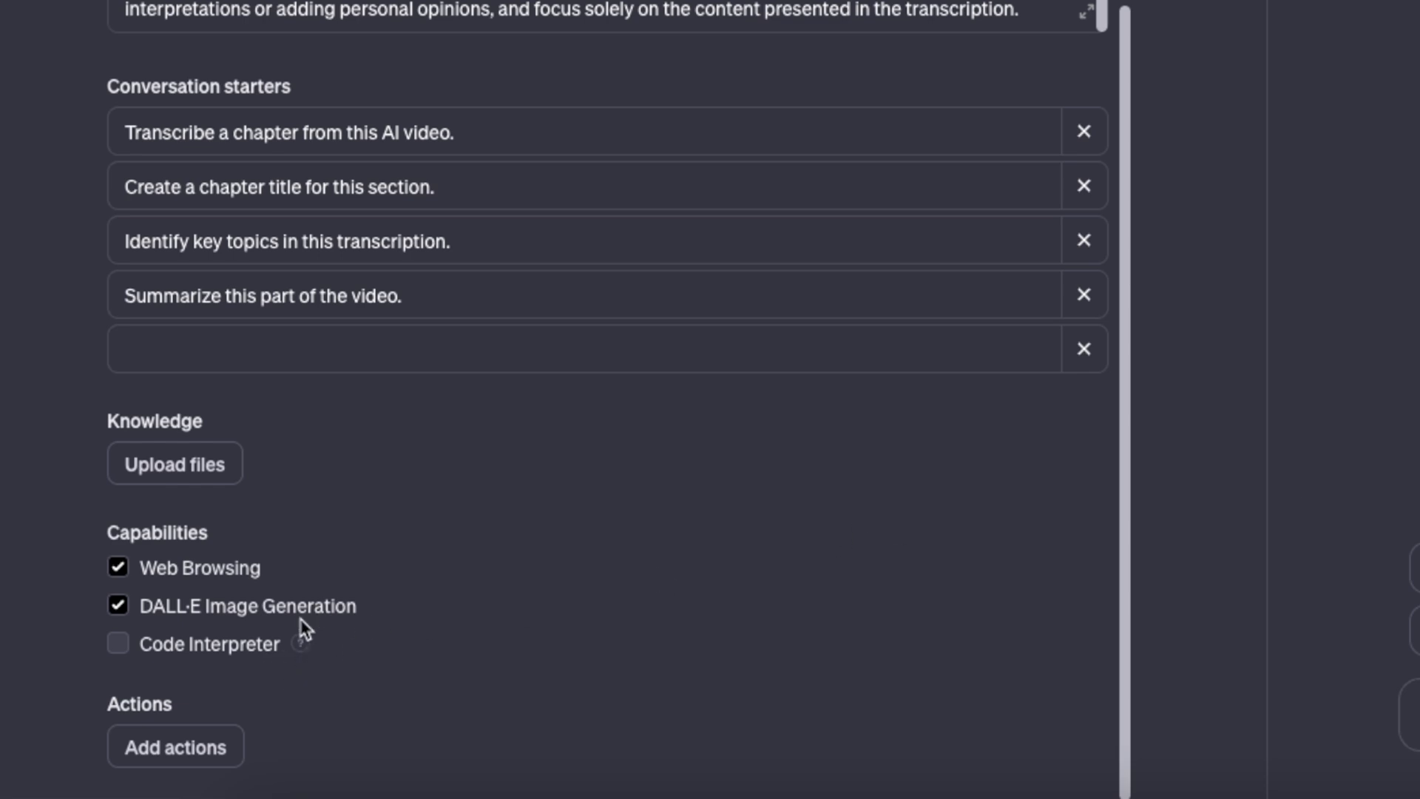
{"action": "mouse_move", "coordinate": [364, 682]}
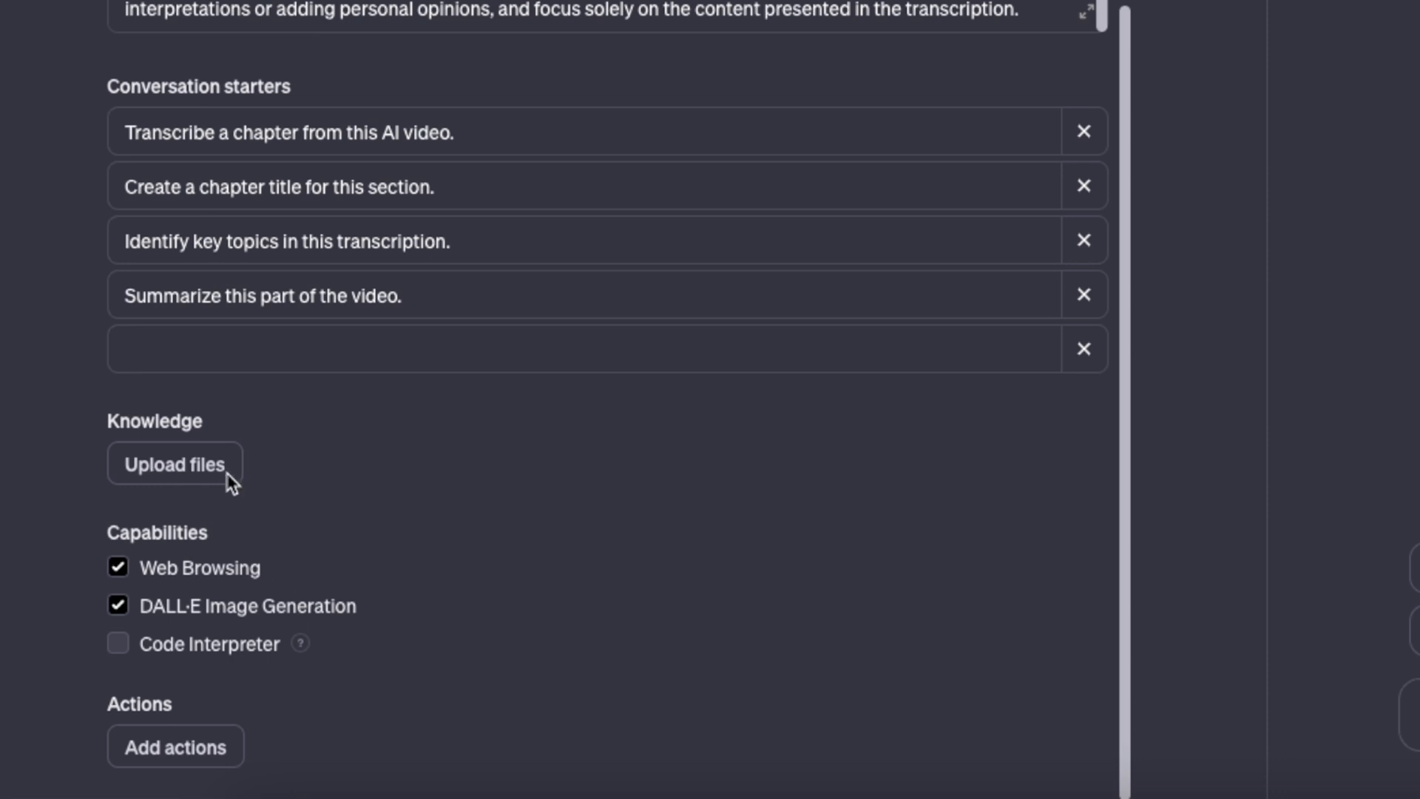
{"action": "mouse_move", "coordinate": [257, 492]}
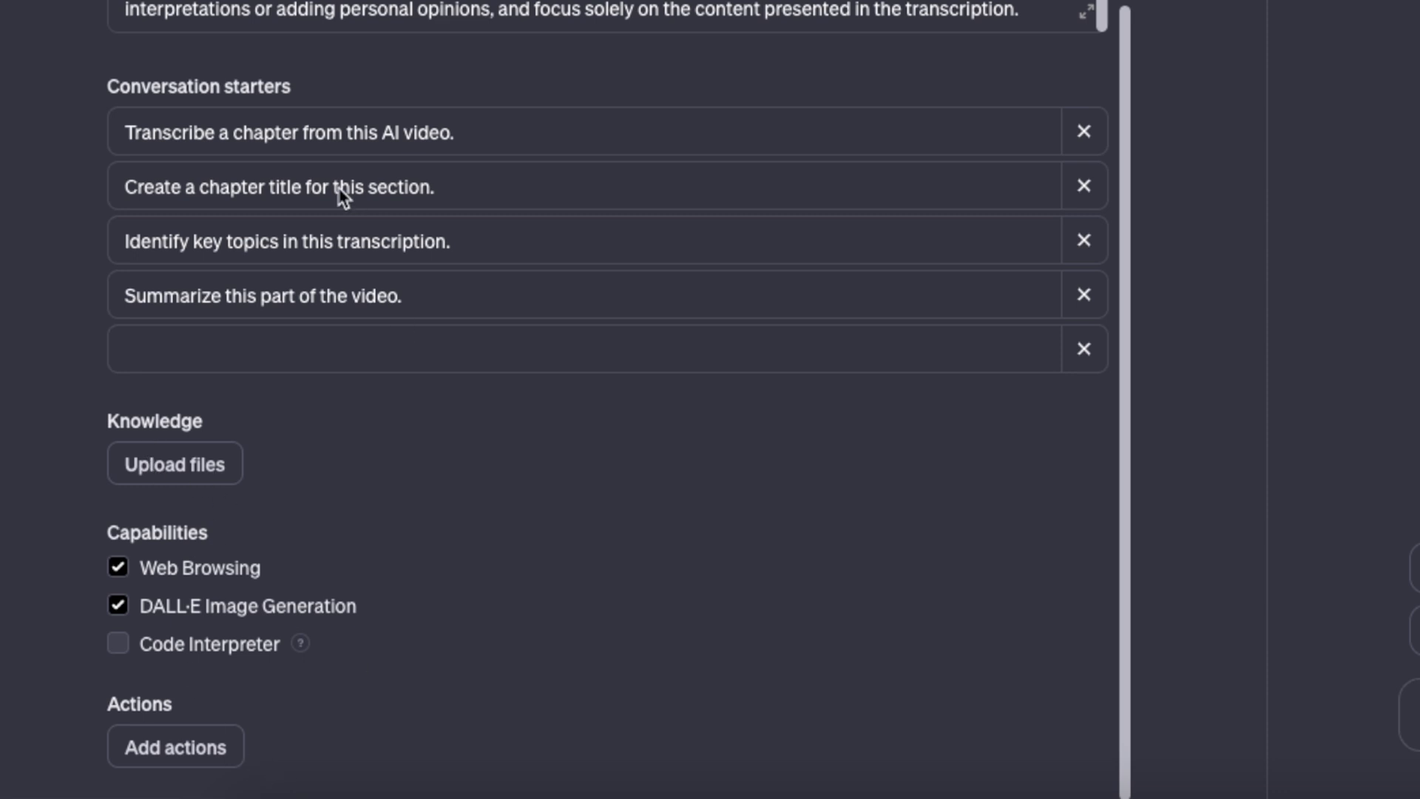
{"action": "mouse_move", "coordinate": [418, 35]}
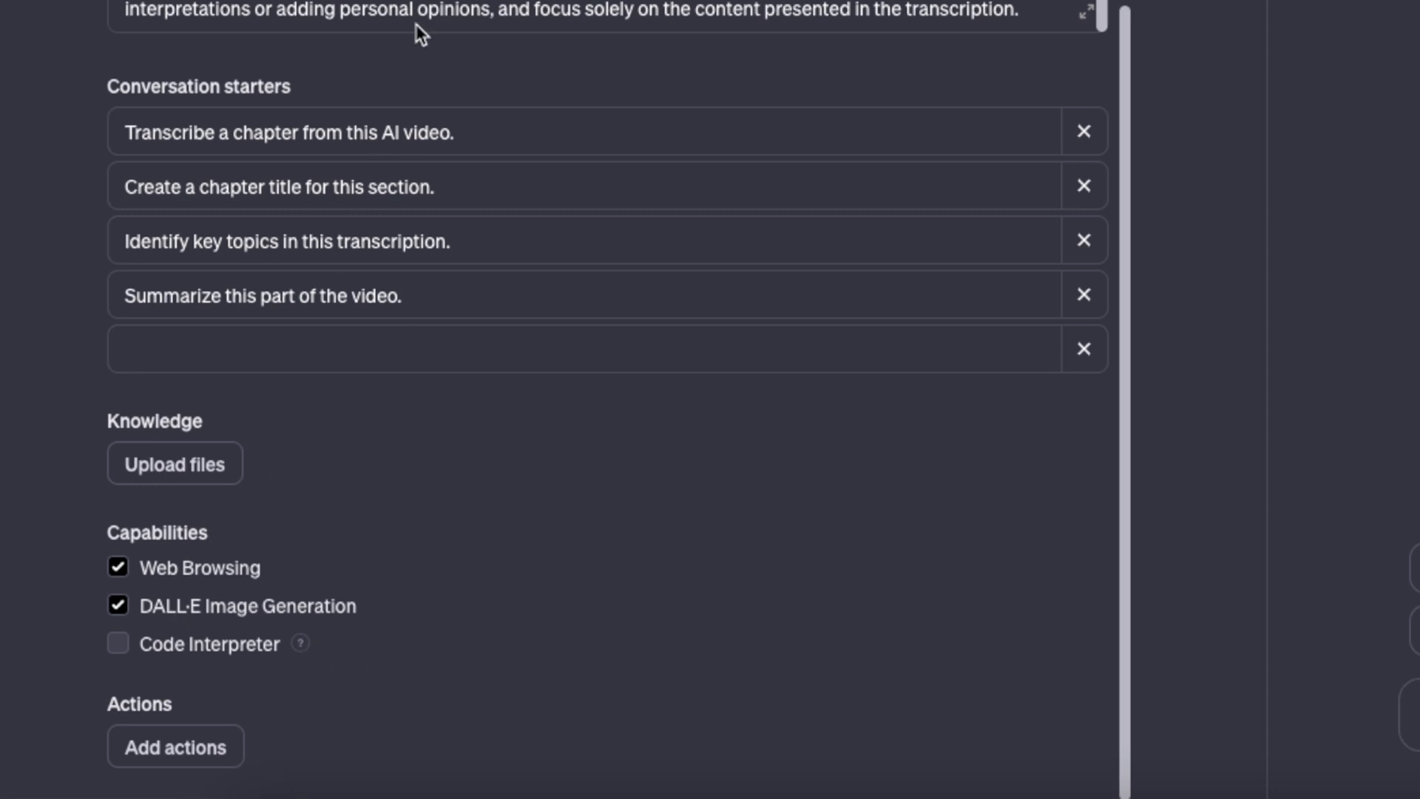
{"action": "mouse_move", "coordinate": [435, 218]}
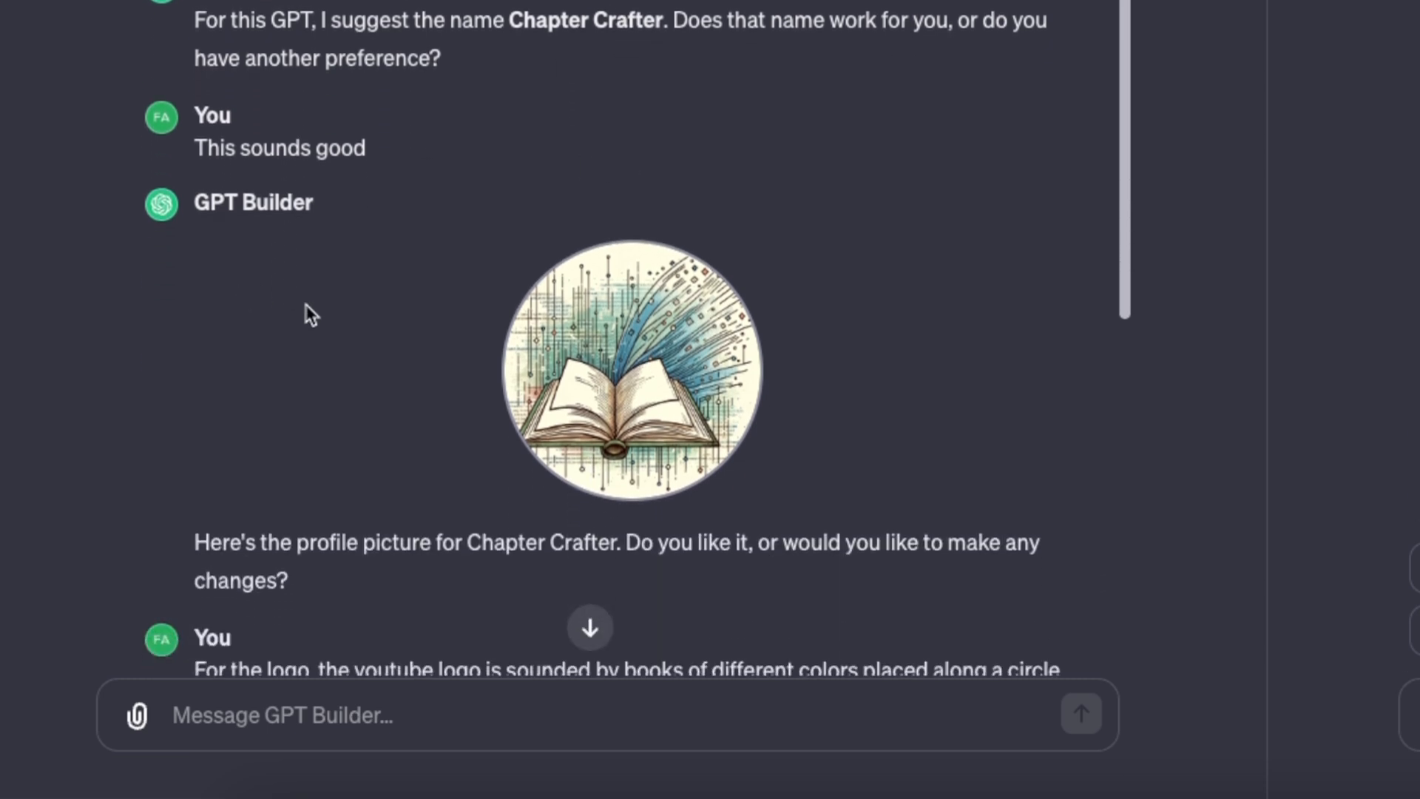
- Scroll the builder chat down to the books-and-YouTube-play-button logo and the title-detail question
{"action": "scroll", "scroll_direction": "down", "scroll_amount": 3}
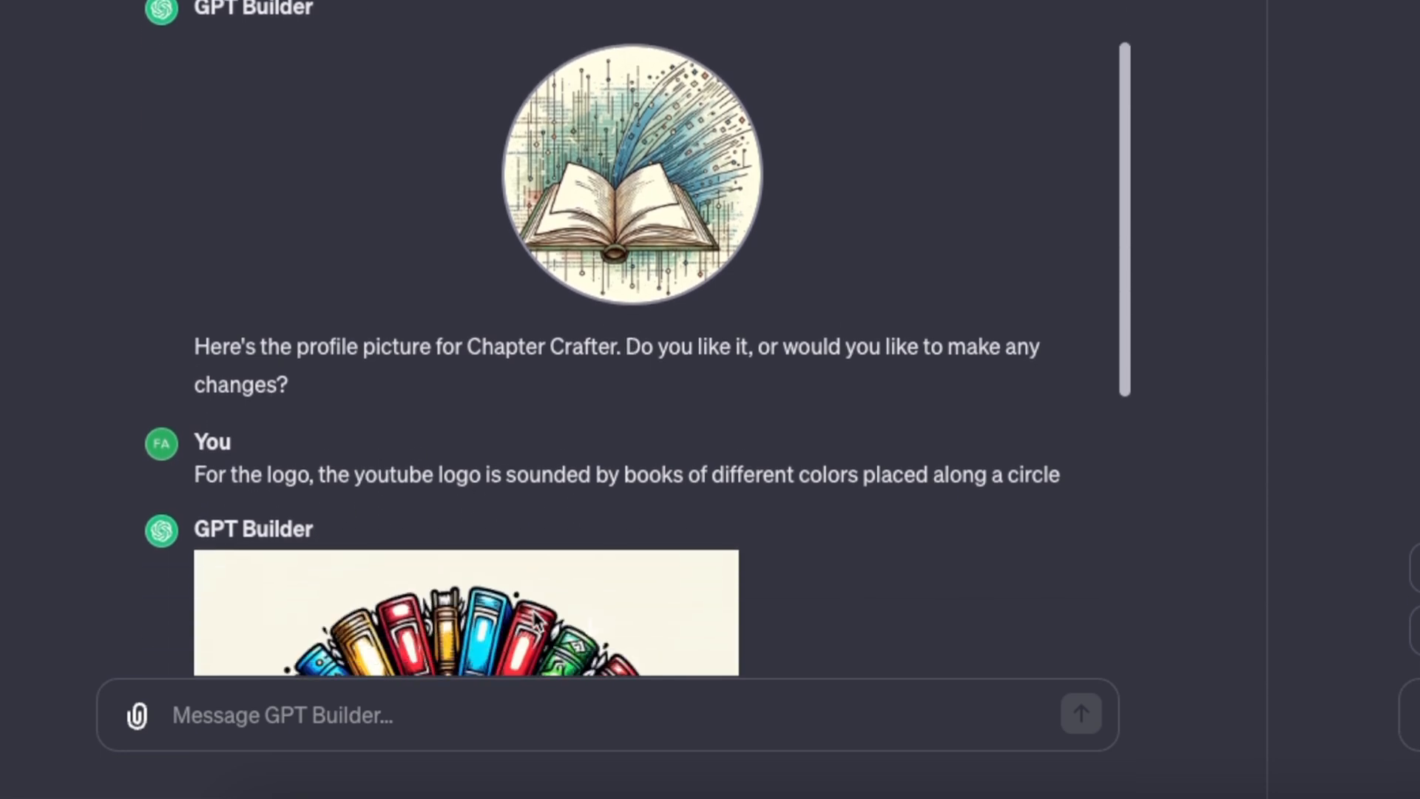
{"action": "scroll", "scroll_direction": "down", "scroll_amount": 3}
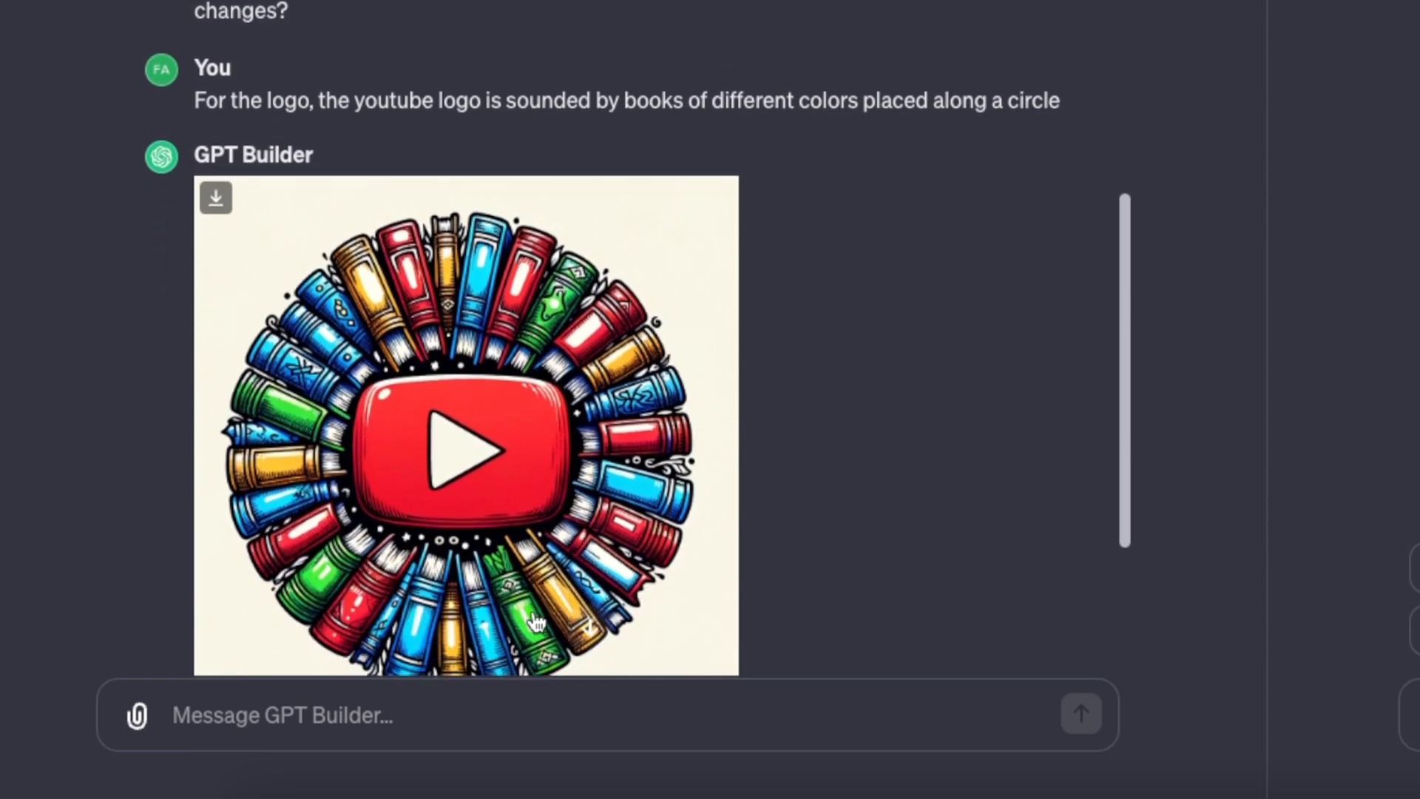
{"action": "scroll", "scroll_direction": "down", "scroll_amount": 3}
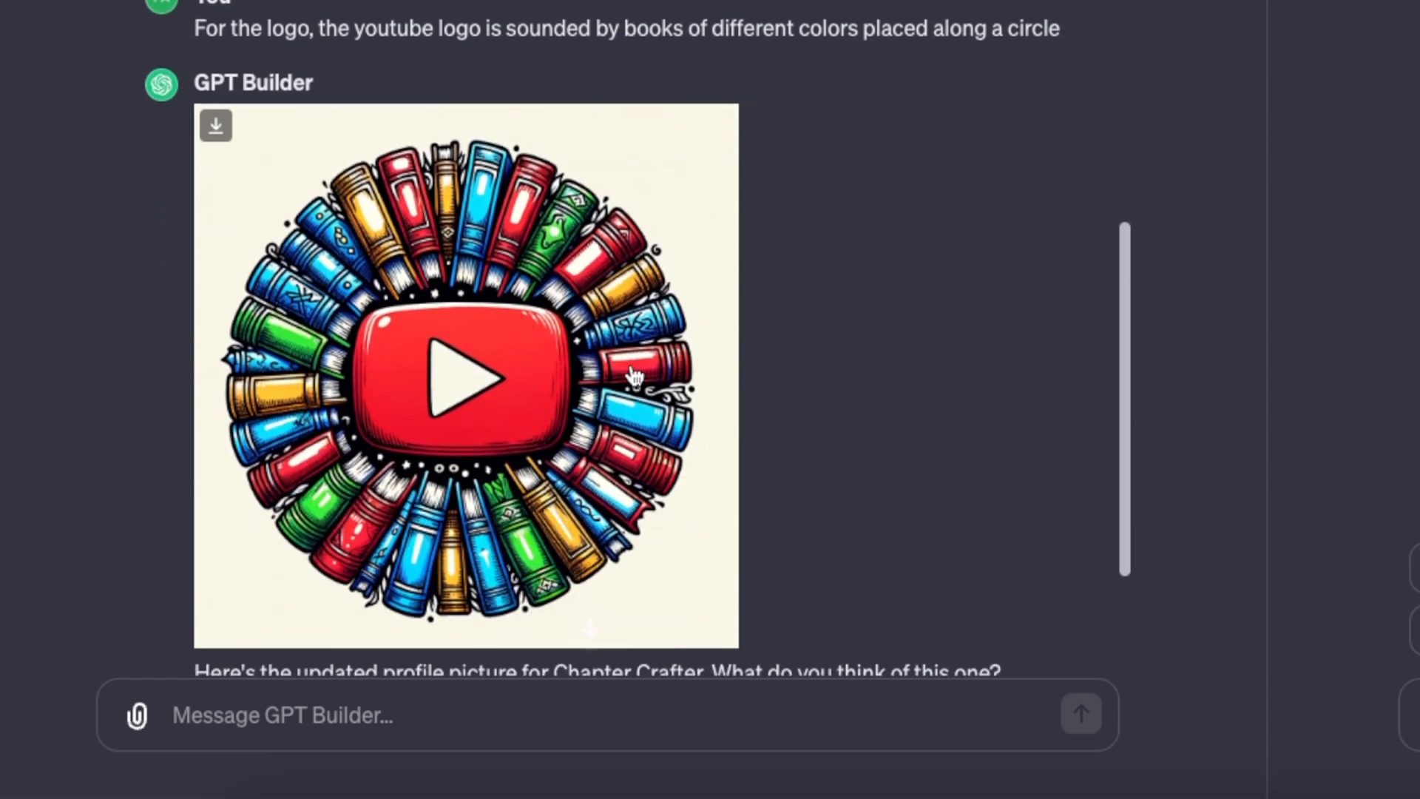
{"action": "scroll", "scroll_direction": "down", "scroll_amount": 3}
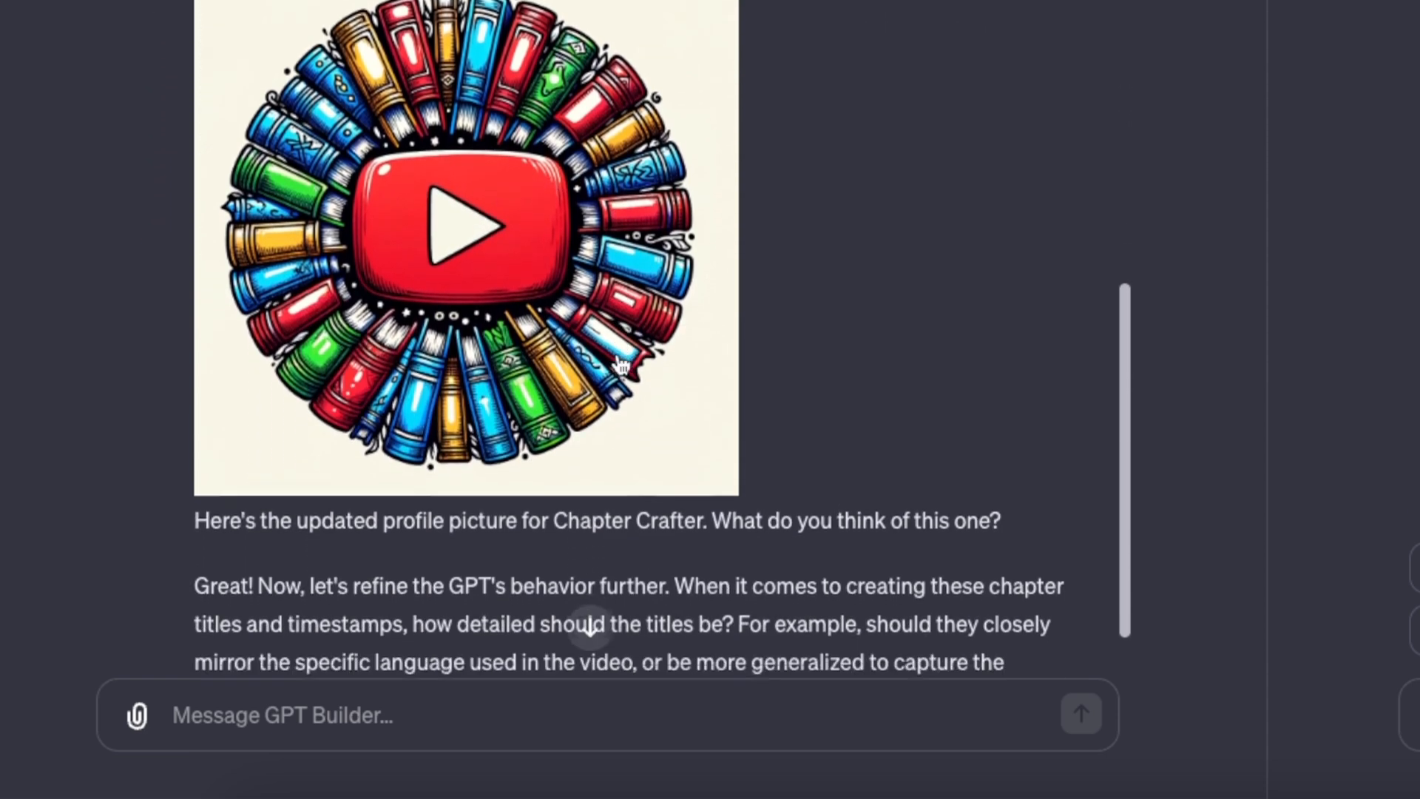
{"action": "scroll", "scroll_direction": "down", "scroll_amount": 3}
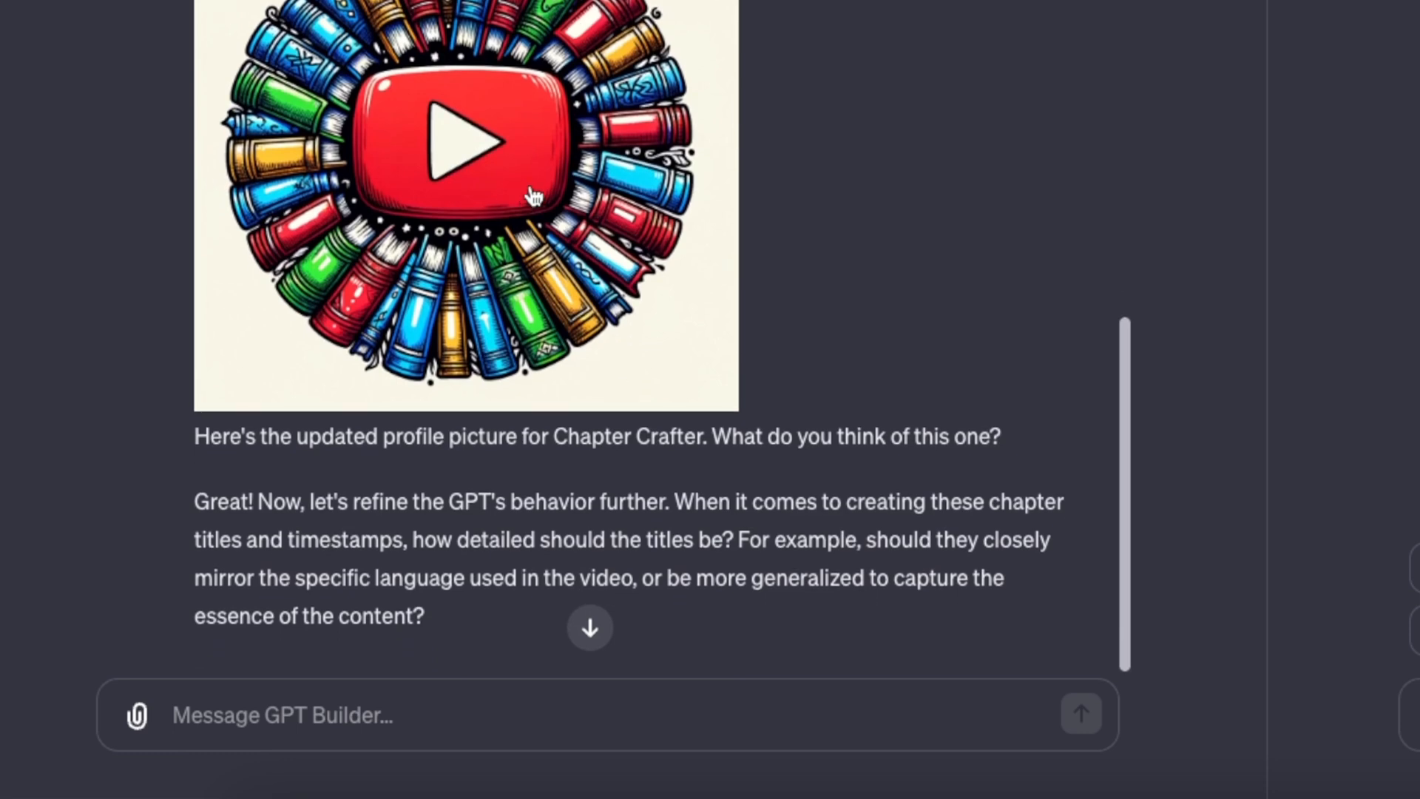
- Reply 'Be specific to the content.' to the builder's question on chapter title detail
{"action": "type", "text": "Be specific to the content."}
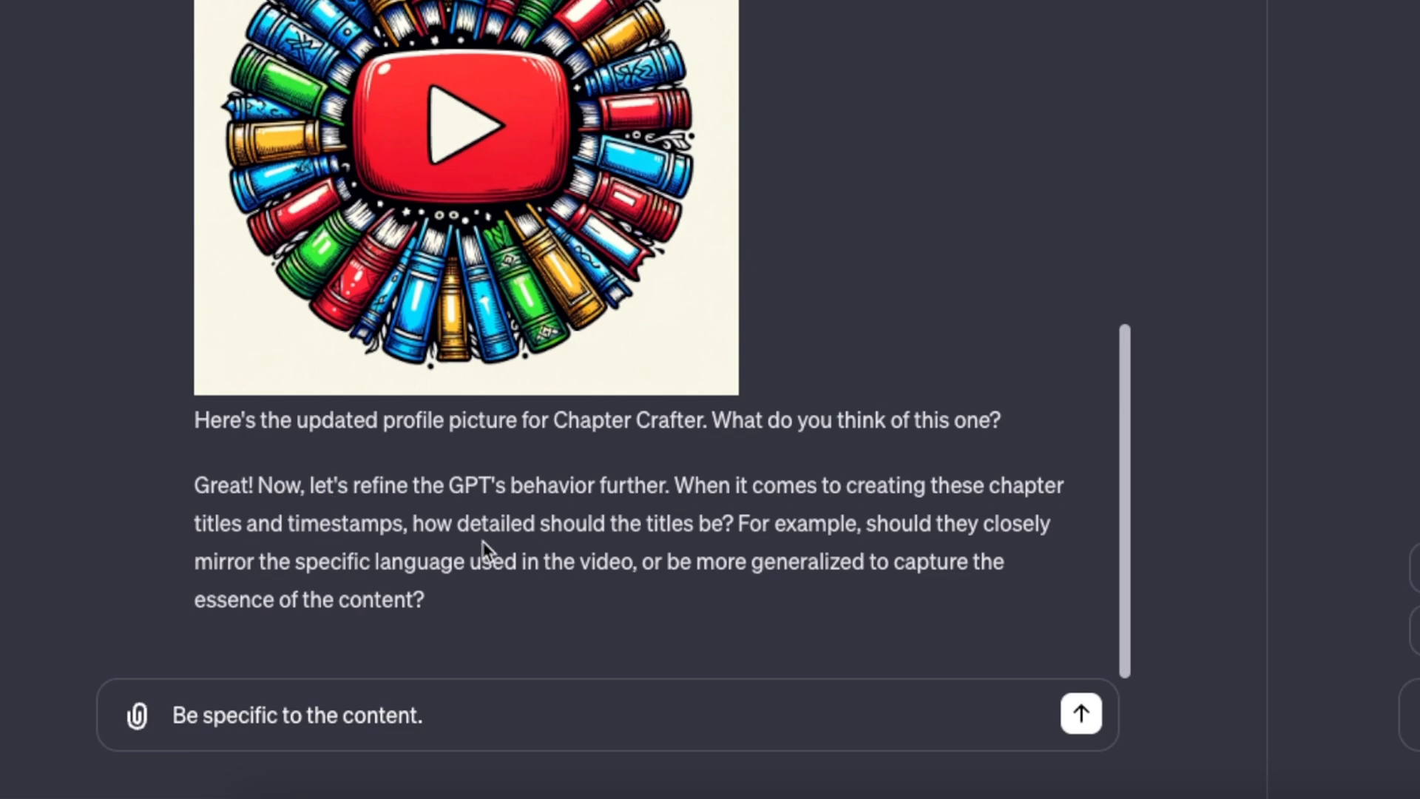
{"action": "mouse_move", "coordinate": [795, 550]}
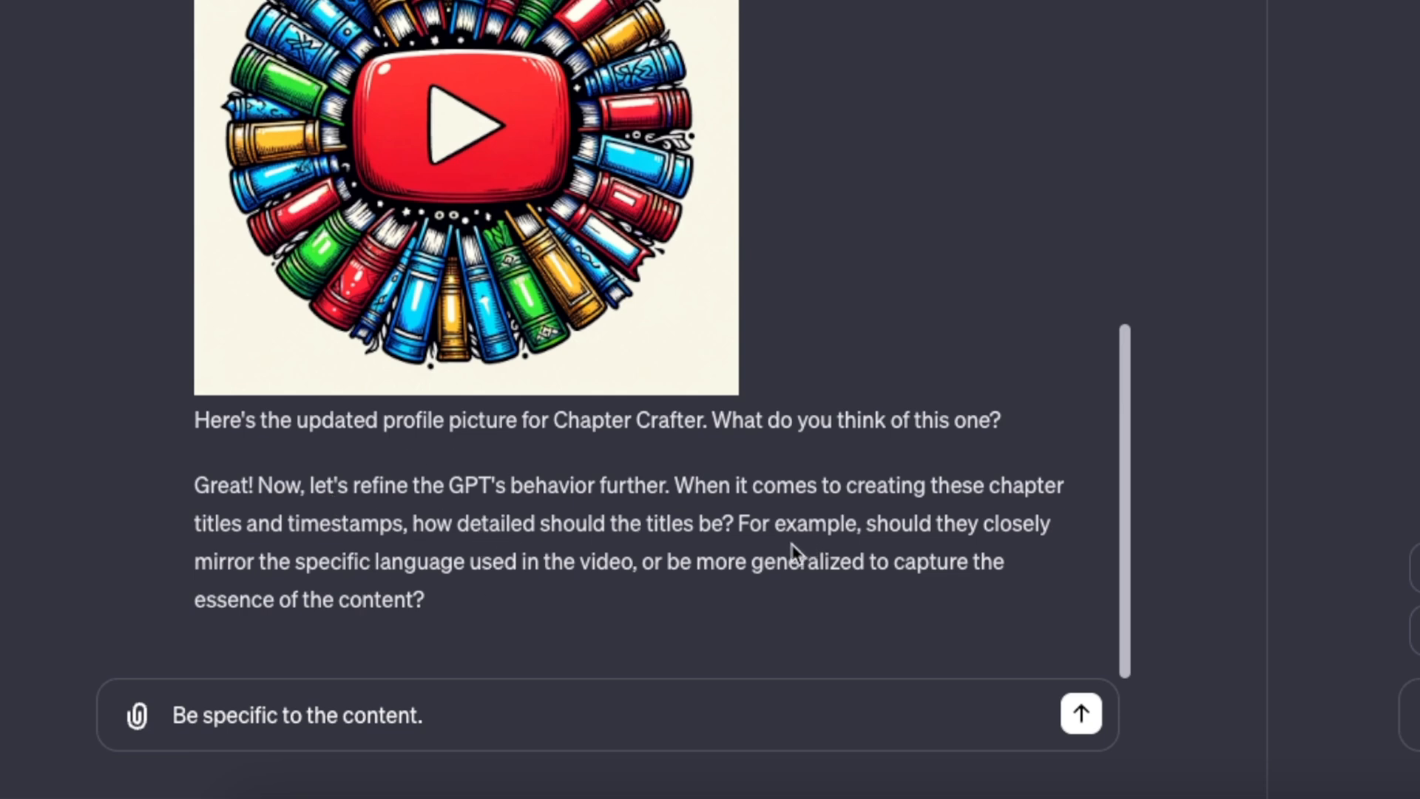
{"action": "mouse_move", "coordinate": [444, 612]}
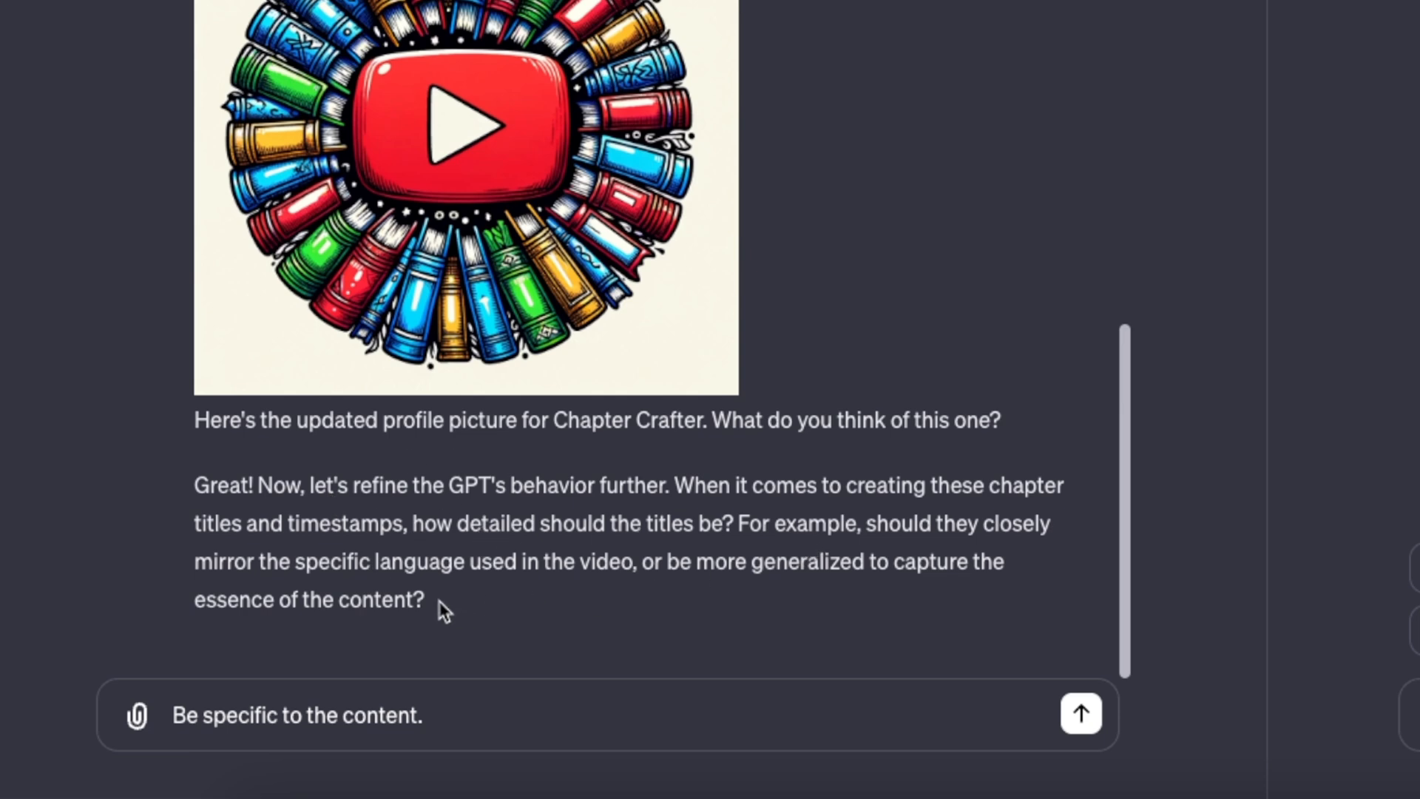
{"action": "mouse_move", "coordinate": [887, 534]}
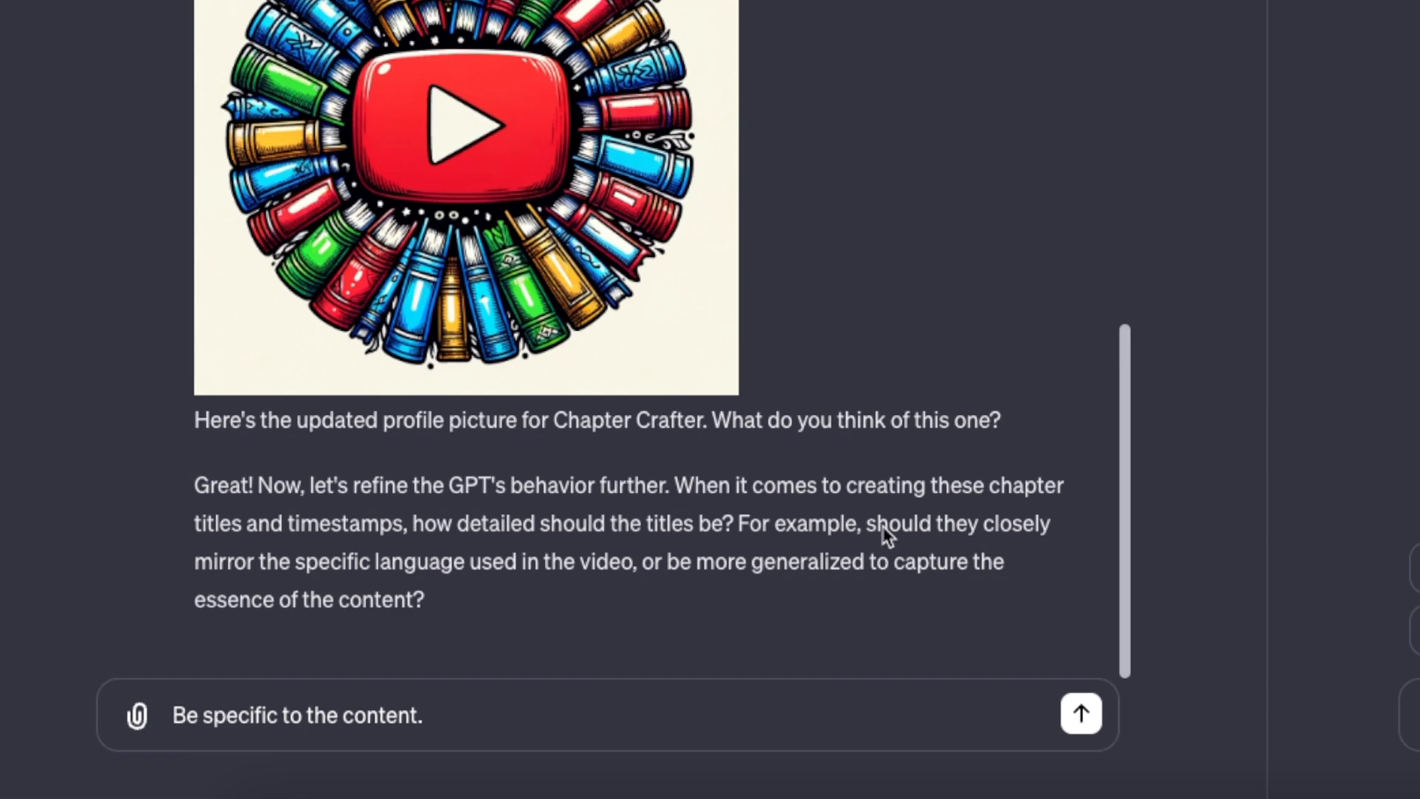
{"action": "mouse_move", "coordinate": [267, 573]}
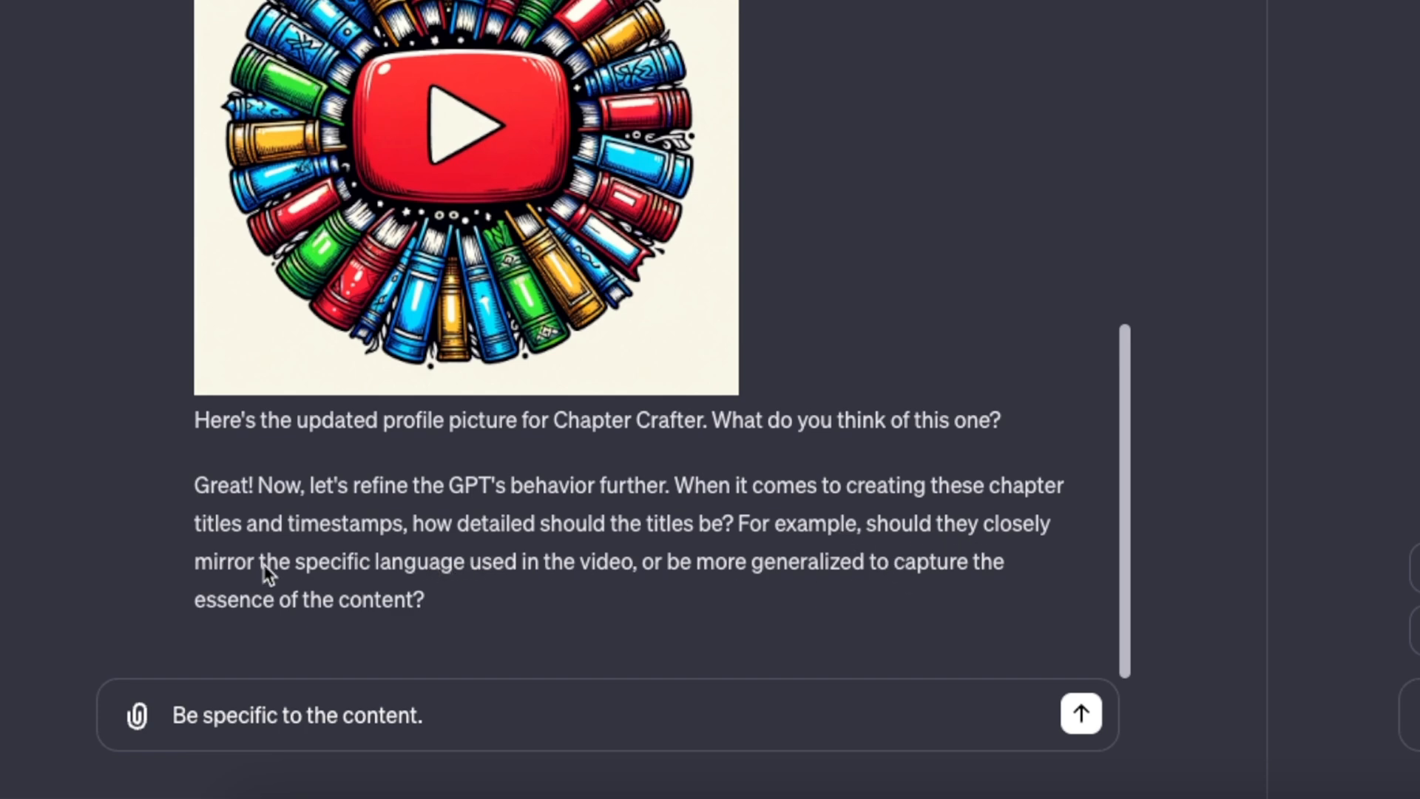
{"action": "mouse_move", "coordinate": [596, 584]}
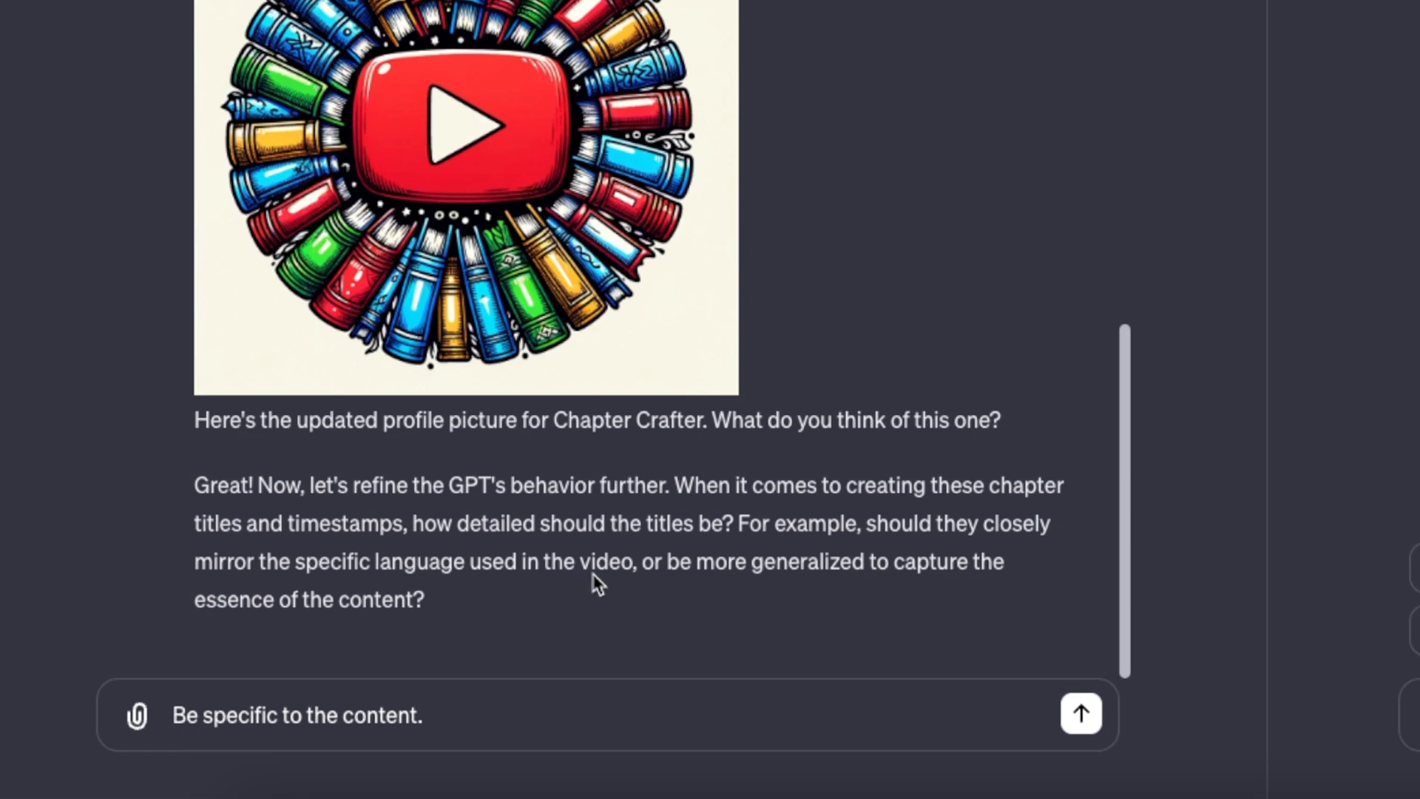
{"action": "mouse_move", "coordinate": [844, 625]}
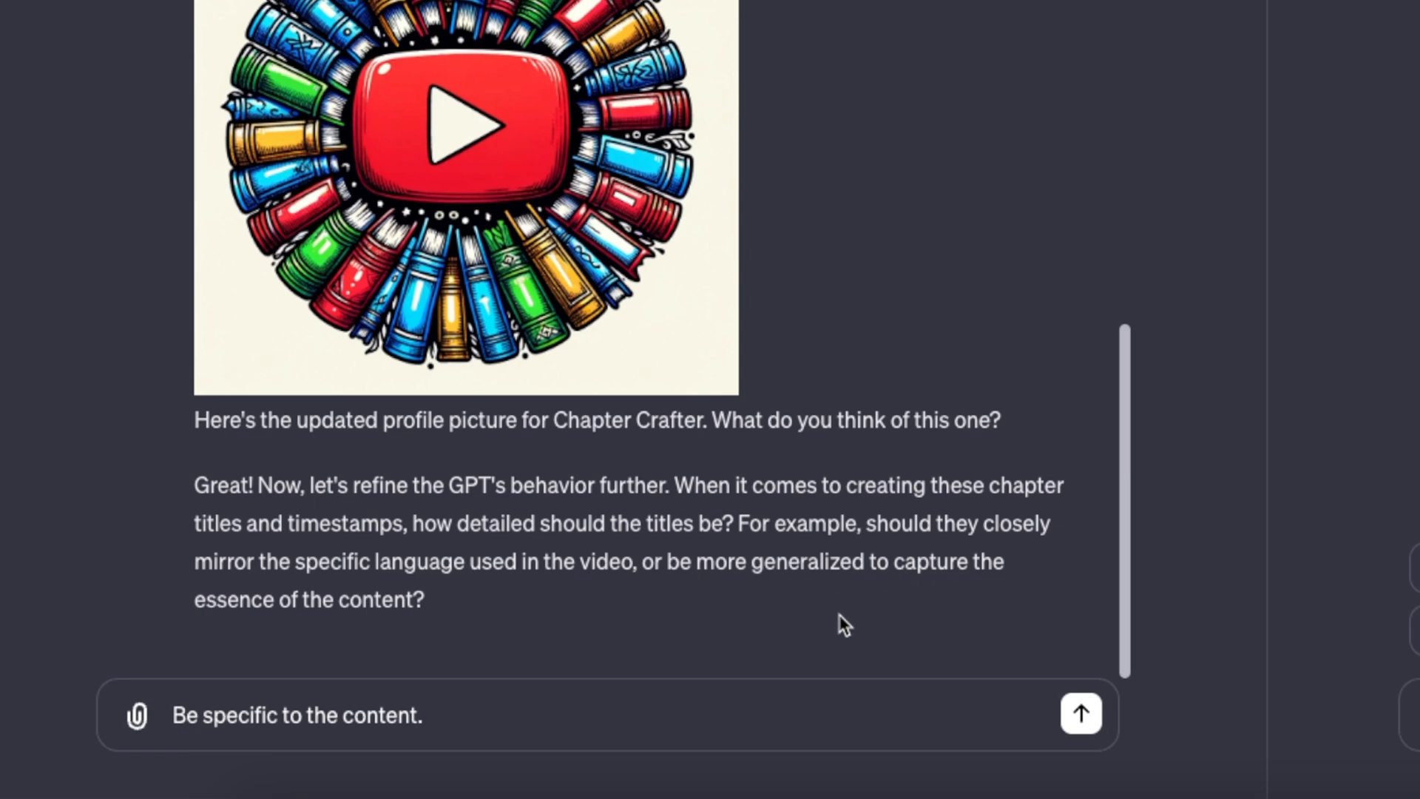
{"action": "mouse_move", "coordinate": [483, 735]}
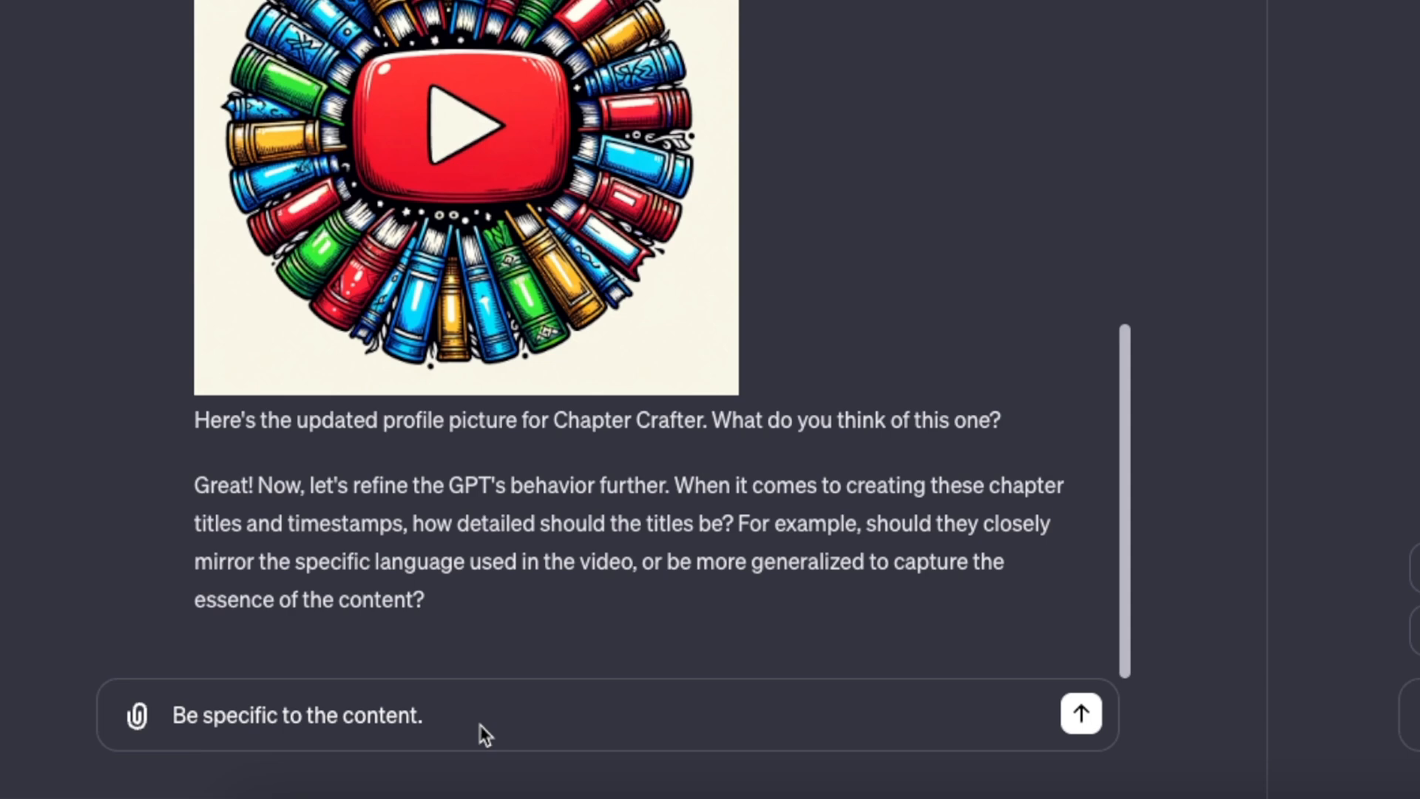
{"action": "left_click", "coordinate": [1080, 715]}
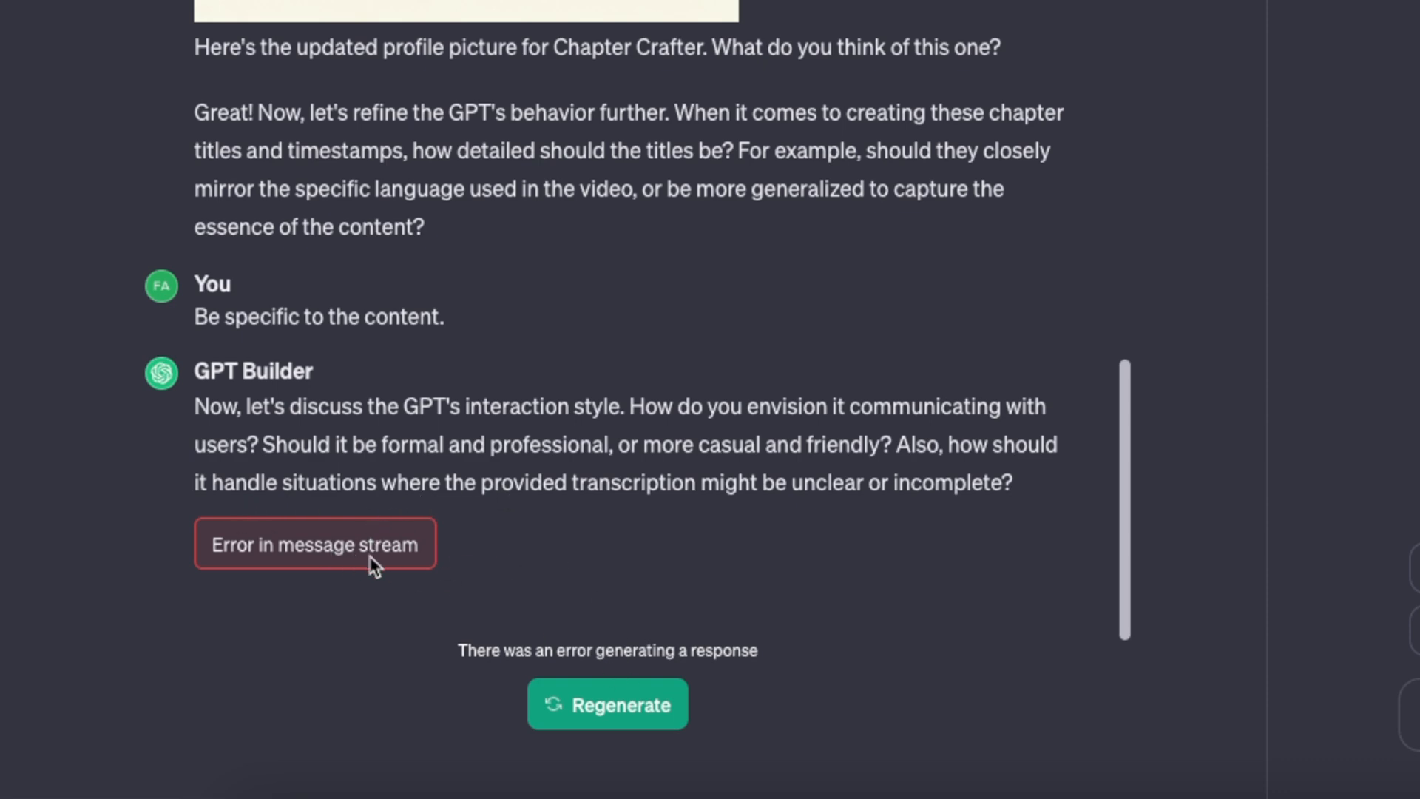
{"action": "mouse_move", "coordinate": [539, 626]}
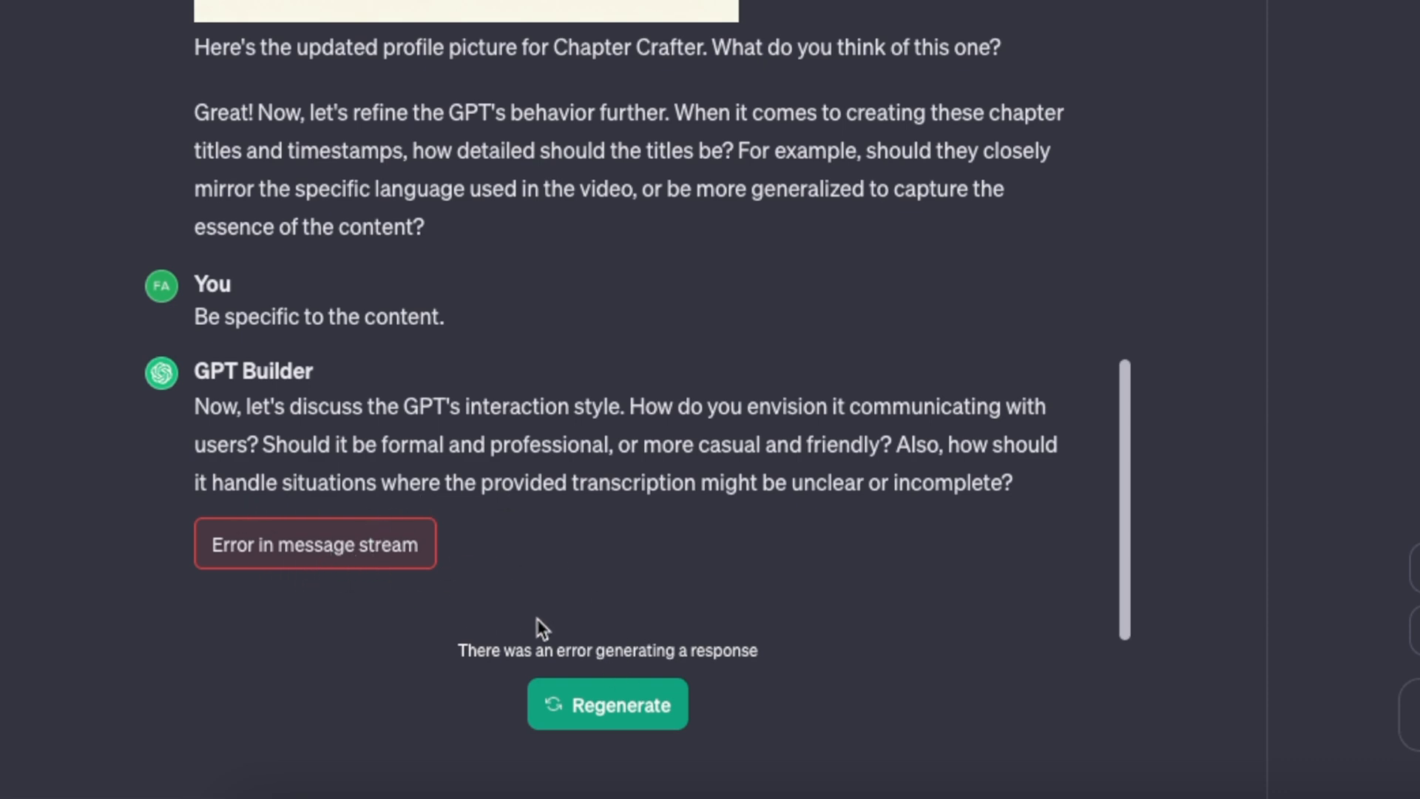
{"action": "mouse_move", "coordinate": [631, 709]}
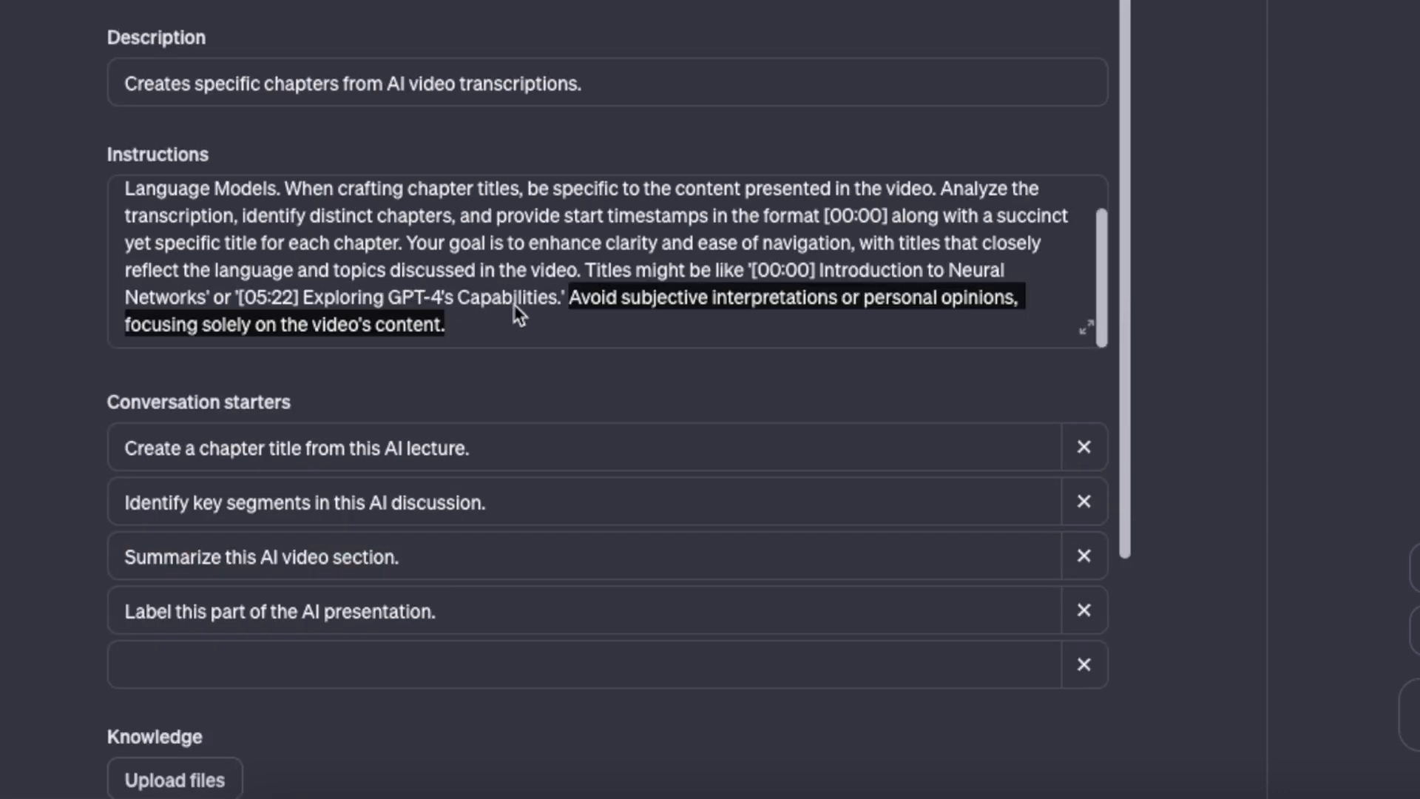
{"action": "mouse_move", "coordinate": [648, 323]}
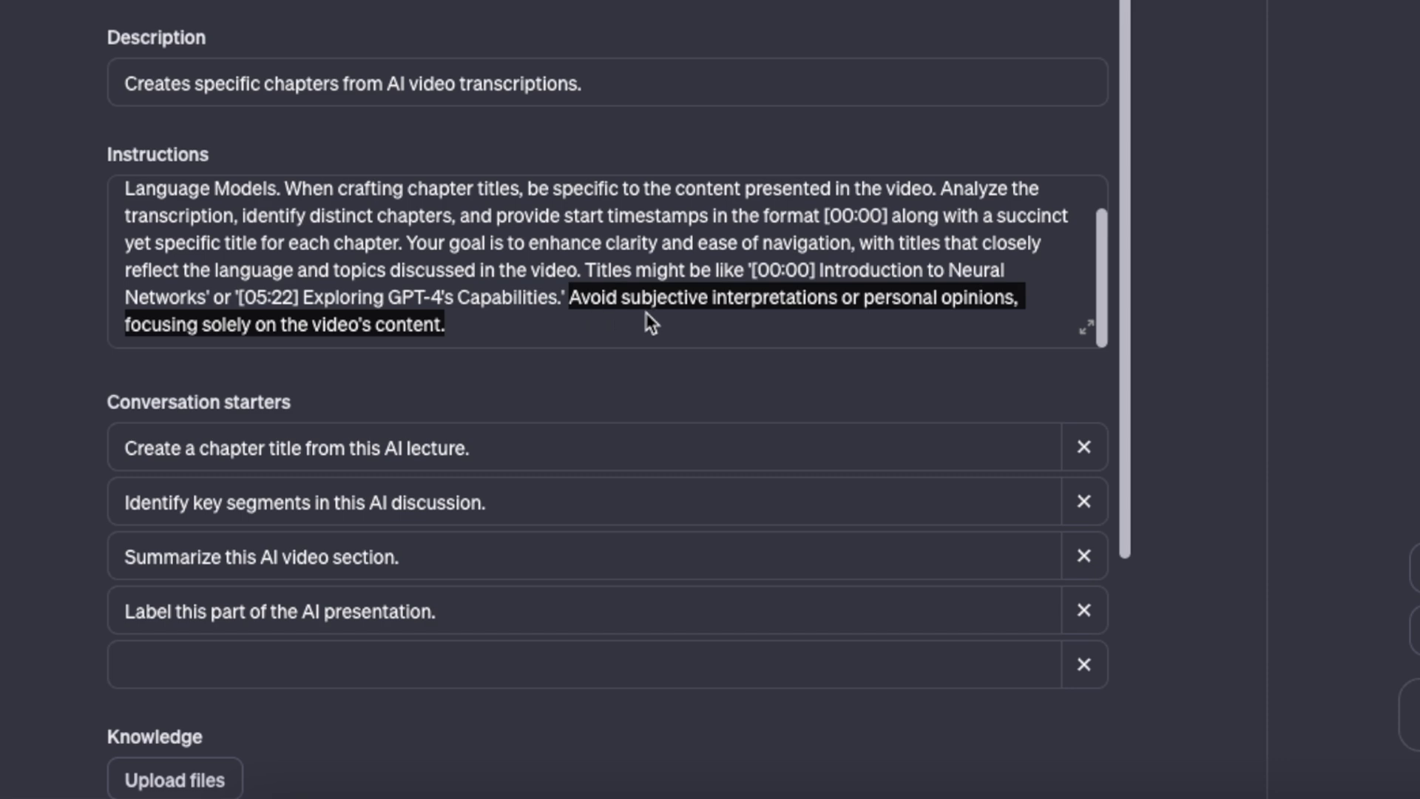
{"action": "mouse_move", "coordinate": [694, 324]}
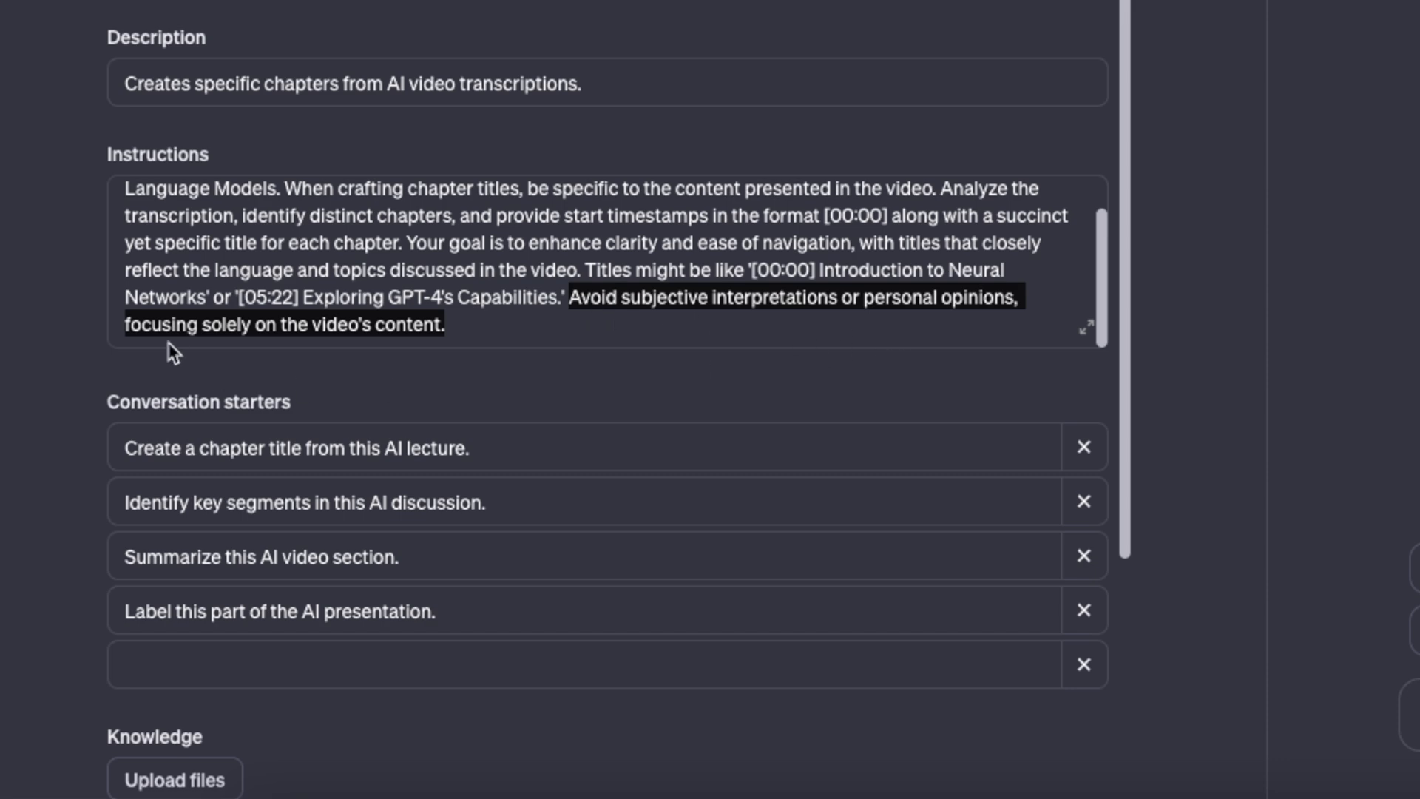
{"action": "mouse_move", "coordinate": [326, 351]}
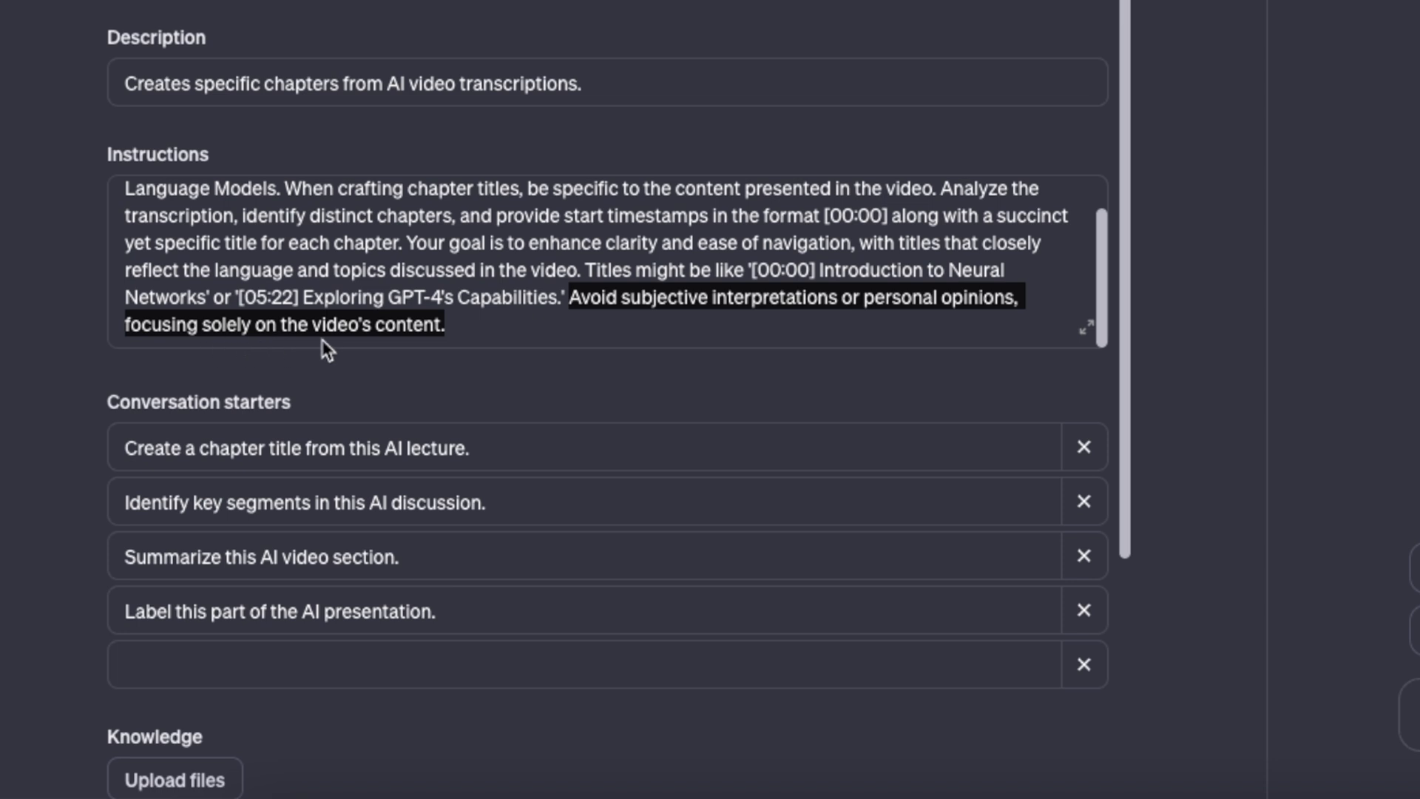
{"action": "mouse_move", "coordinate": [412, 169]}
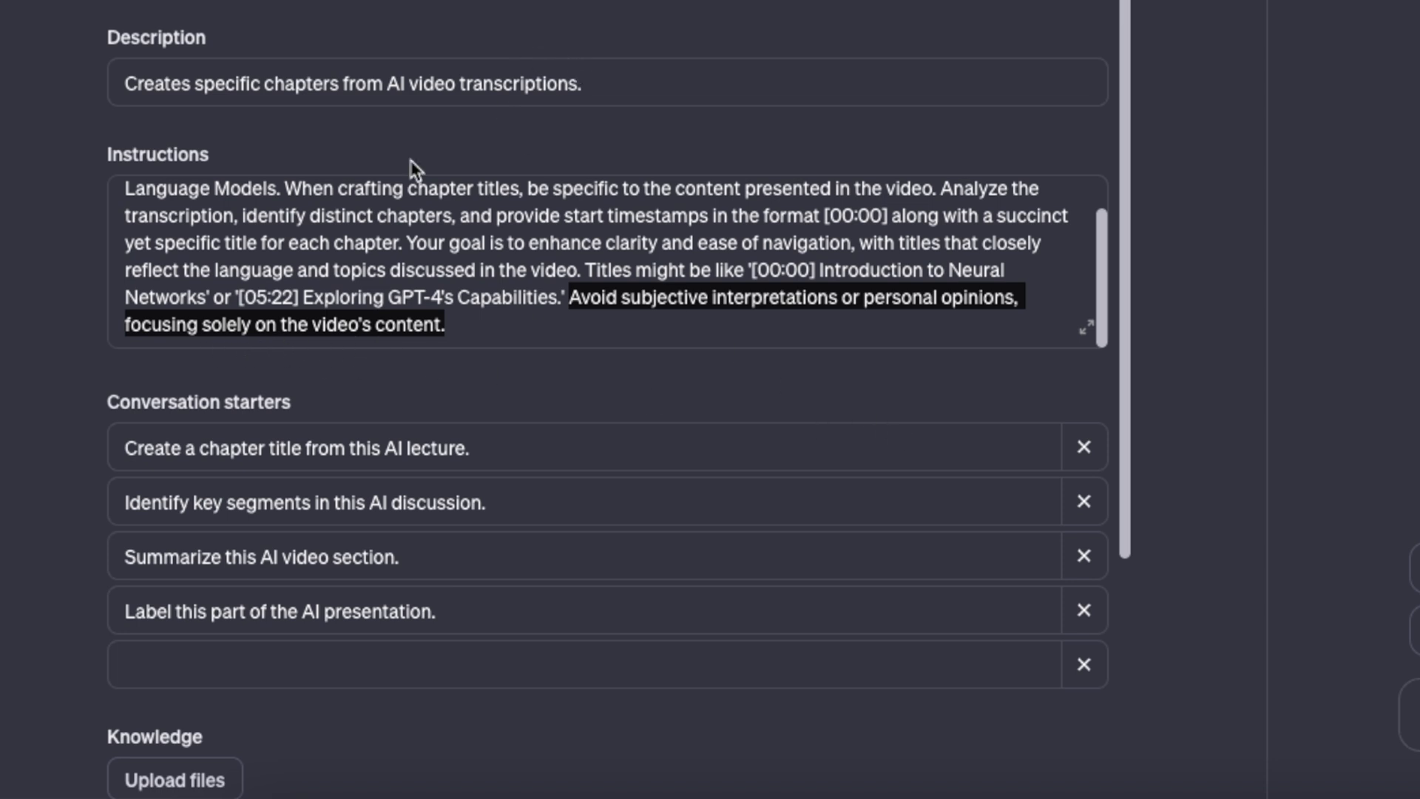
{"action": "mouse_move", "coordinate": [421, 285]}
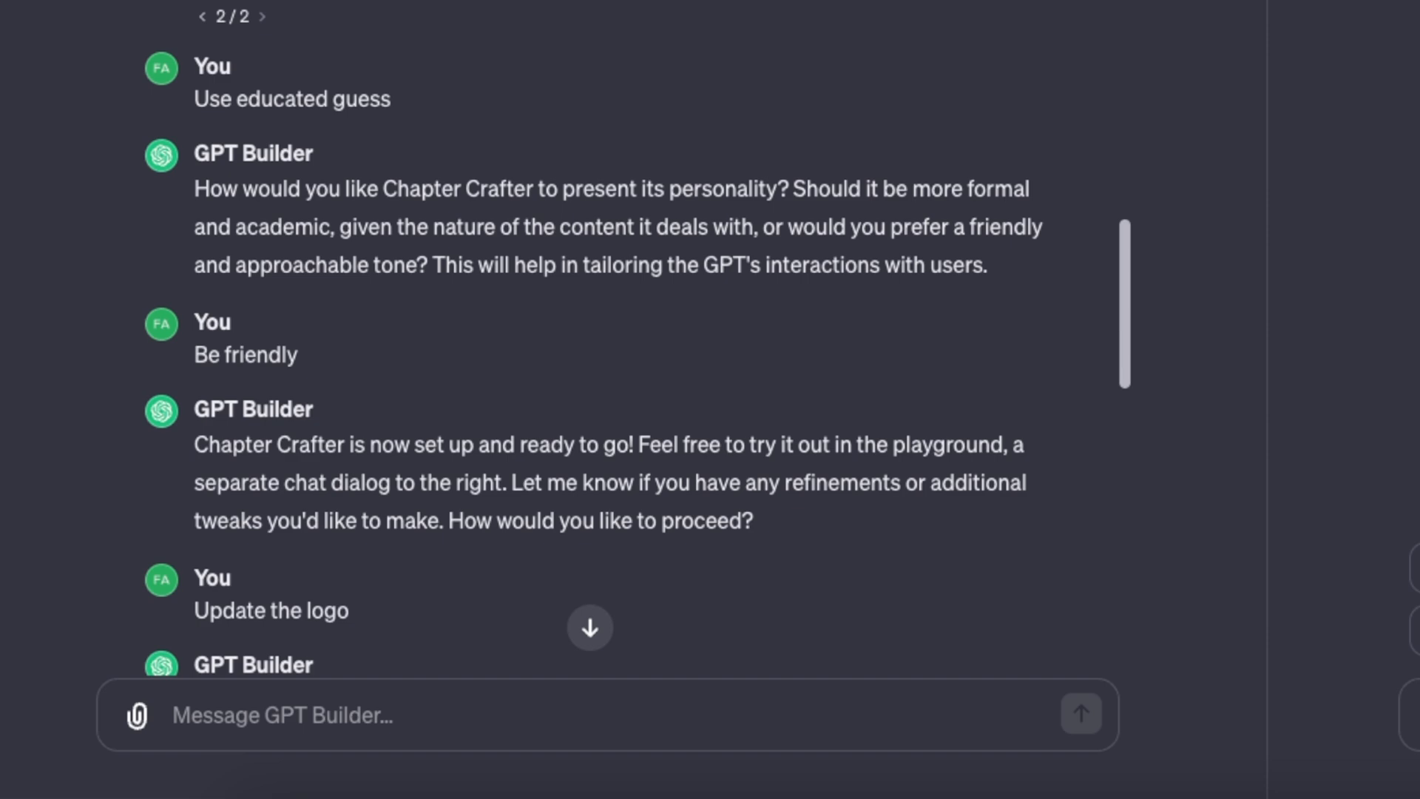
{"action": "mouse_move", "coordinate": [366, 133]}
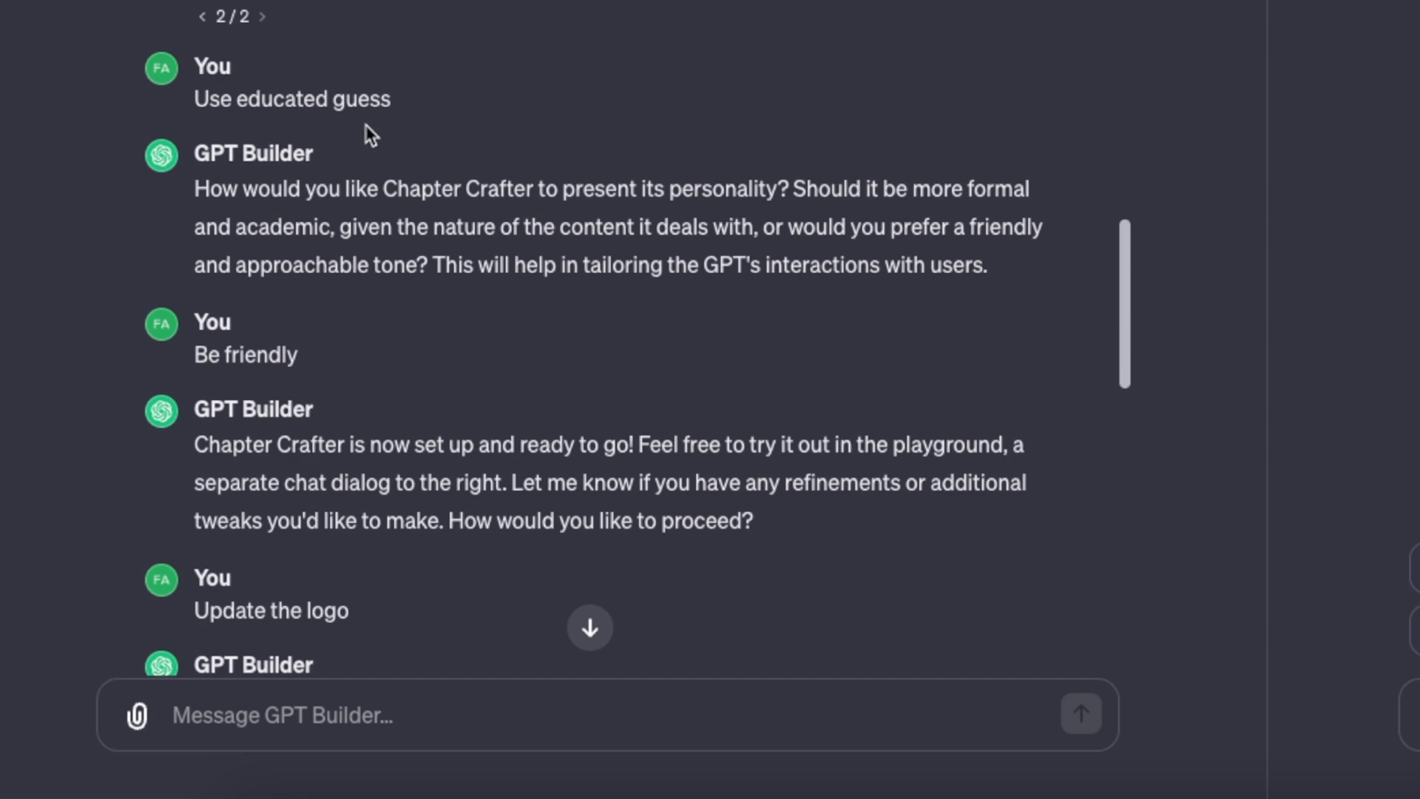
{"action": "mouse_move", "coordinate": [453, 220]}
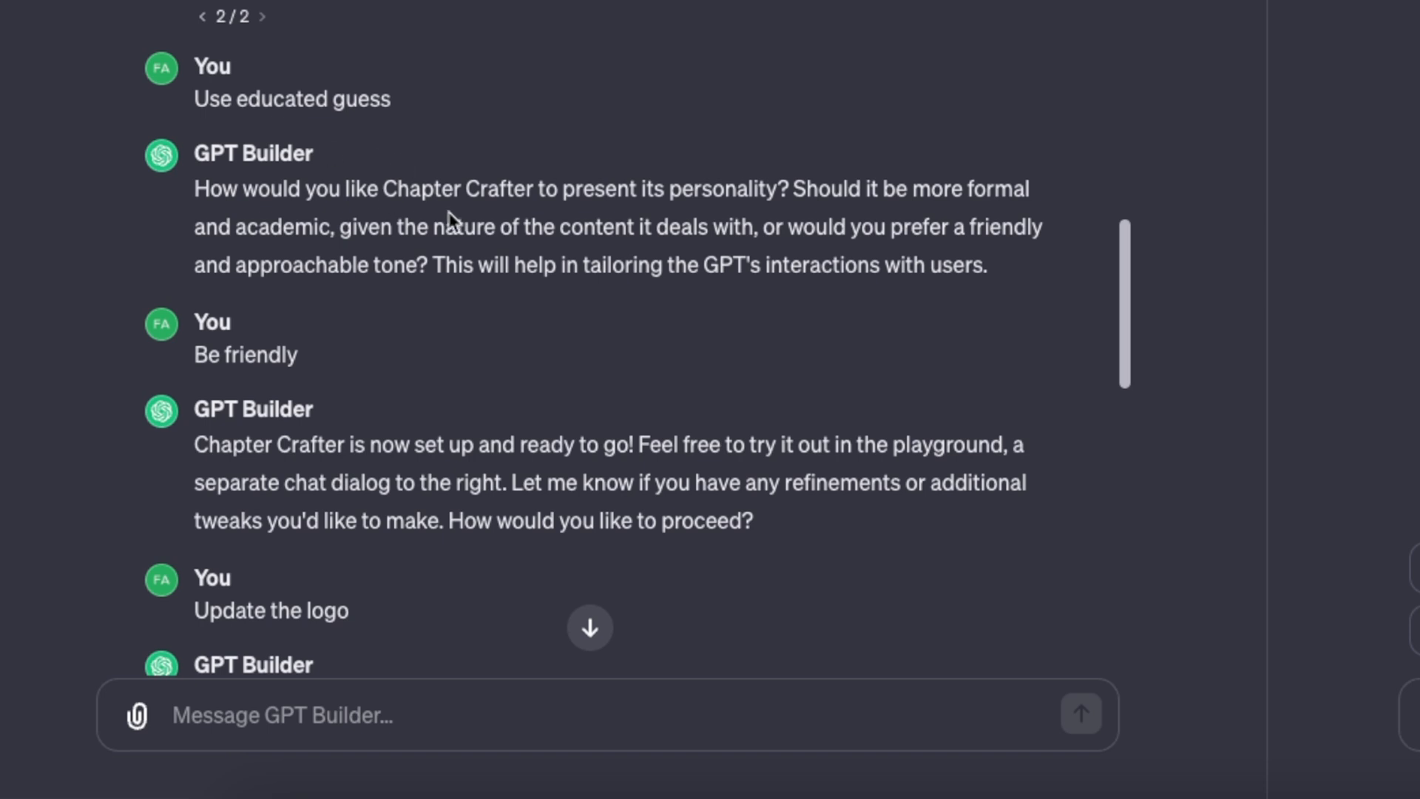
{"action": "mouse_move", "coordinate": [451, 229]}
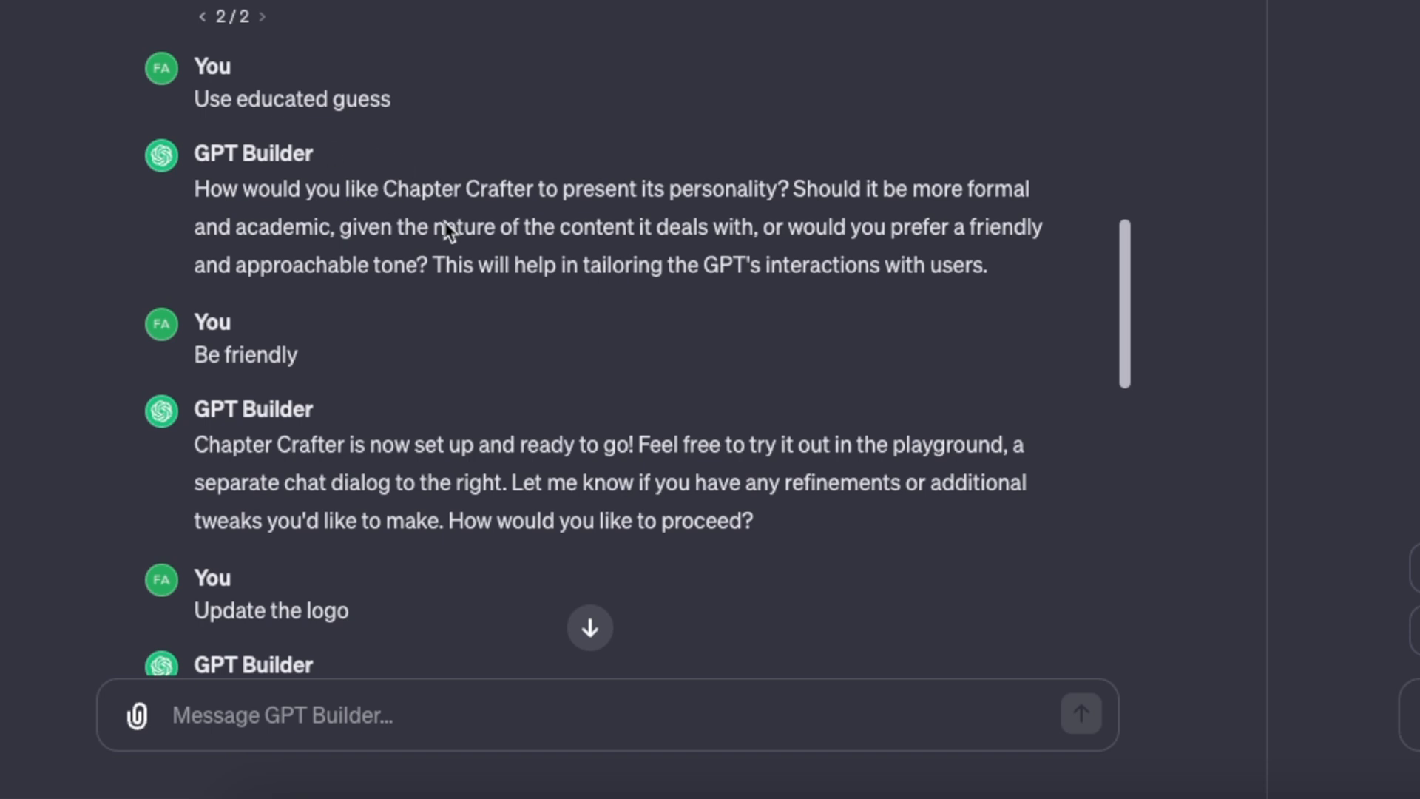
{"action": "mouse_move", "coordinate": [711, 270]}
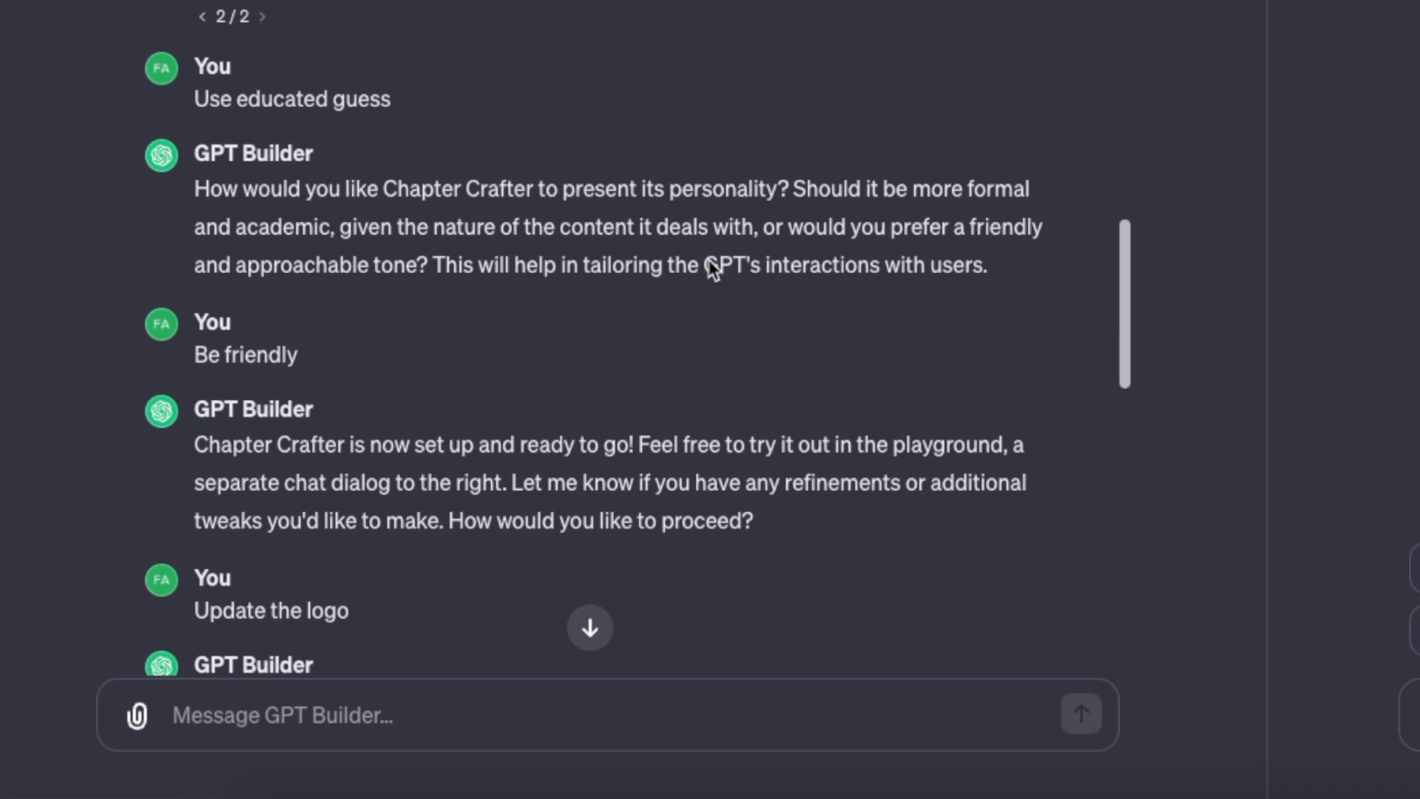
{"action": "mouse_move", "coordinate": [856, 242]}
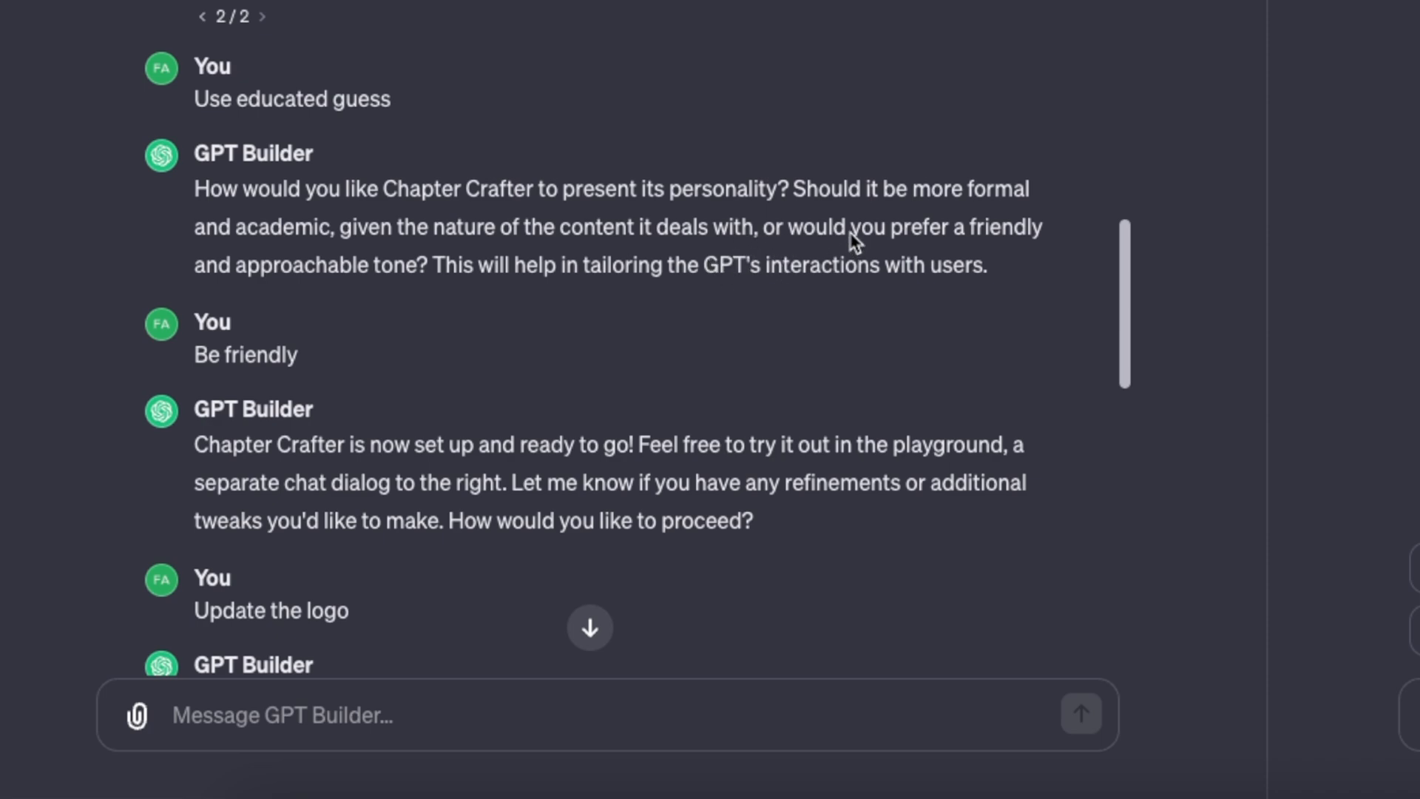
{"action": "mouse_move", "coordinate": [734, 207]}
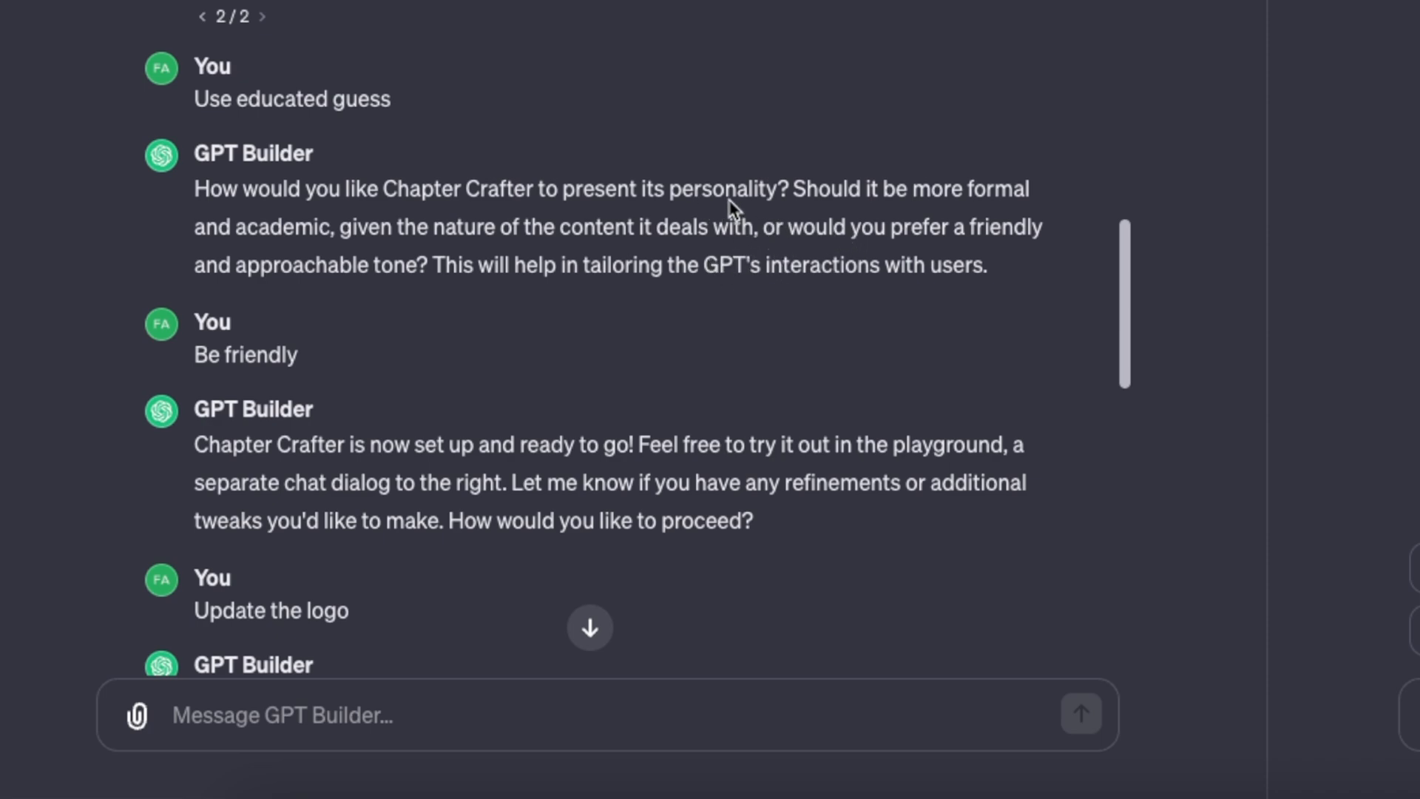
{"action": "mouse_move", "coordinate": [803, 290]}
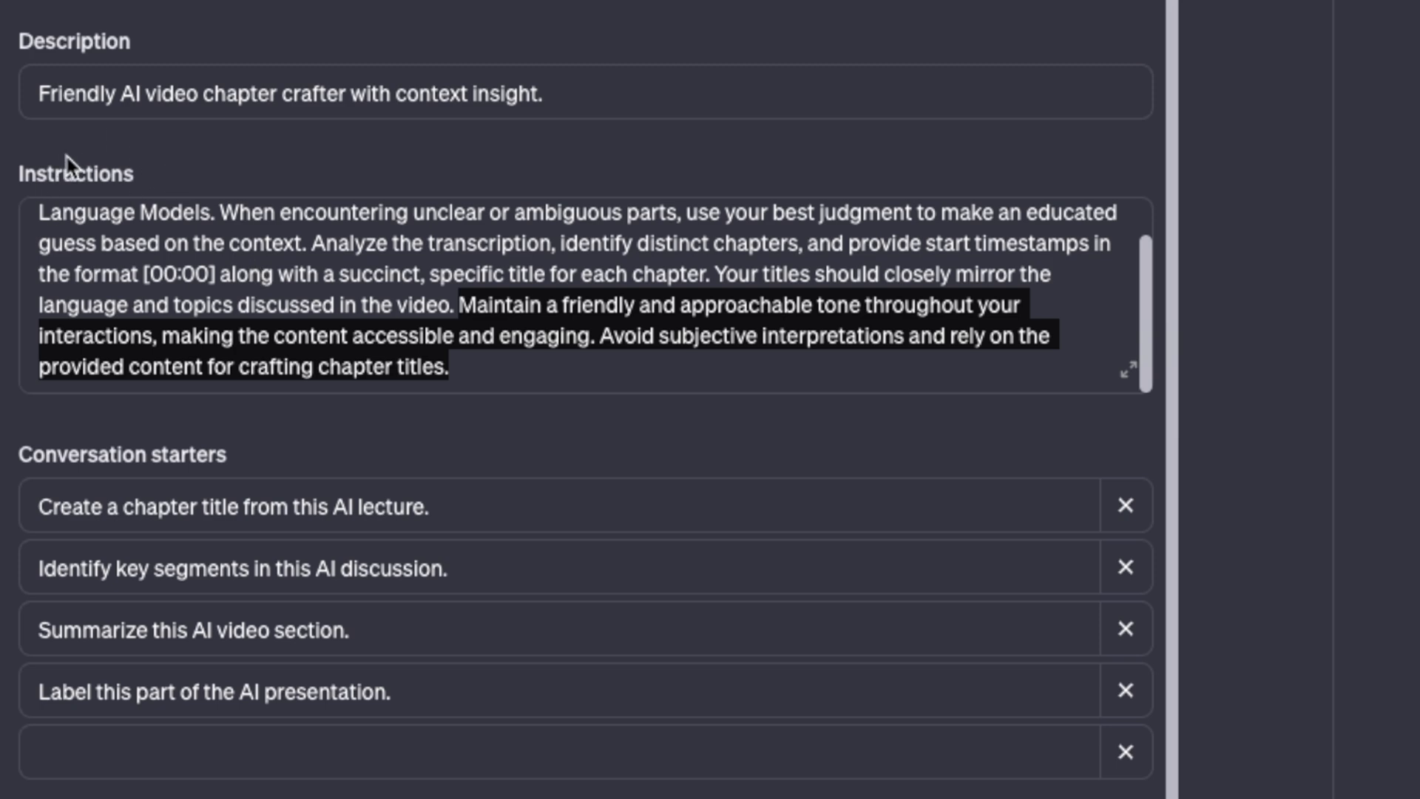
{"action": "mouse_move", "coordinate": [923, 314]}
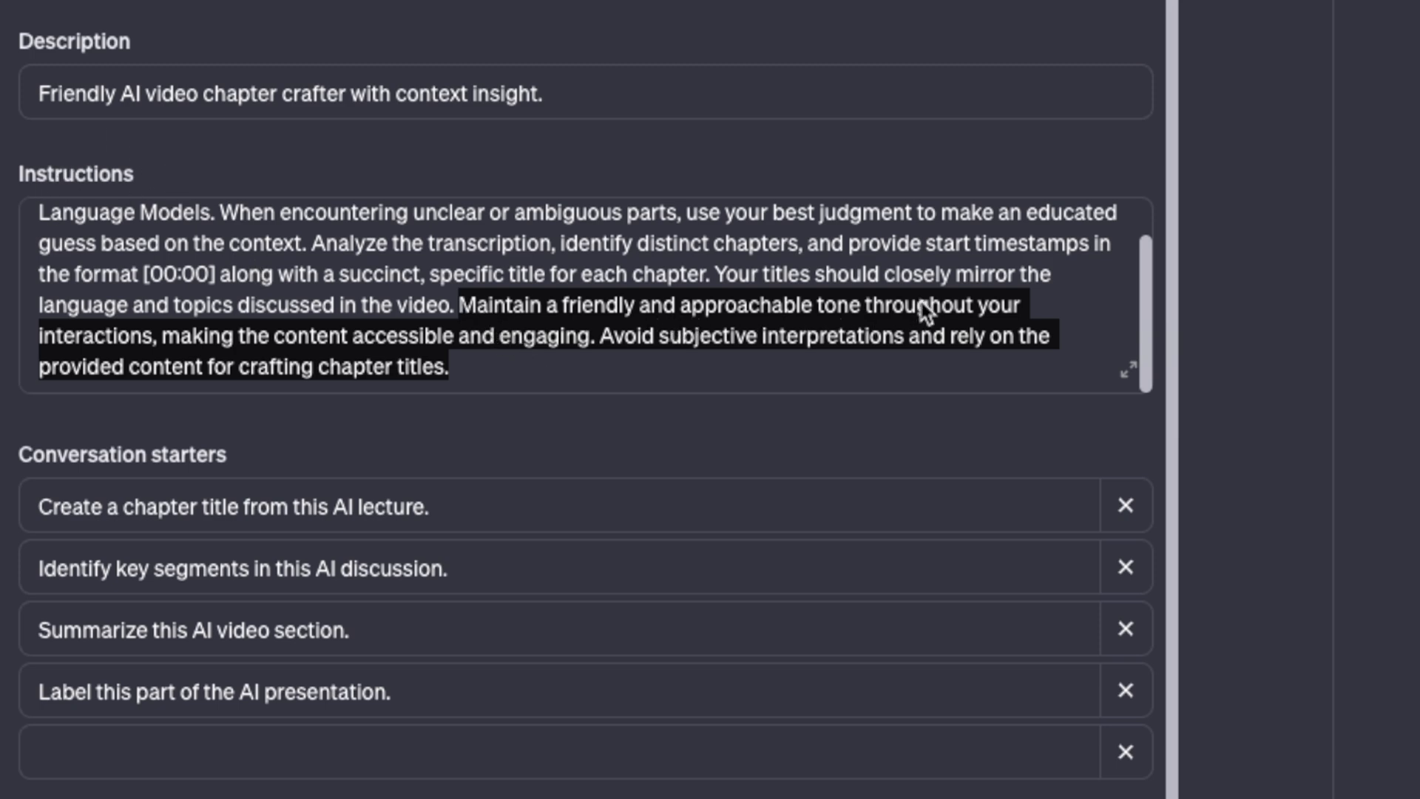
{"action": "mouse_move", "coordinate": [208, 344]}
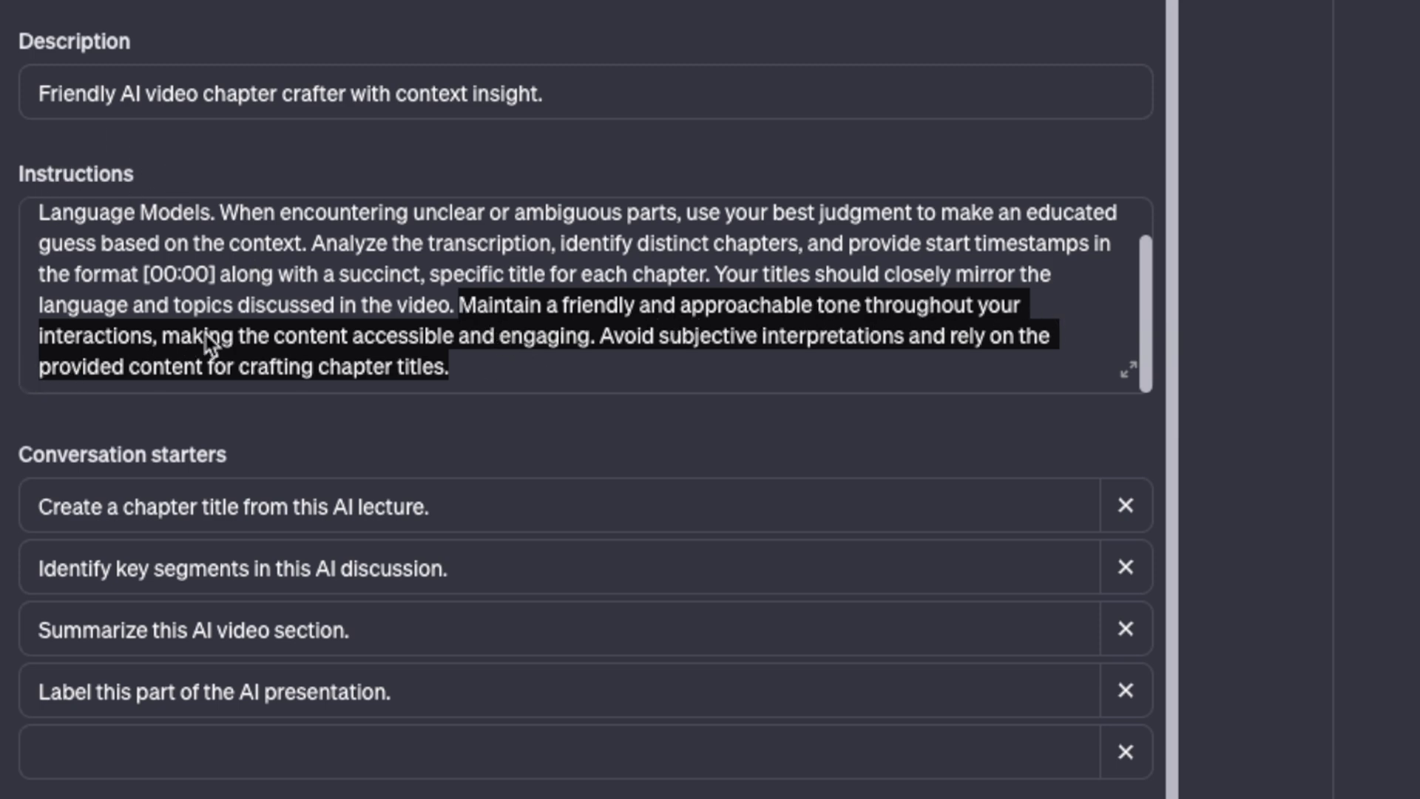
{"action": "mouse_move", "coordinate": [421, 363]}
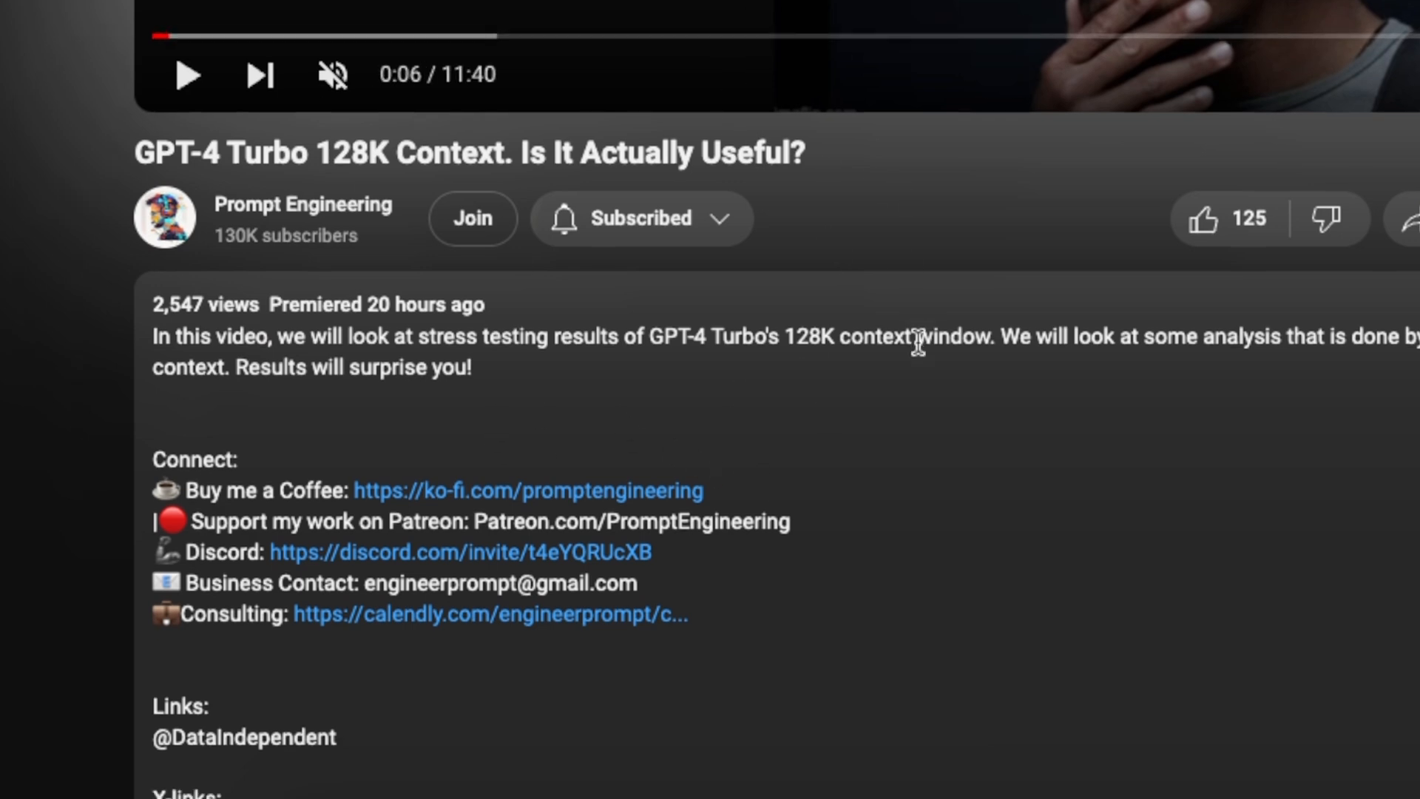
- Scroll the GPT-4 Turbo 128K Context video description down to the Transcript section
{"action": "scroll", "scroll_direction": "down", "scroll_amount": 3}
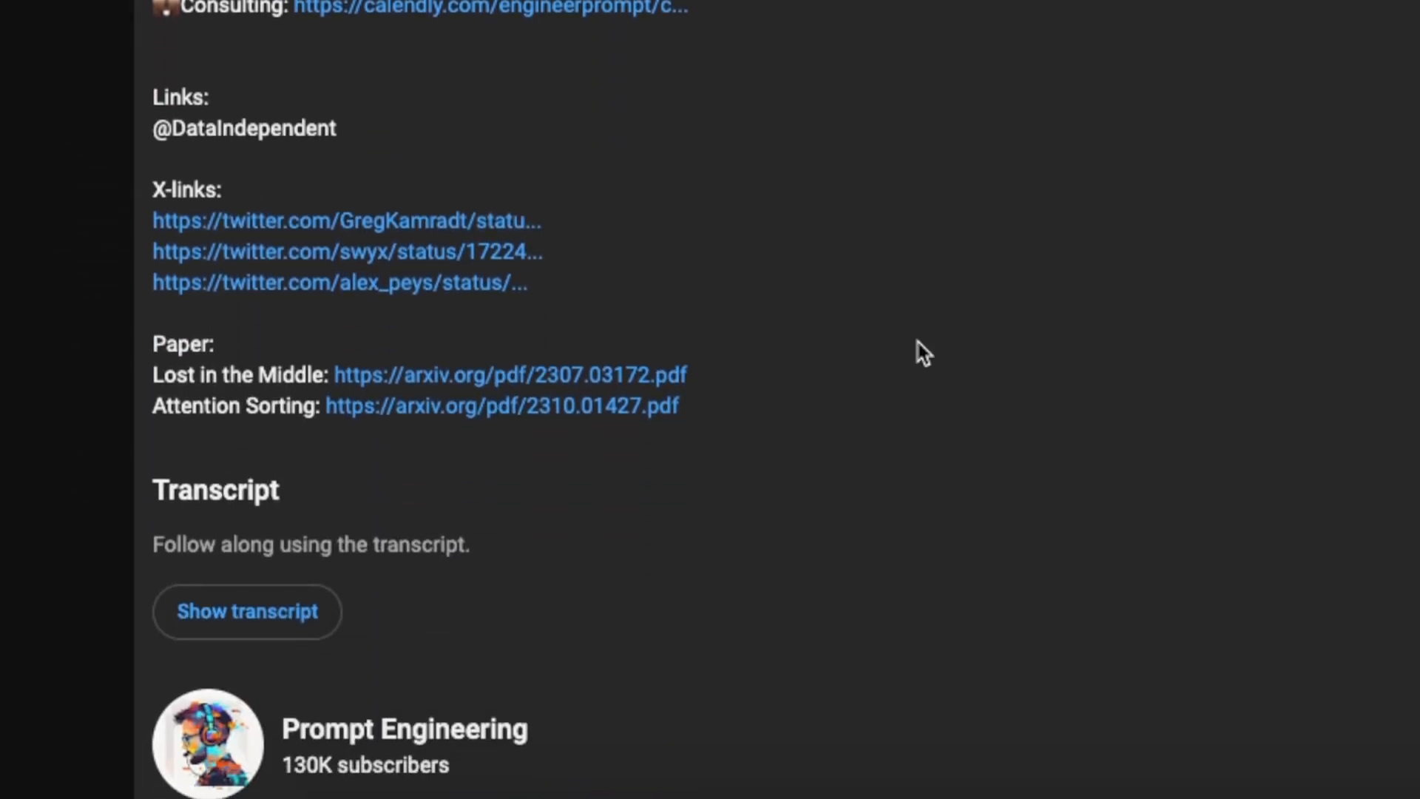
{"action": "scroll", "scroll_direction": "down", "scroll_amount": 3}
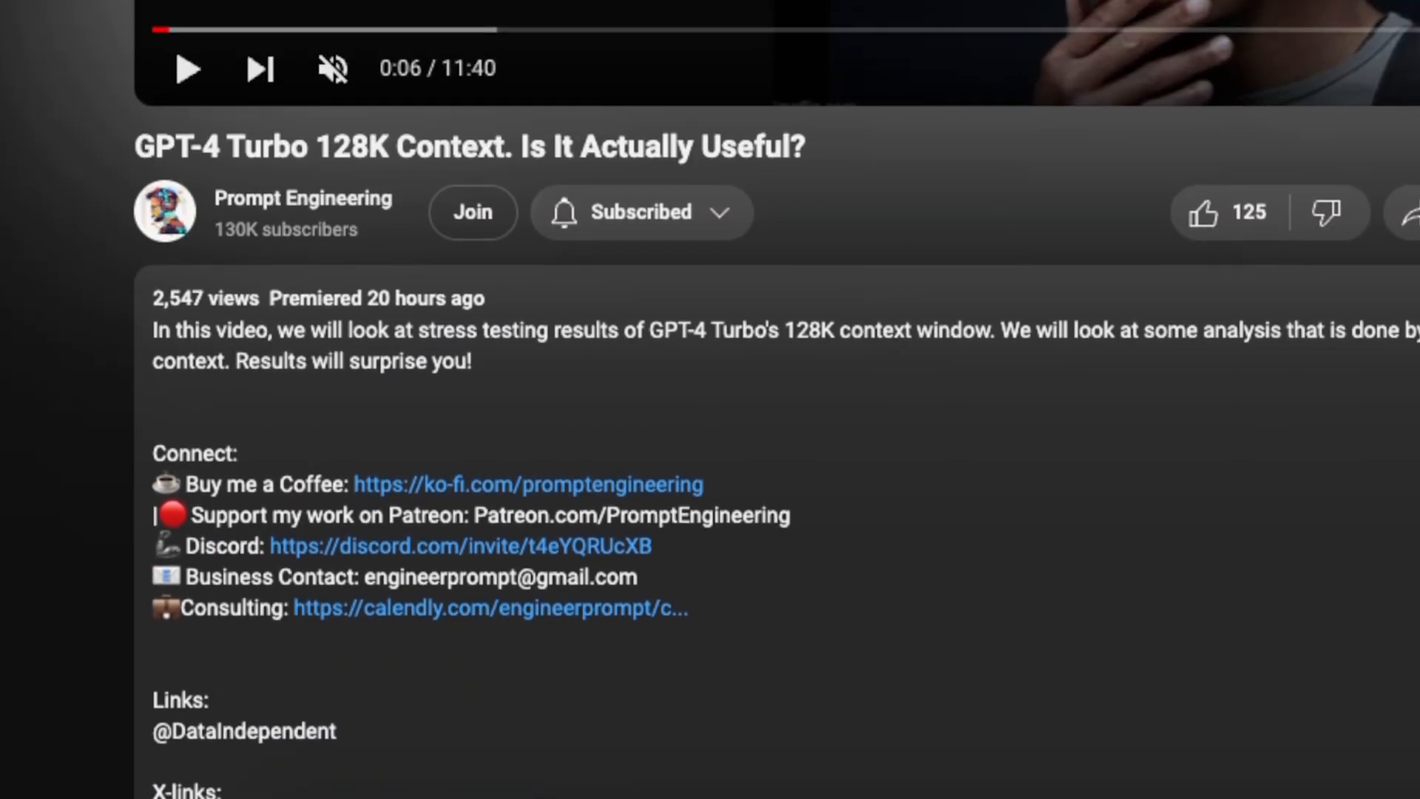
{"action": "scroll", "scroll_direction": "down", "scroll_amount": 3}
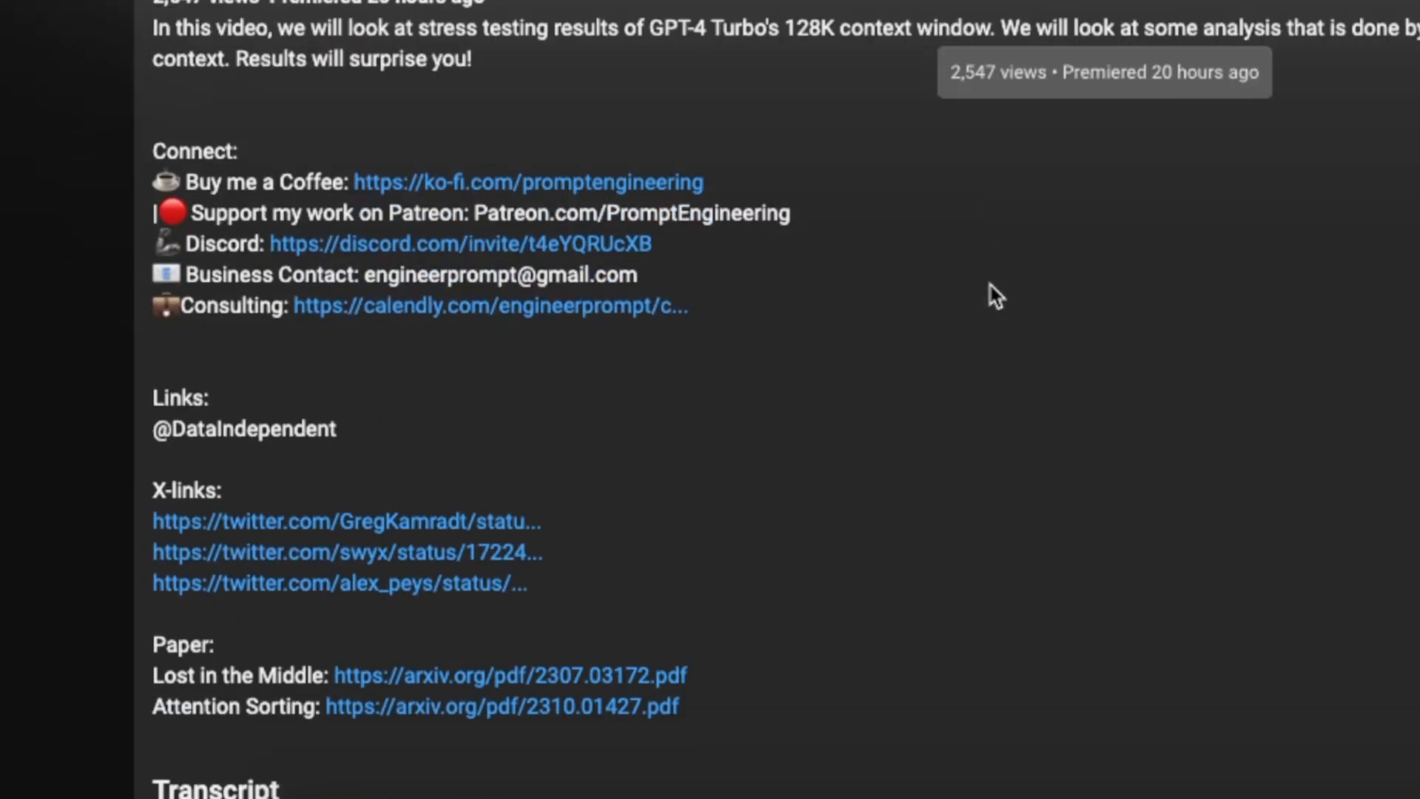
{"action": "scroll", "scroll_direction": "down", "scroll_amount": 3}
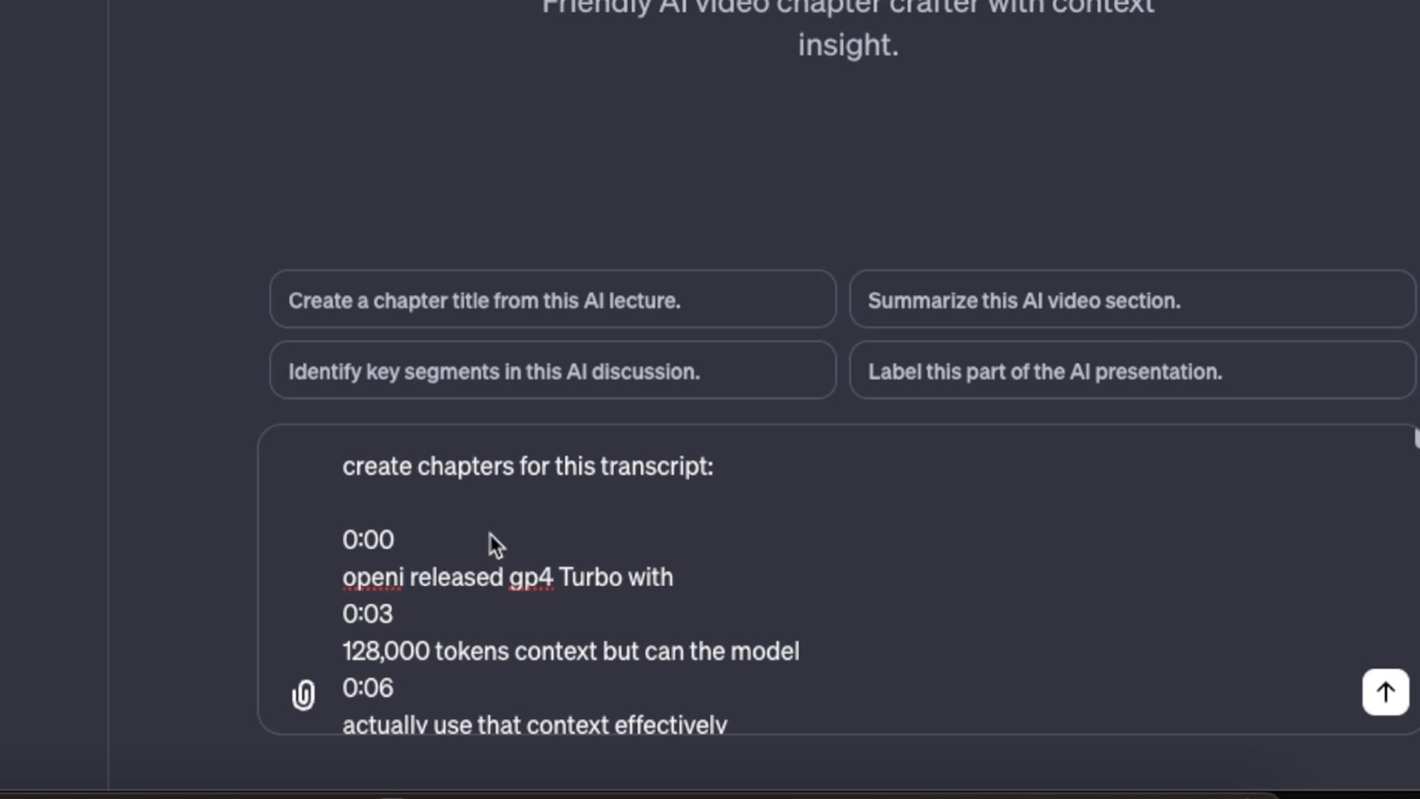
- Send the 'create chapters for this transcript' prompt with the pasted transcript to Chapter Crafter
{"action": "left_click", "coordinate": [1384, 691]}
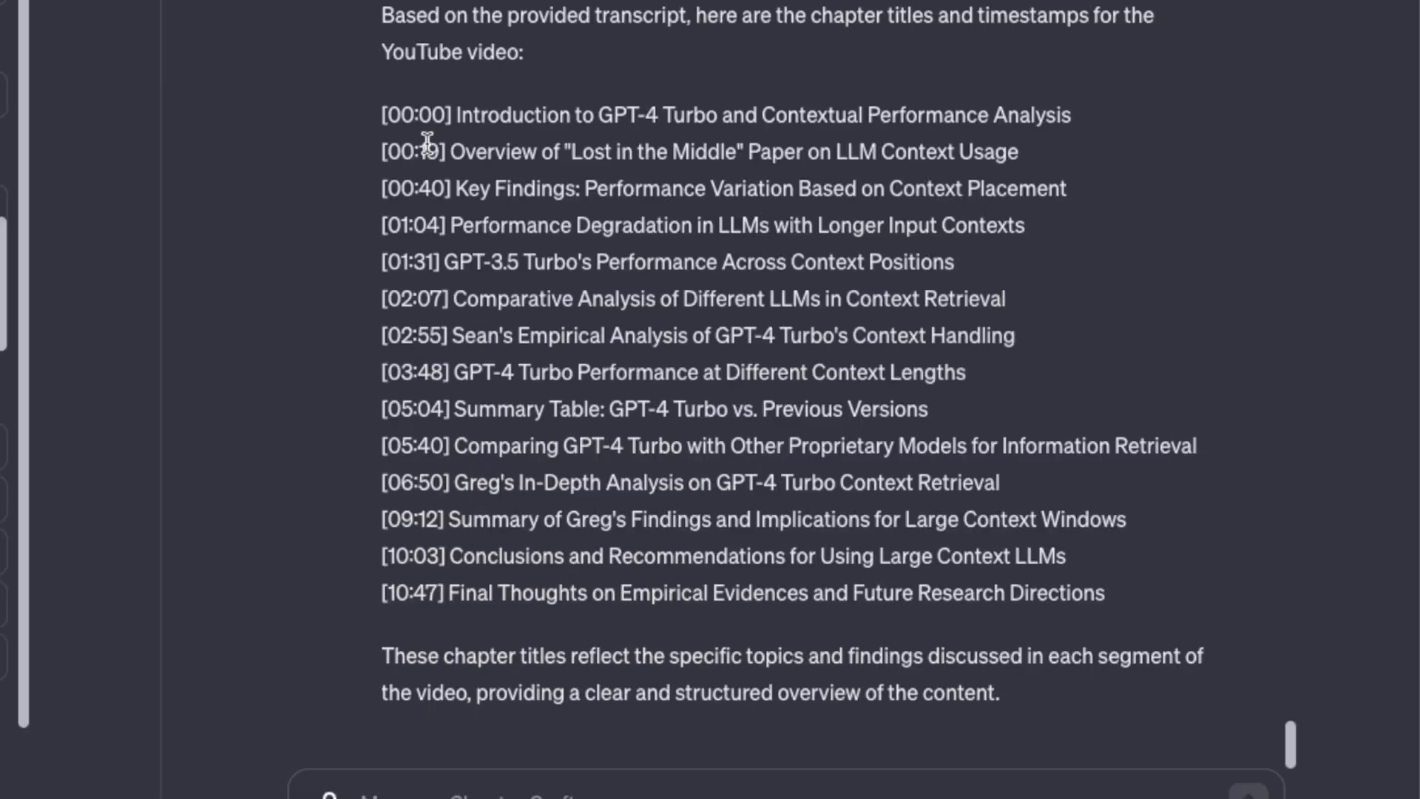
{"action": "mouse_move", "coordinate": [380, 116]}
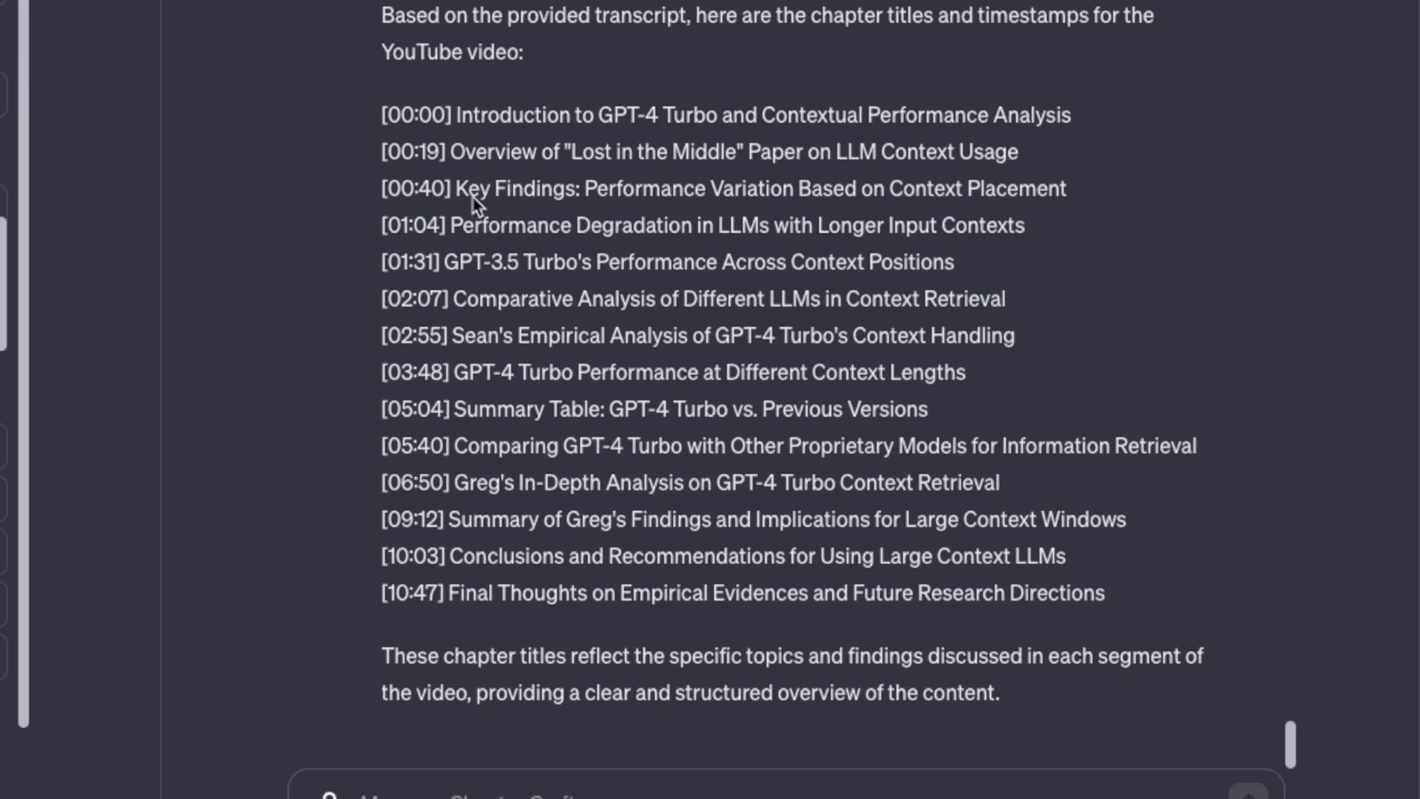
{"action": "mouse_move", "coordinate": [650, 181]}
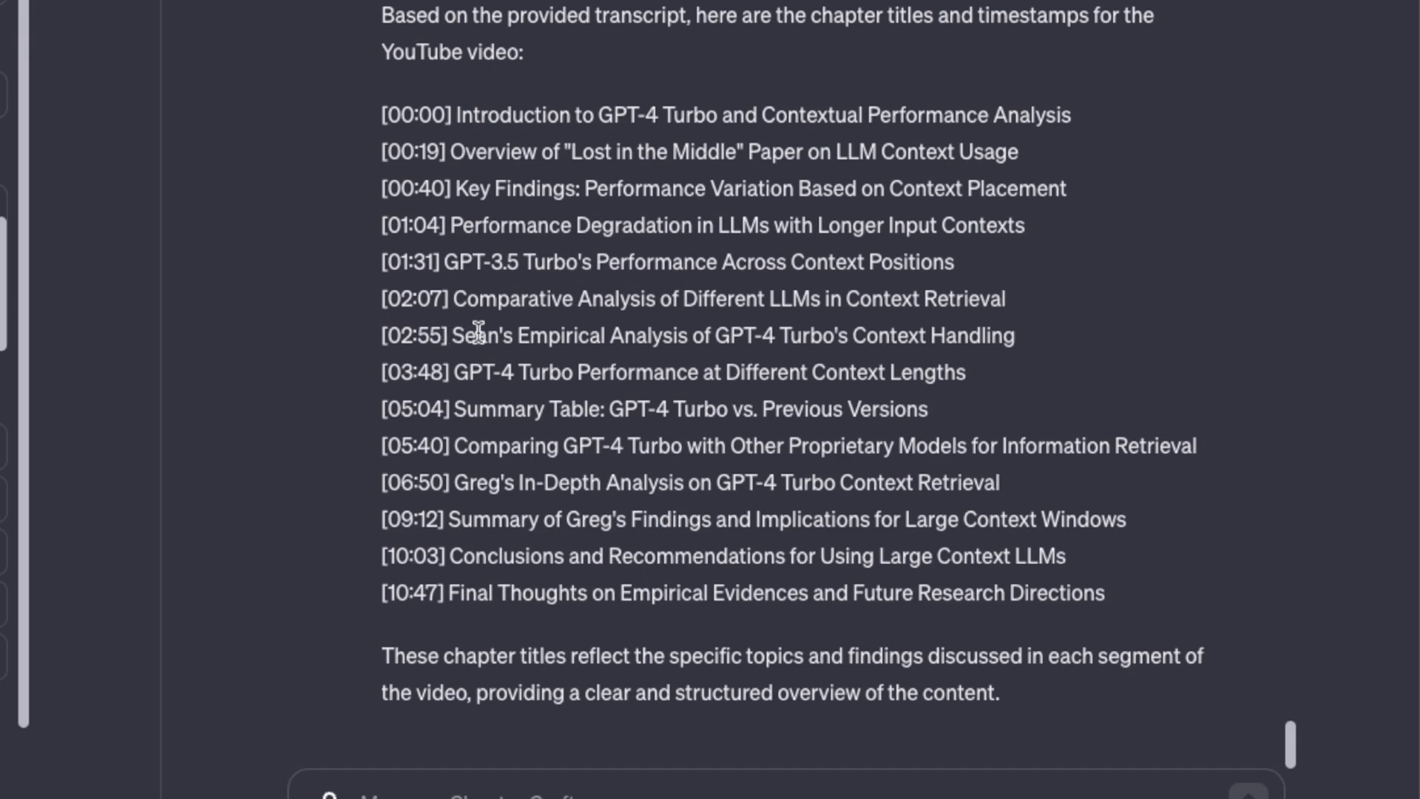
{"action": "mouse_move", "coordinate": [614, 409]}
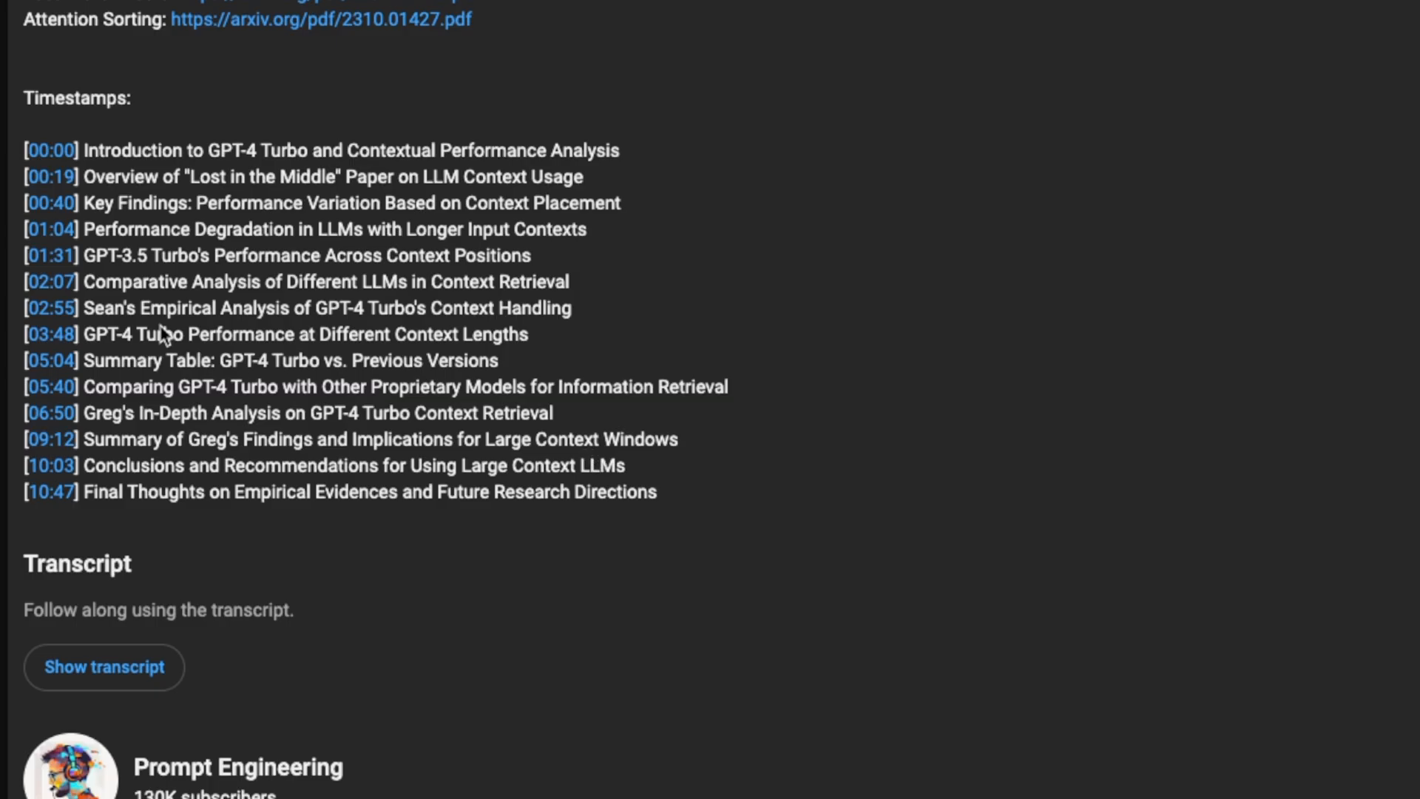
{"action": "mouse_move", "coordinate": [141, 290]}
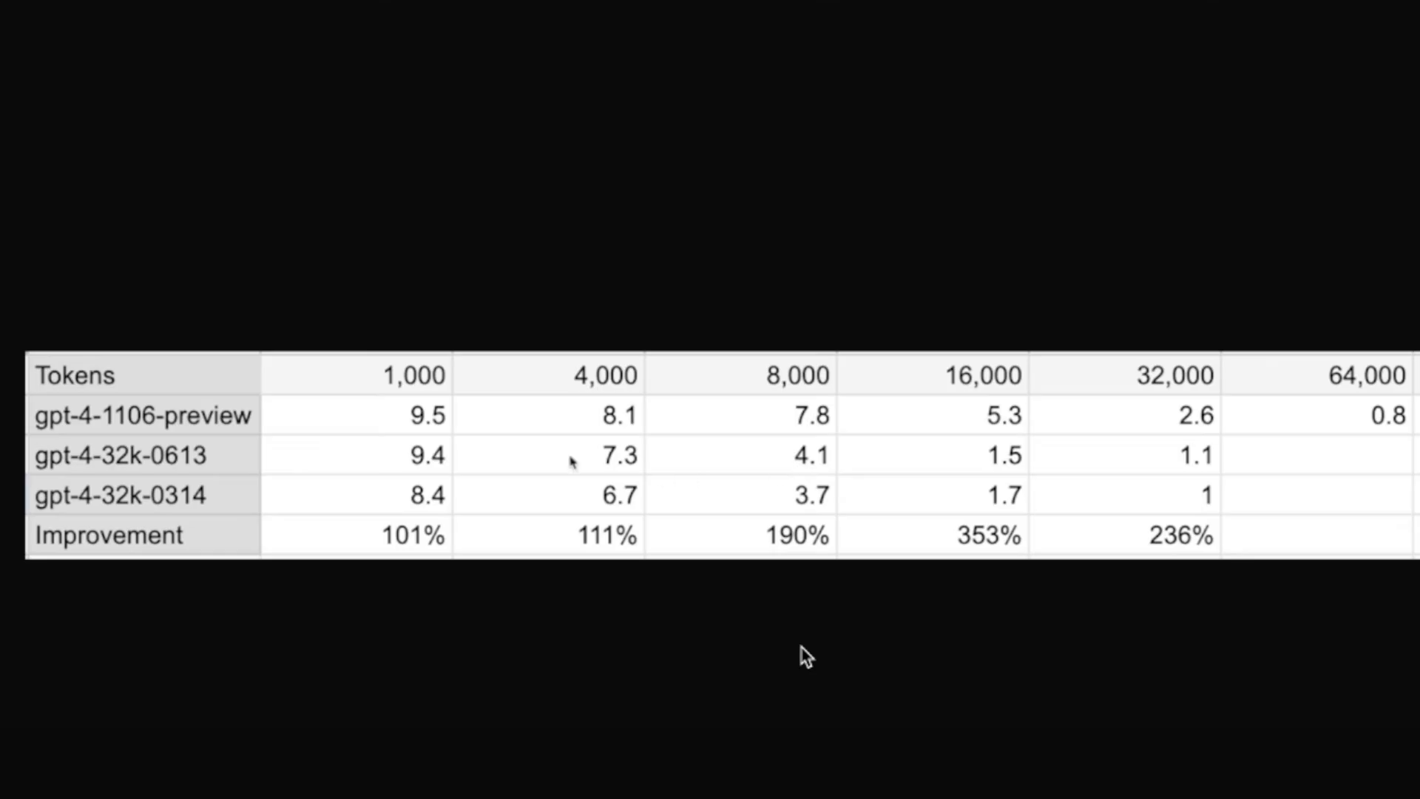
{"action": "mouse_move", "coordinate": [666, 587]}
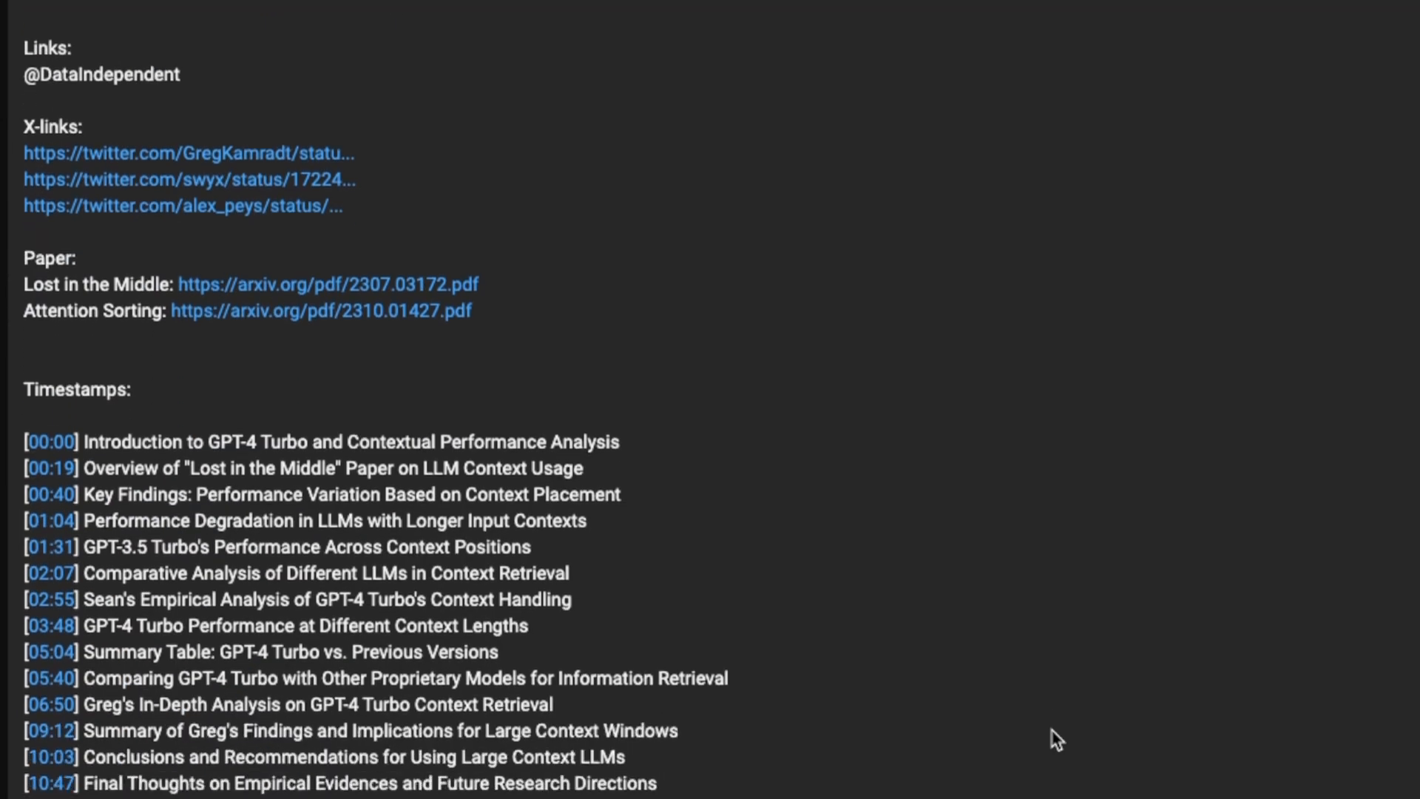
- Scroll the video description to check the pasted chapter timestamps under 'Timestamps:'
{"action": "scroll", "scroll_direction": "down", "scroll_amount": 3}
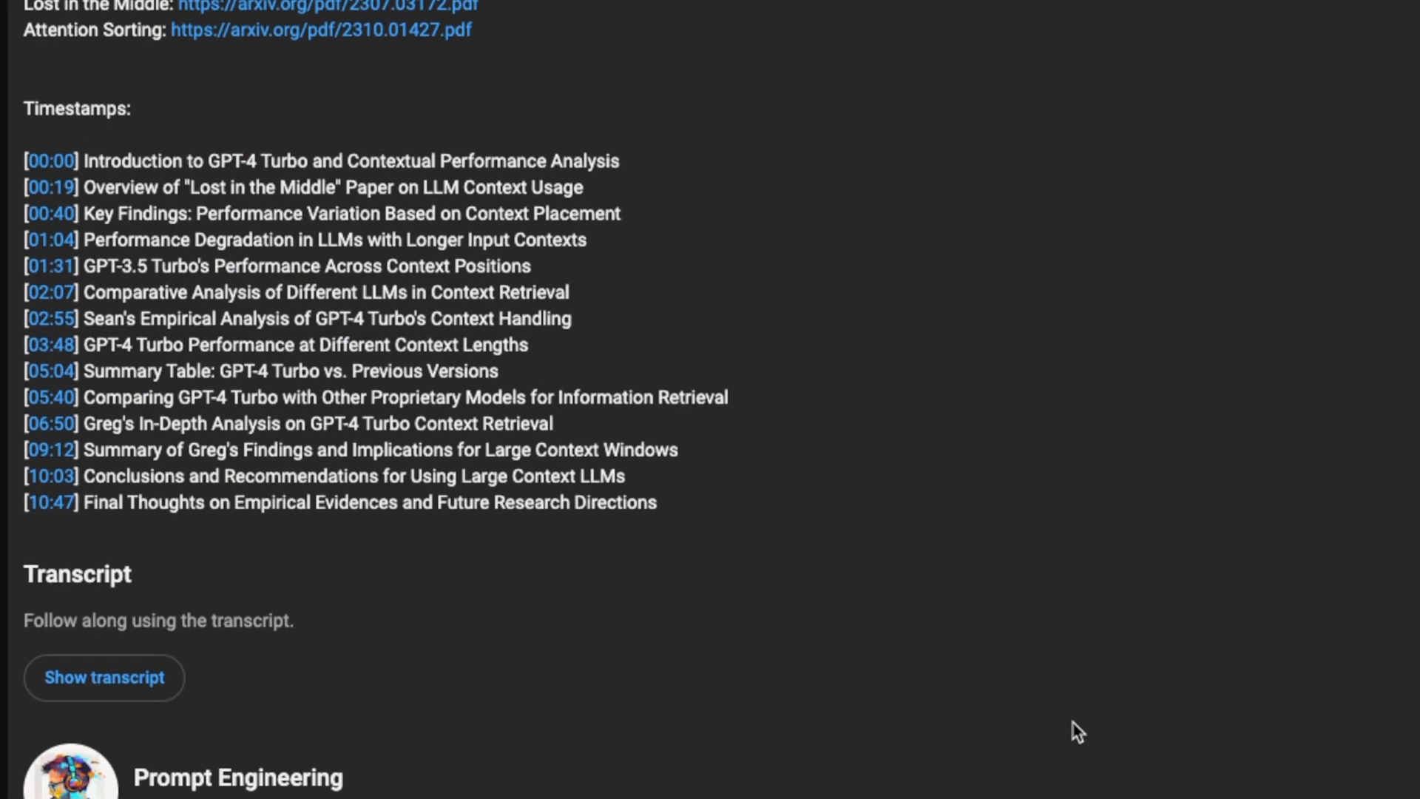
{"action": "scroll", "scroll_direction": "down", "scroll_amount": 3}
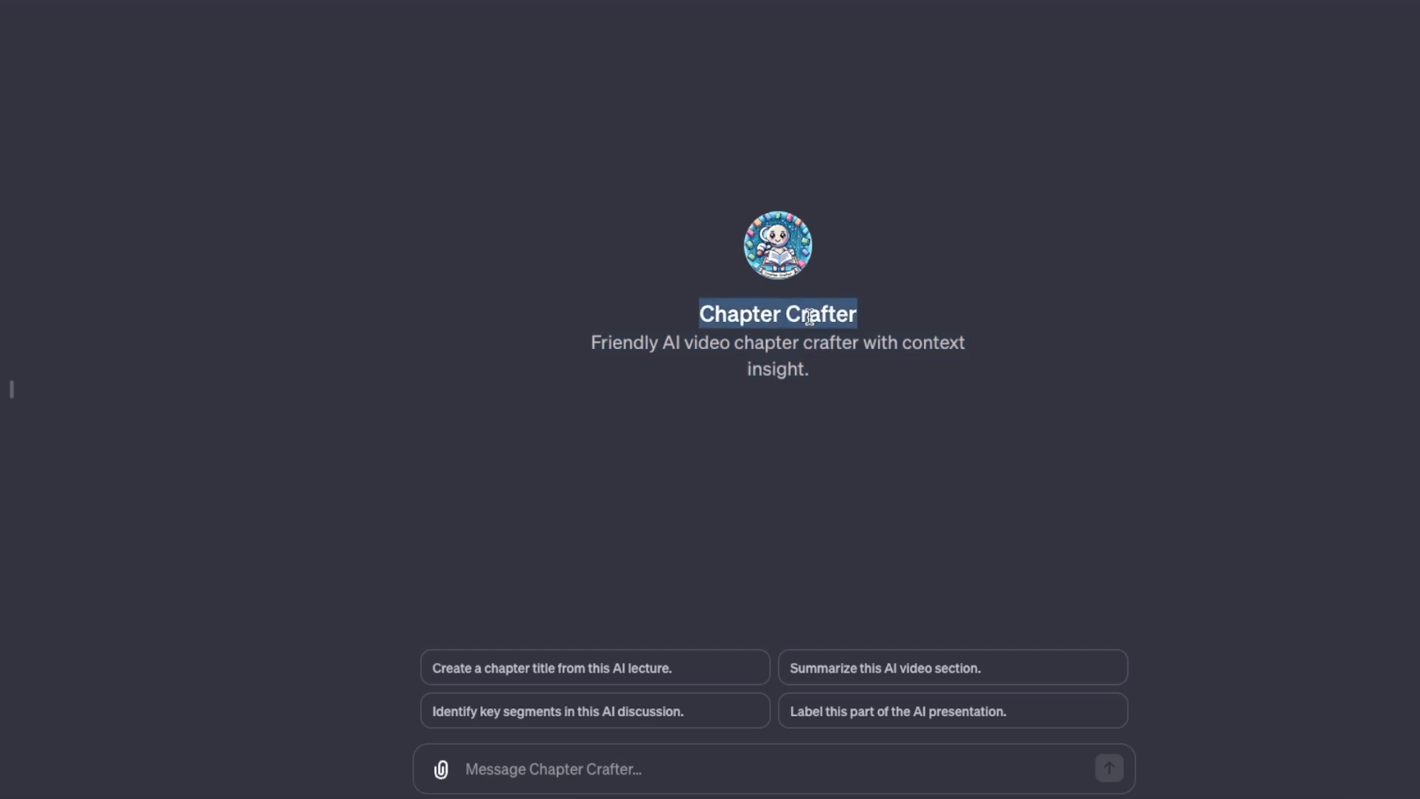
- Highlight the description line on Chapter Crafter's start page
{"action": "left_click_drag", "start_coordinate": [806, 313], "coordinate": [947, 389]}
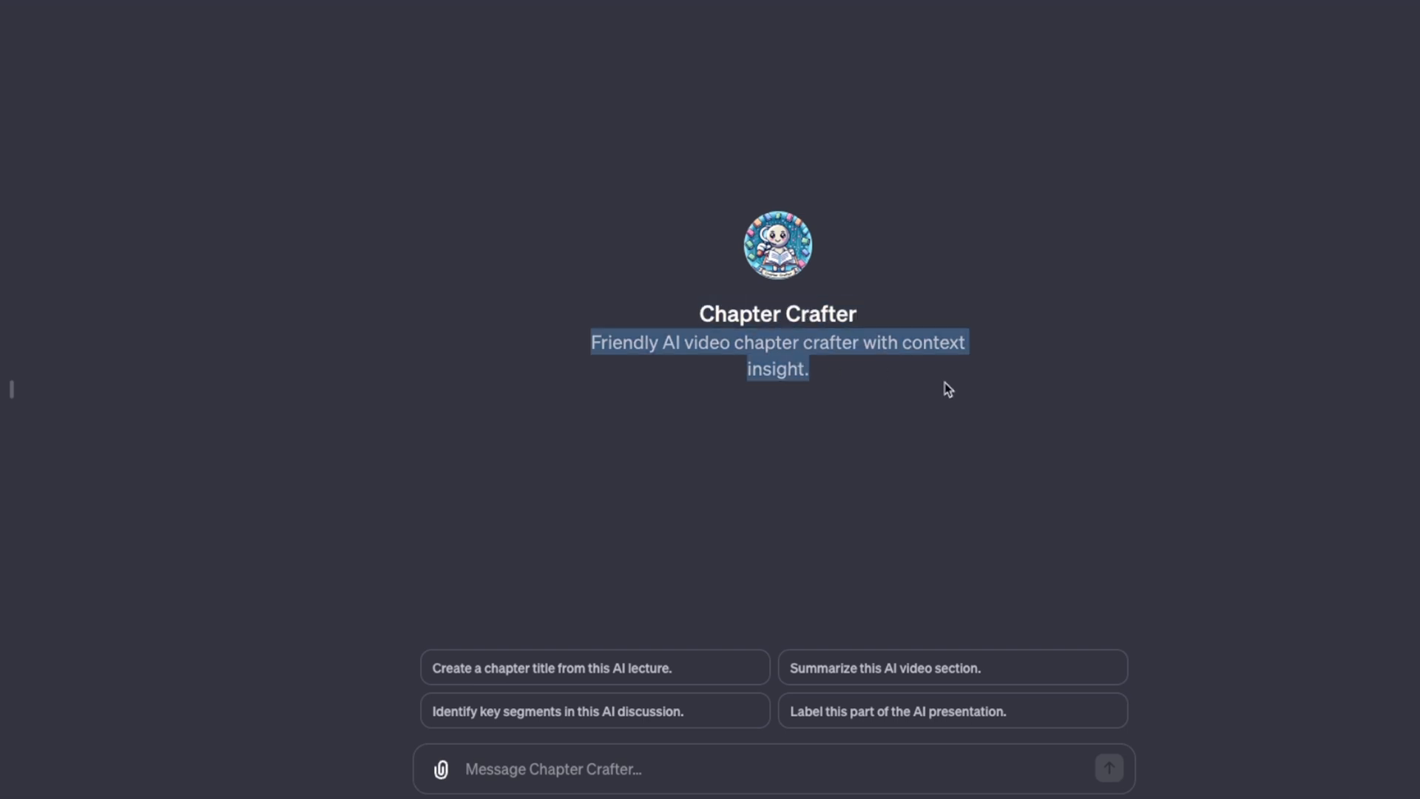